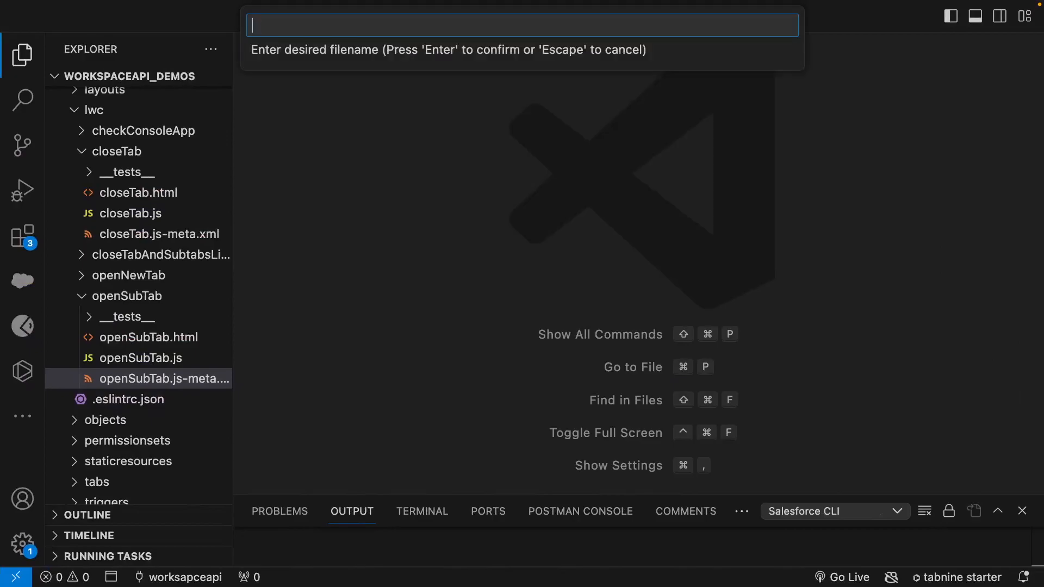
# Generate the closeSubtabs Lightning Web Component through the SFDX Create command.
pyautogui.write('clo')
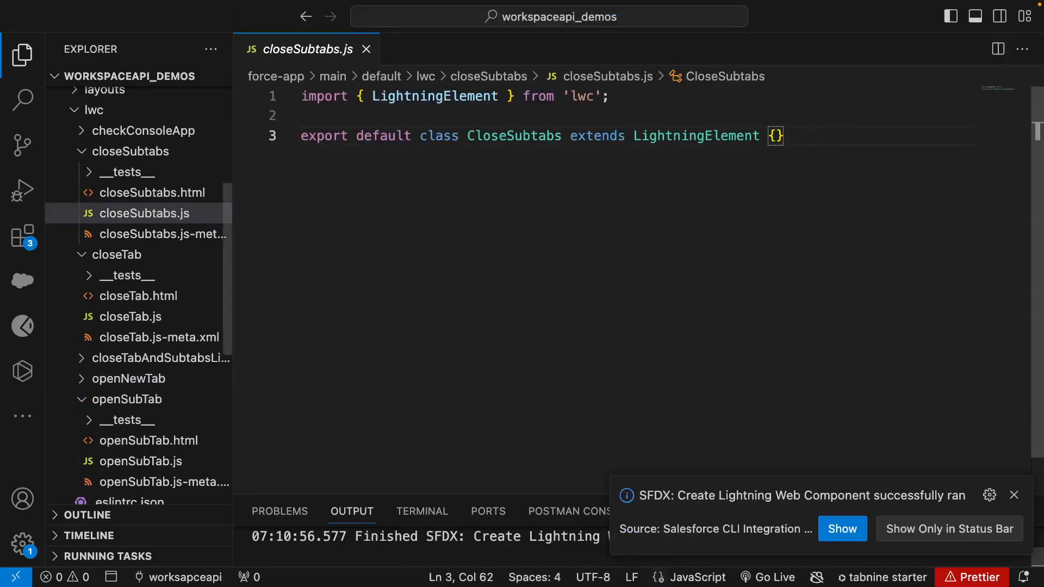
pyautogui.click(116, 254)
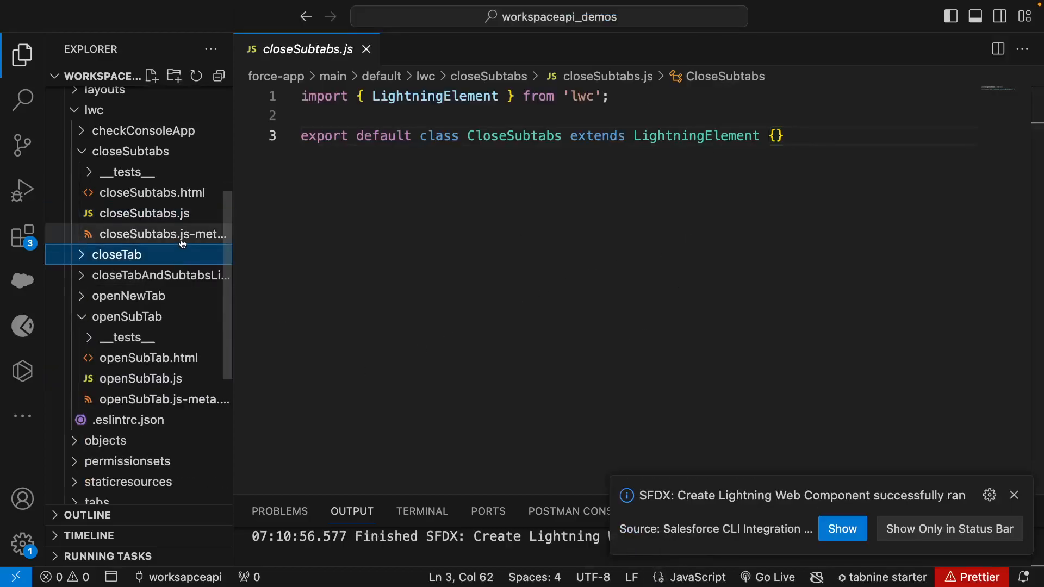
# Open closeSubtabs.js-meta.xml and highlight its apiVersion tag.
pyautogui.click(162, 234)
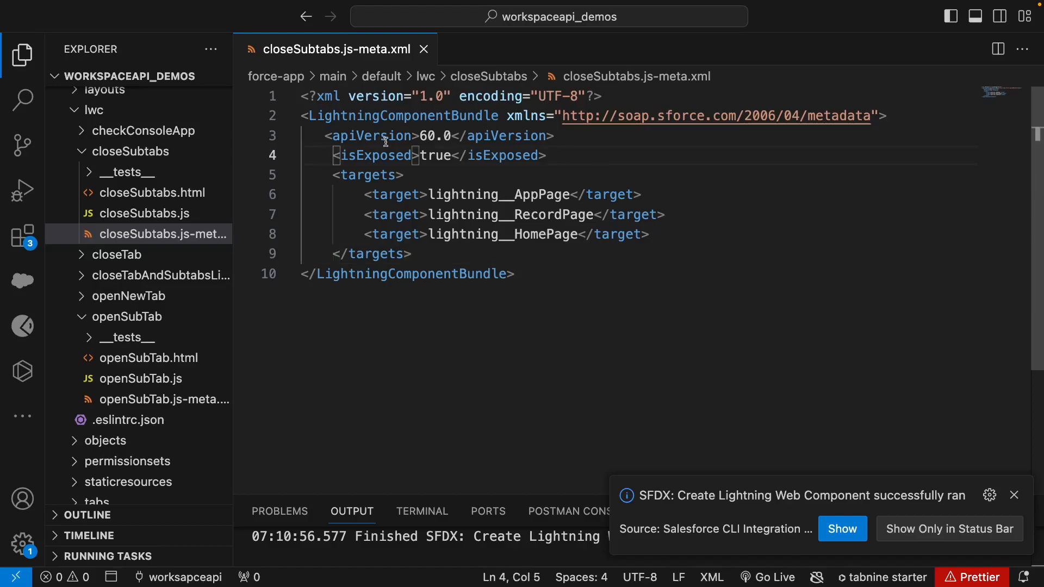
pyautogui.doubleClick(370, 136)
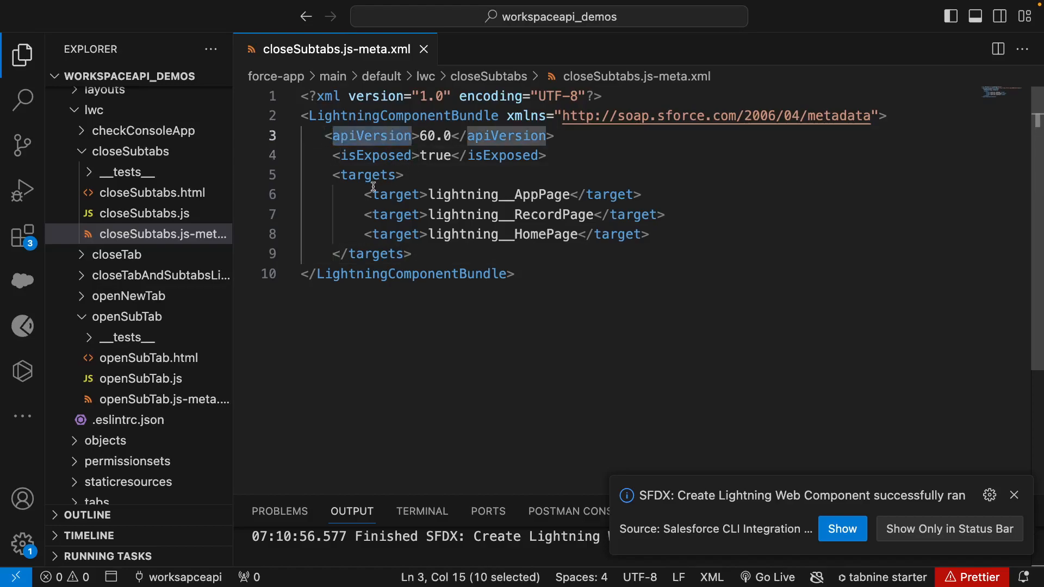
pyautogui.moveTo(149, 192)
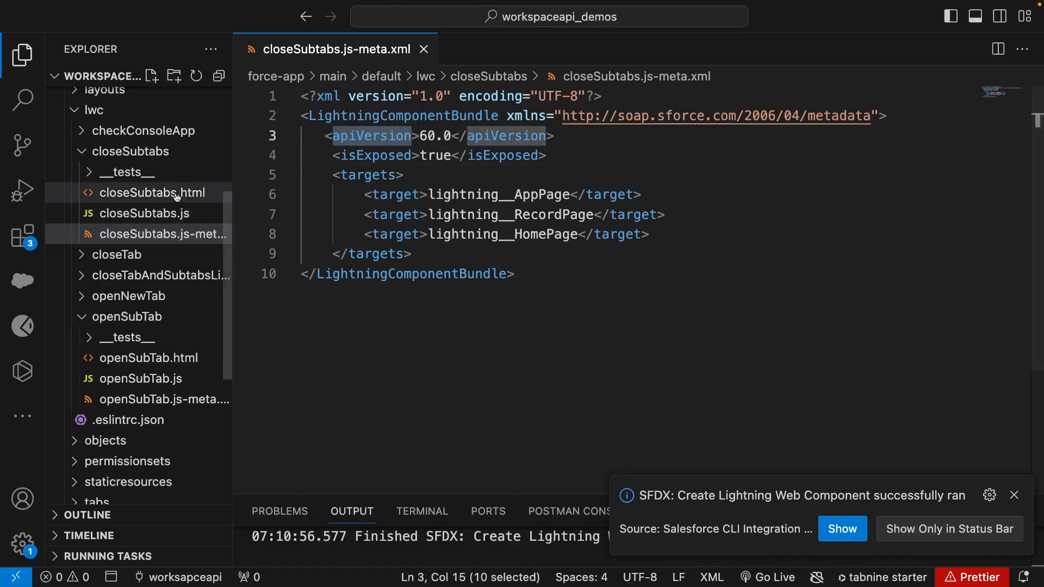
# Add a lightning-card titled Close Subtabs containing a slds-p-around_medium div in closeSubtabs.html.
pyautogui.click(154, 193)
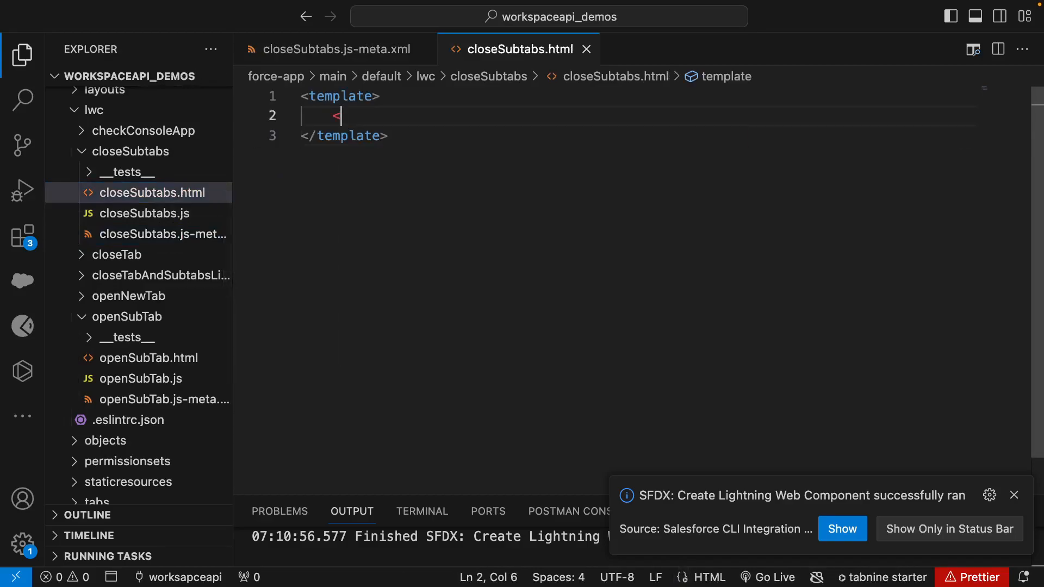
pyautogui.write('lightning')
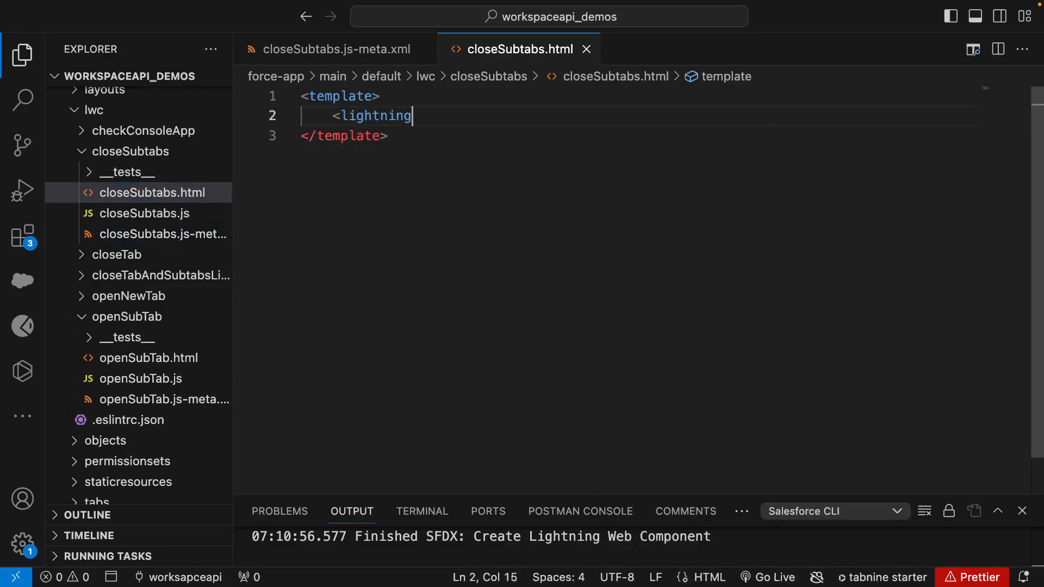
pyautogui.write('-card></lightning-card>')
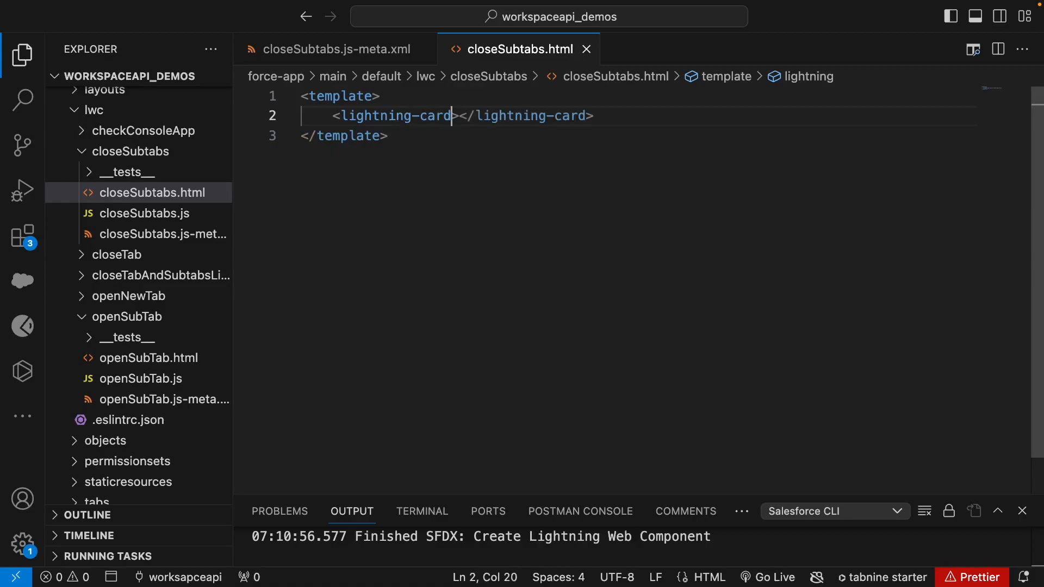
pyautogui.write('title=""')
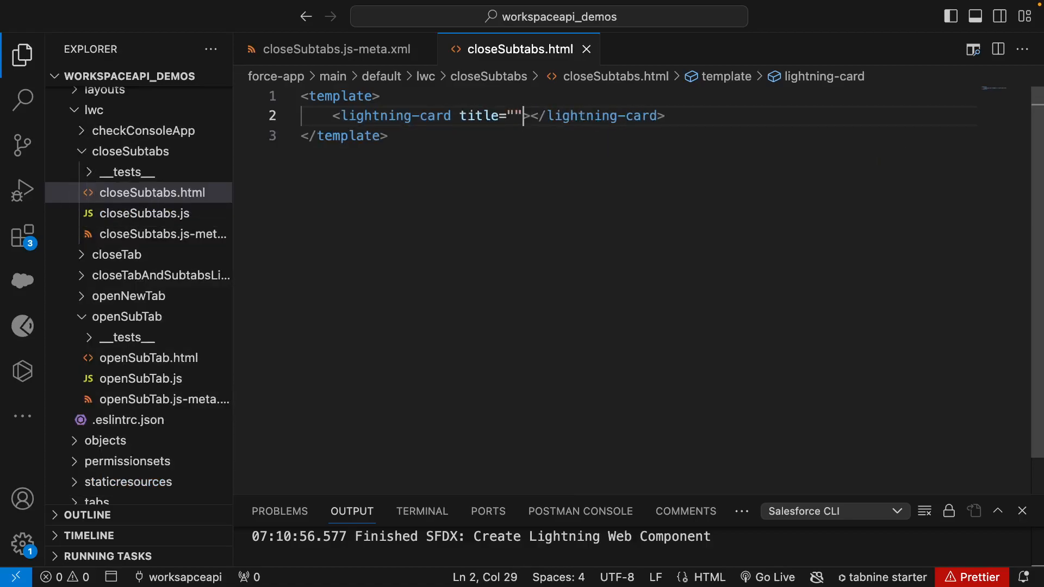
pyautogui.write('Close')
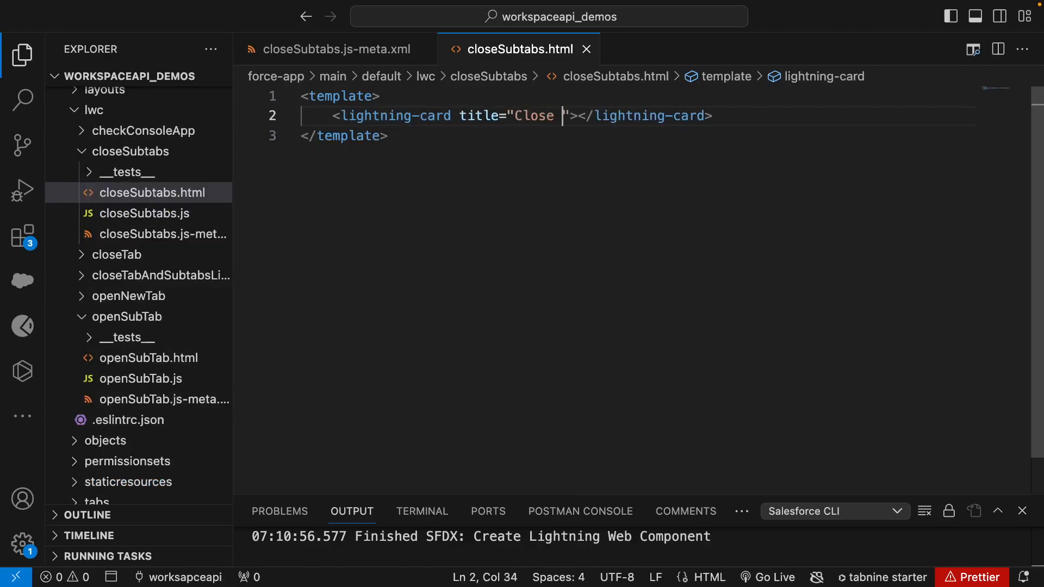
pyautogui.write('Subtabs')
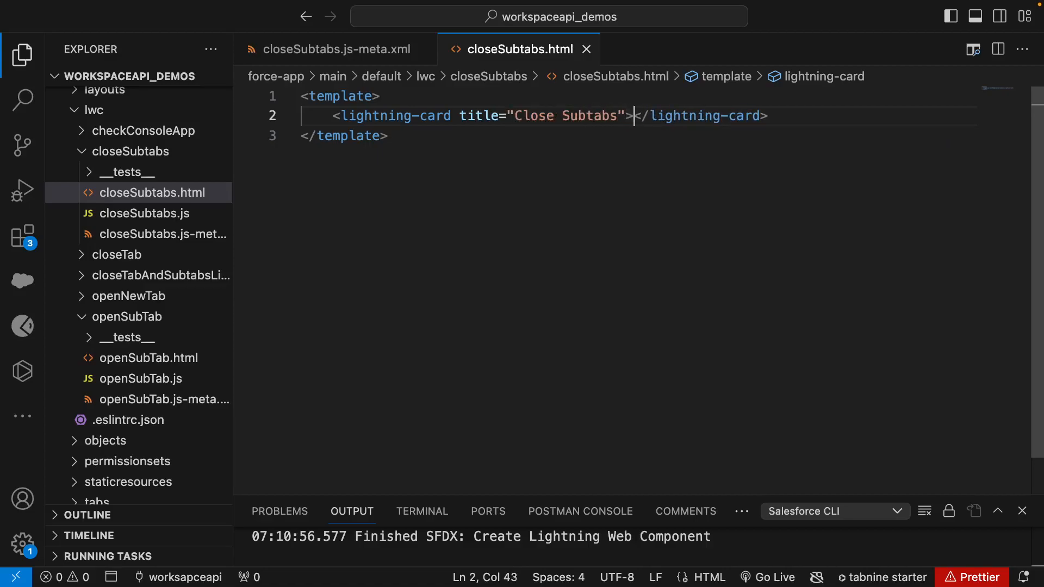
pyautogui.write('<div class=""></div>')
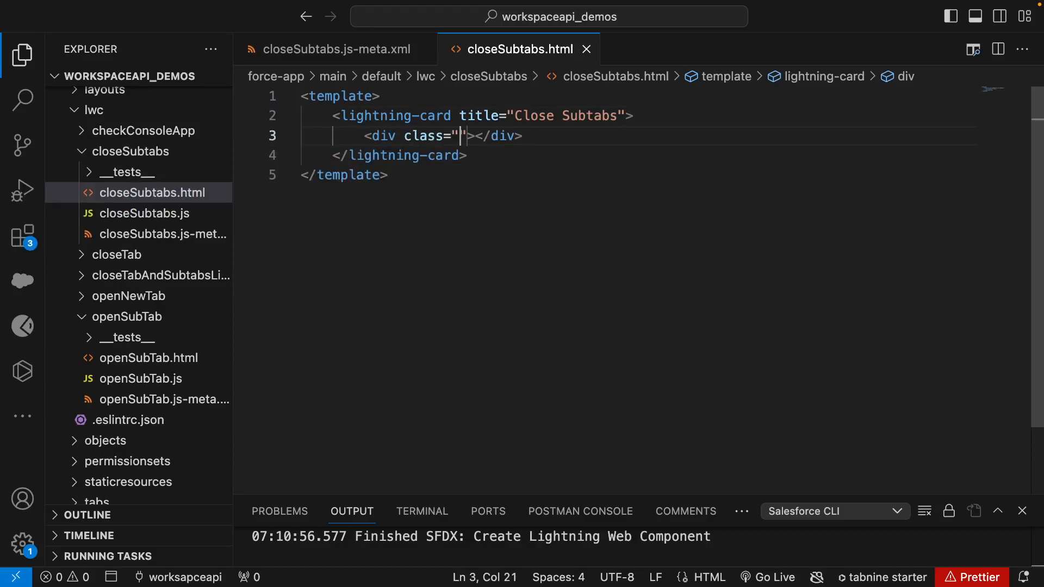
pyautogui.write('slds-p-around_medium')
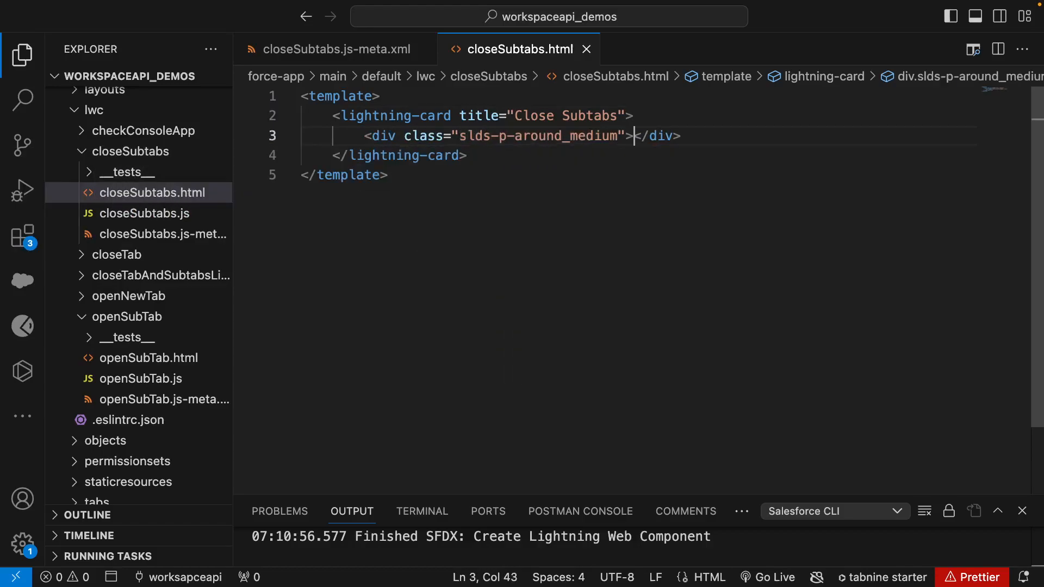
# Add a Close All Subtabs lightning-button with onclick bound to closeAllSubtabsHandler.
pyautogui.write('<ligh')
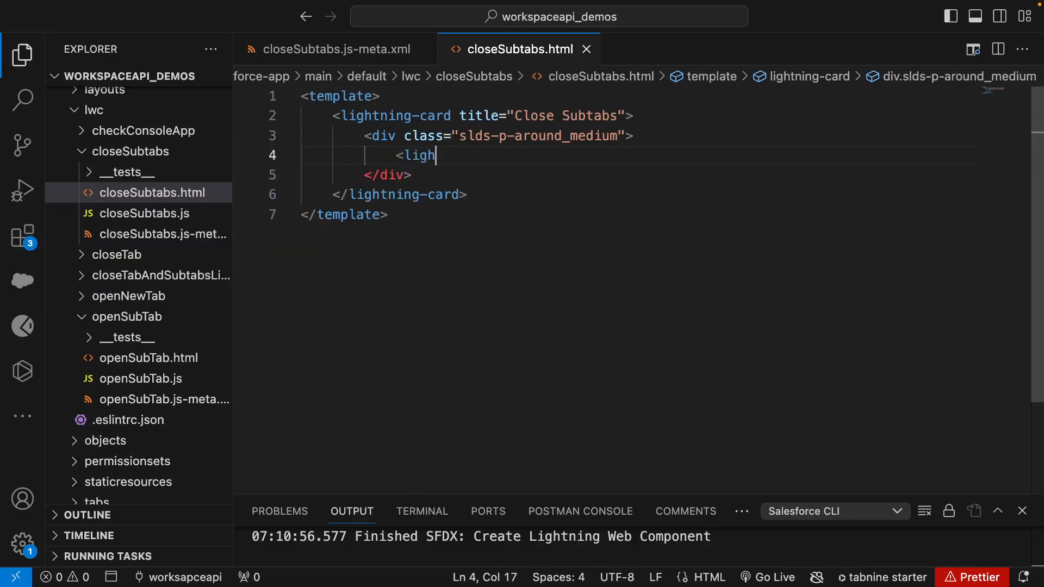
pyautogui.write('tning-button label=""></lightning-button>')
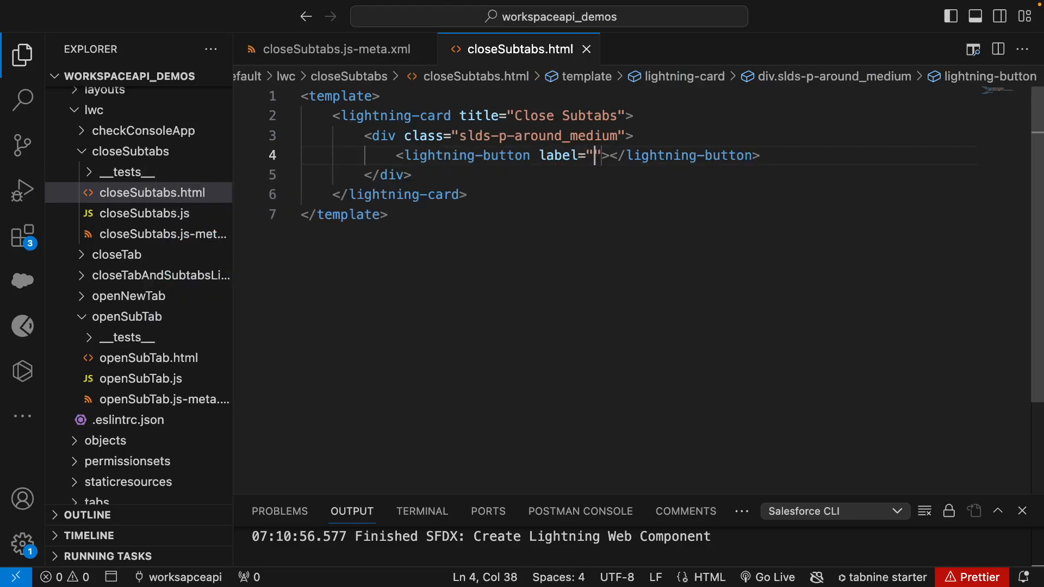
pyautogui.write('Close Sub')
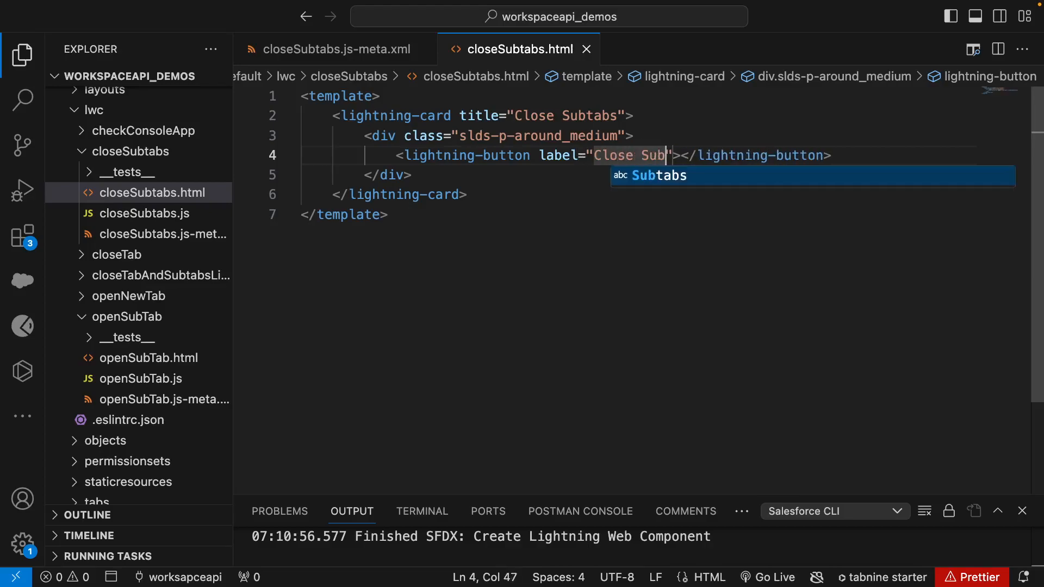
pyautogui.write('All')
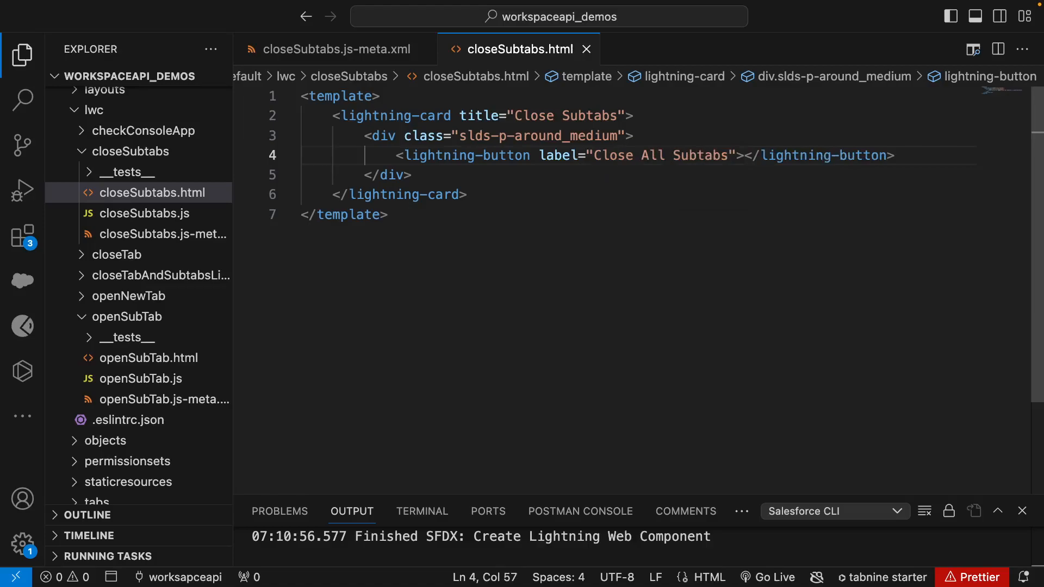
pyautogui.write('onclick="')
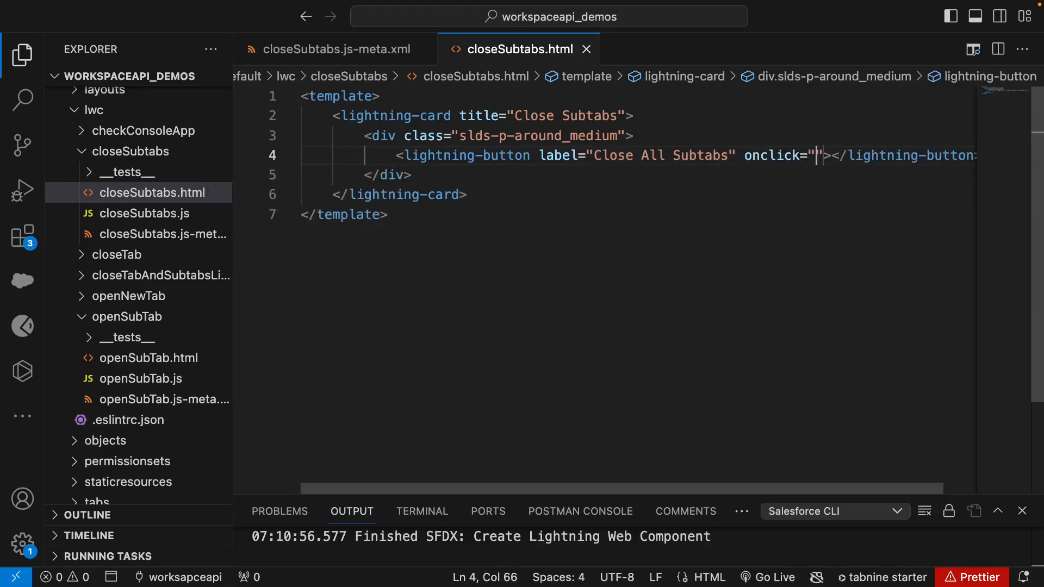
pyautogui.write('{closeSubt')
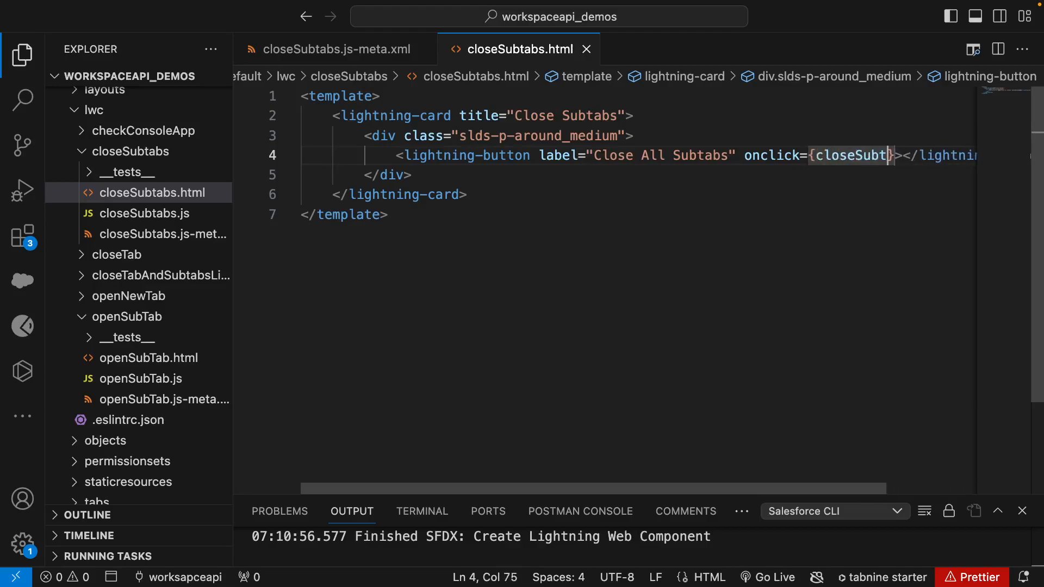
pyautogui.write('abs')
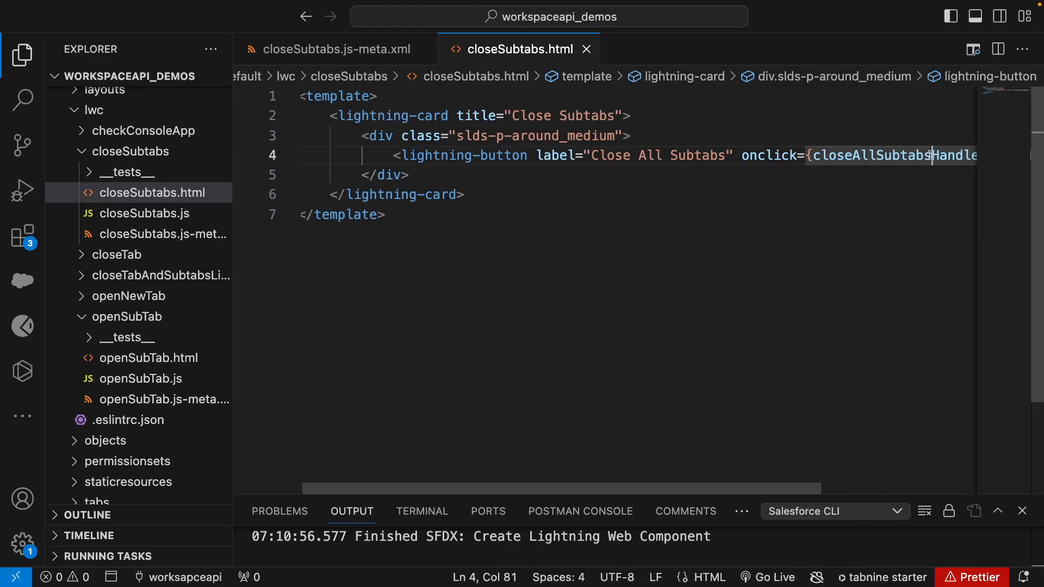
# Add an empty closeAllSubtabsHandler(){} method inside the CloseSubtabs class.
pyautogui.click(149, 213)
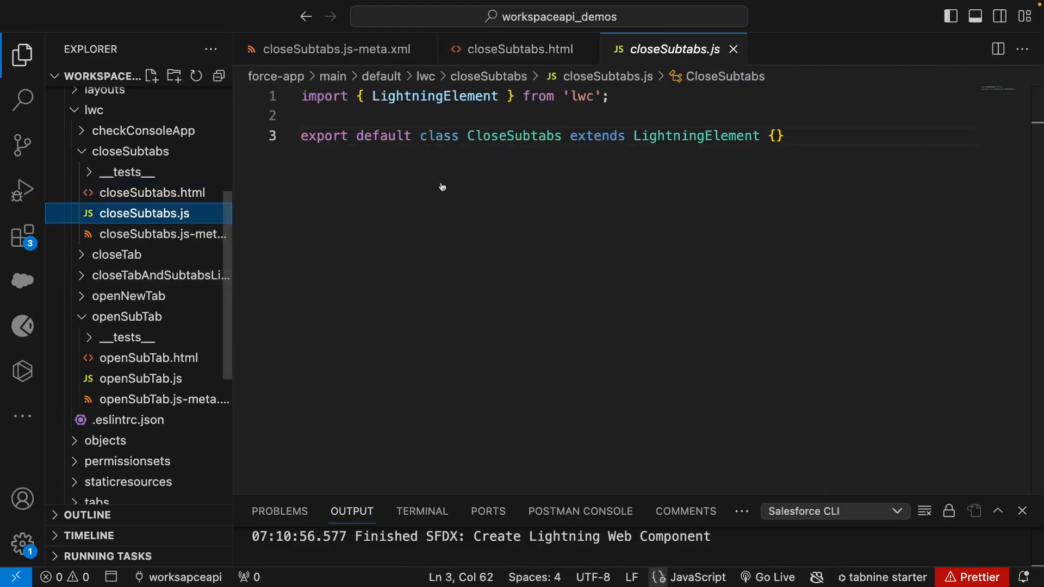
pyautogui.press('Enter')
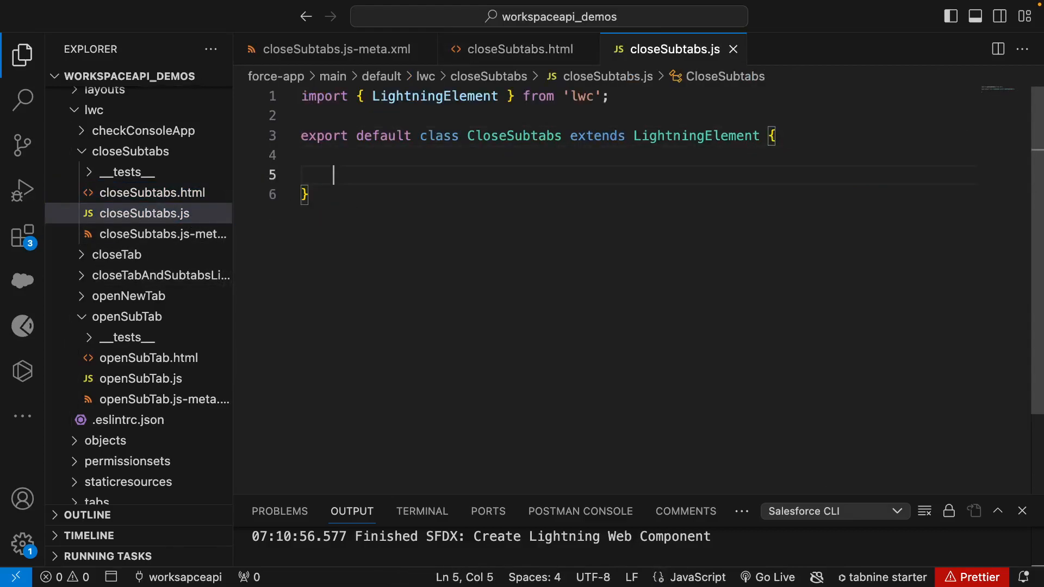
pyautogui.write('closeAllSubtabsHandler(){')
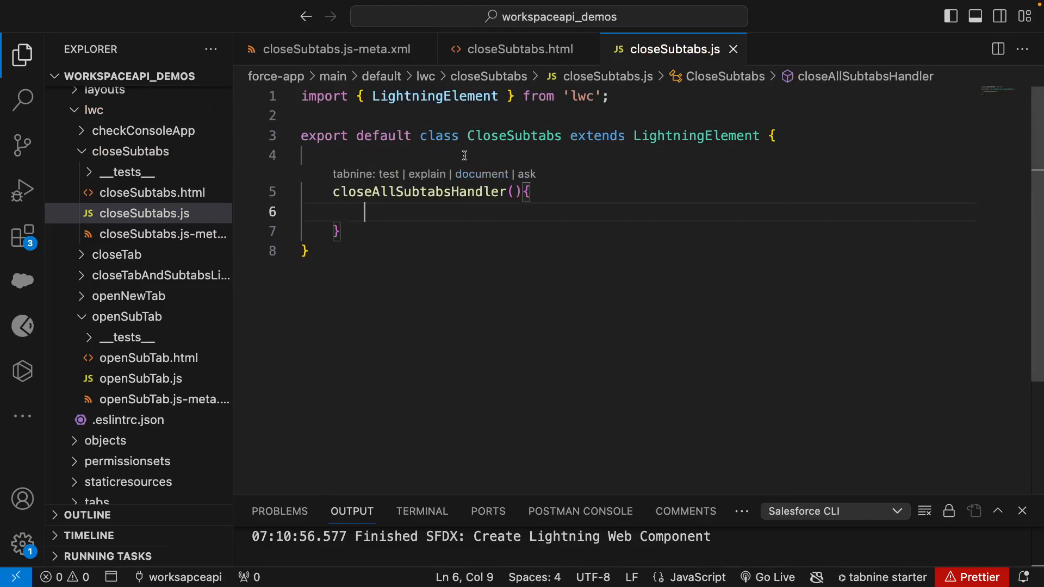
pyautogui.moveTo(348, 111)
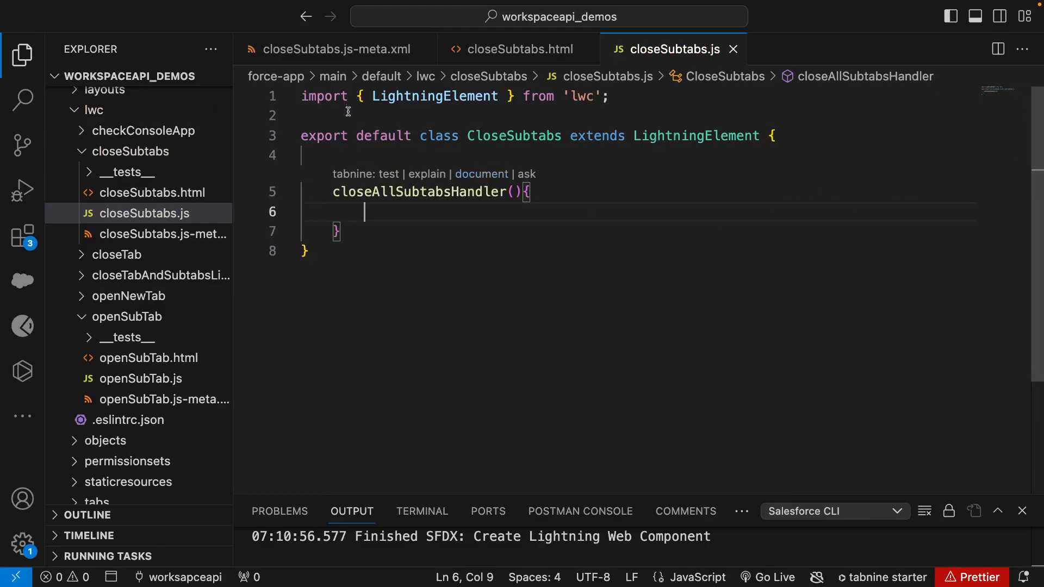
# Write the import list { IsConsoleNavigation, getFocusedTabInfo, closeTab } on line 2.
pyautogui.click(346, 115)
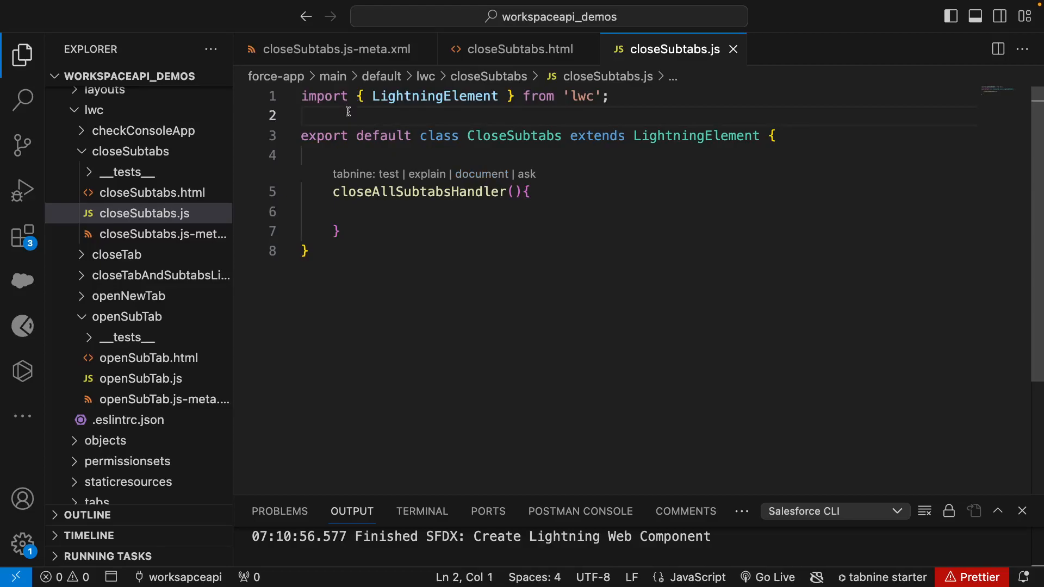
pyautogui.write('import')
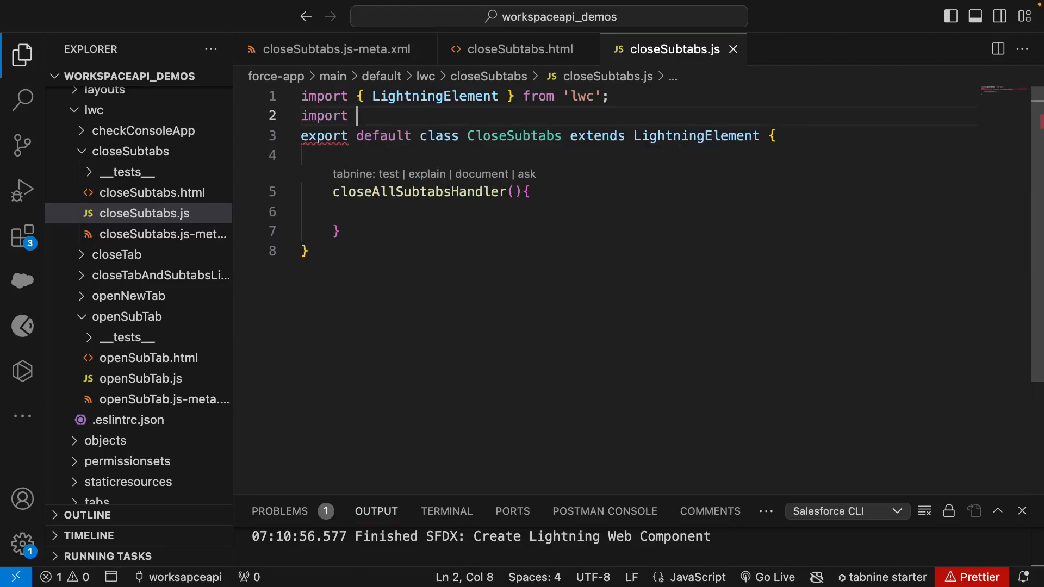
pyautogui.write('{}')
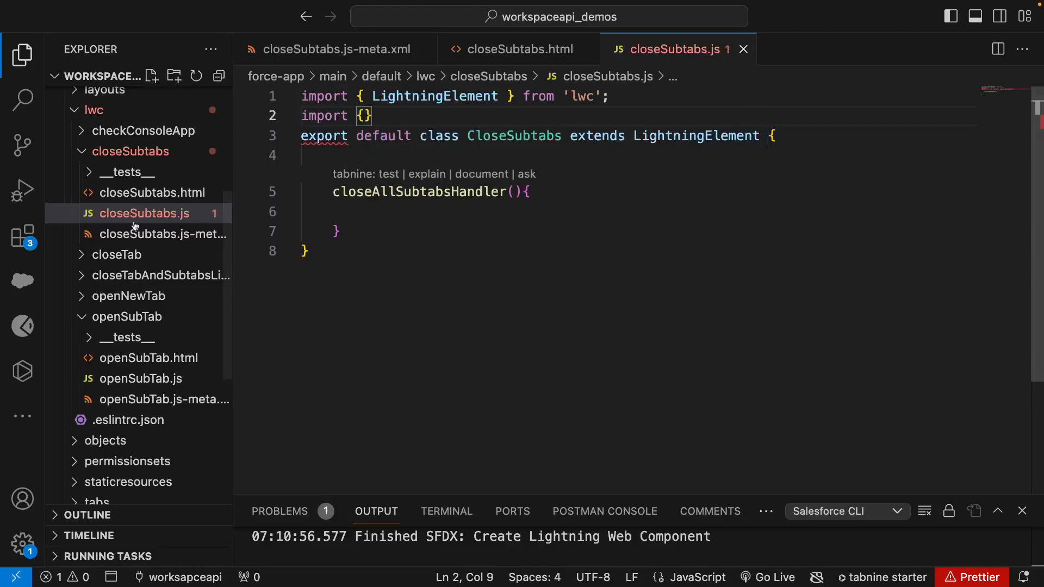
pyautogui.write('IsConso')
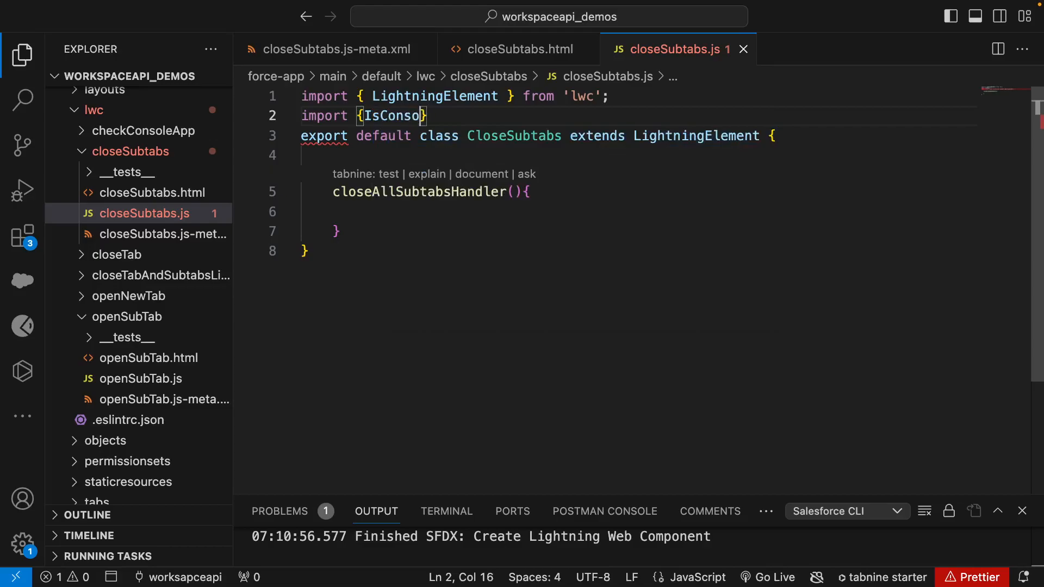
pyautogui.write('leNavigati')
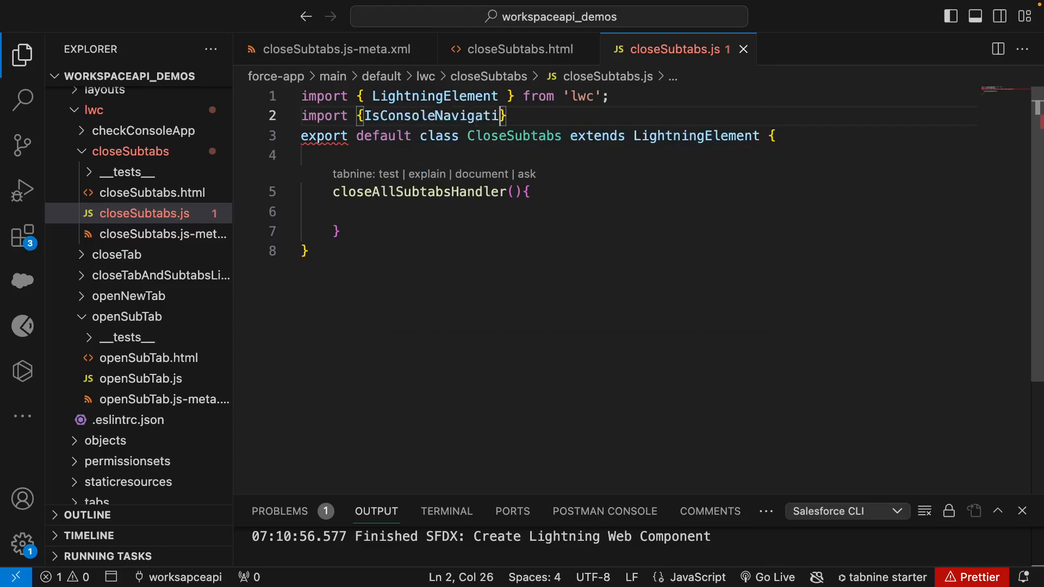
pyautogui.write('on,')
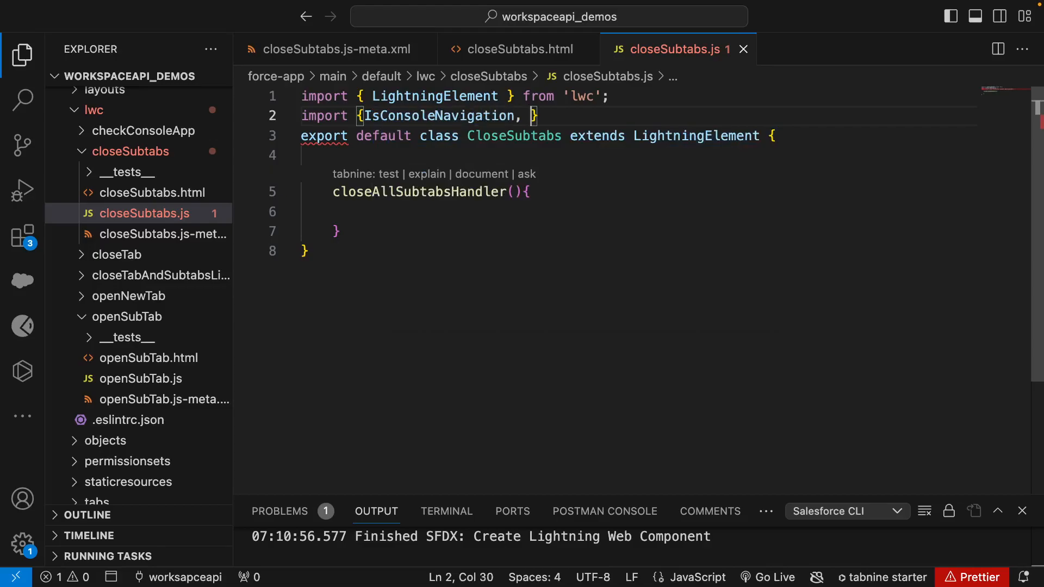
pyautogui.write('getD')
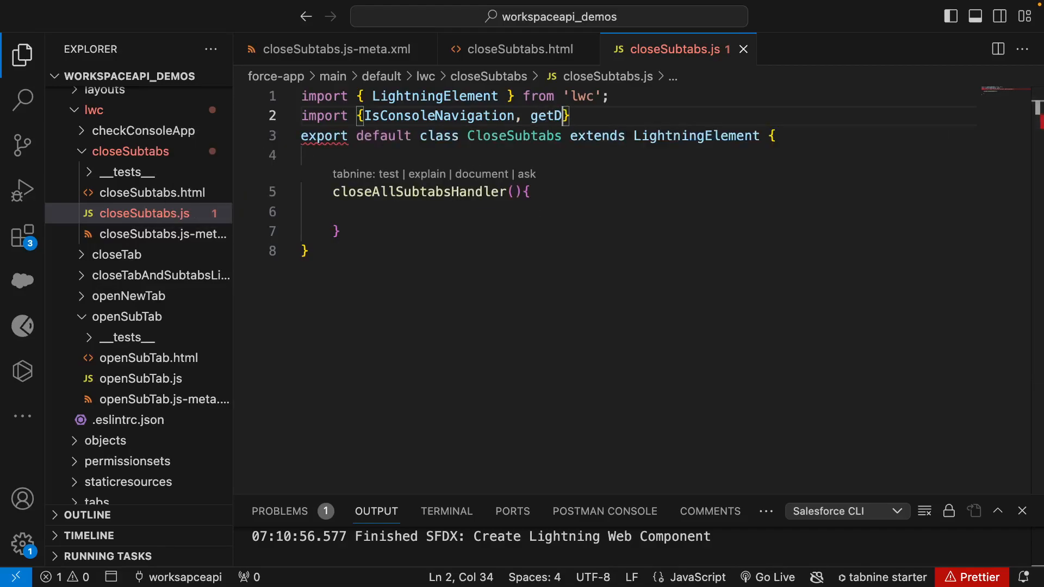
pyautogui.press('Backspace')
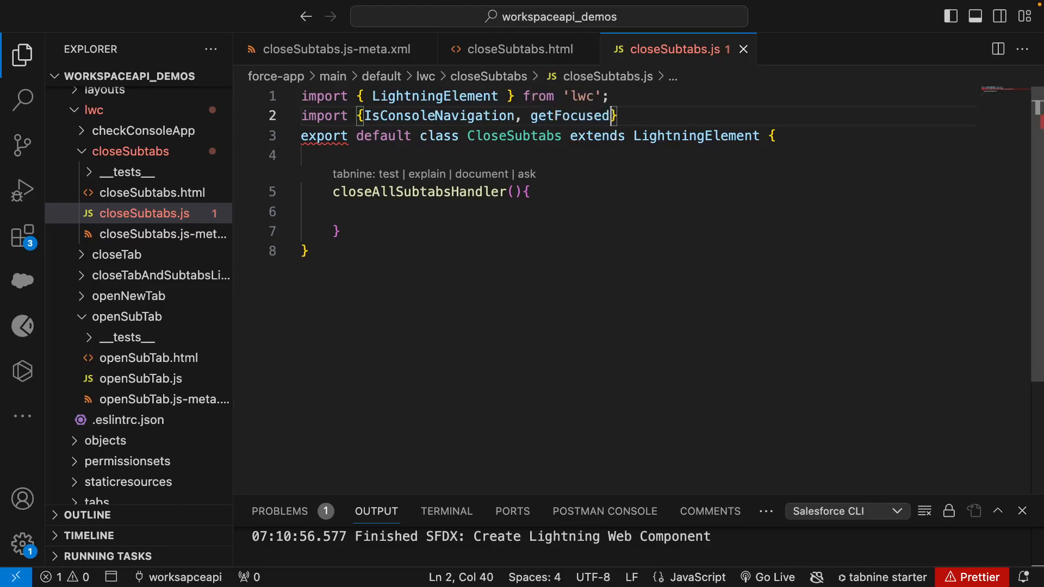
pyautogui.write('TabInfo')
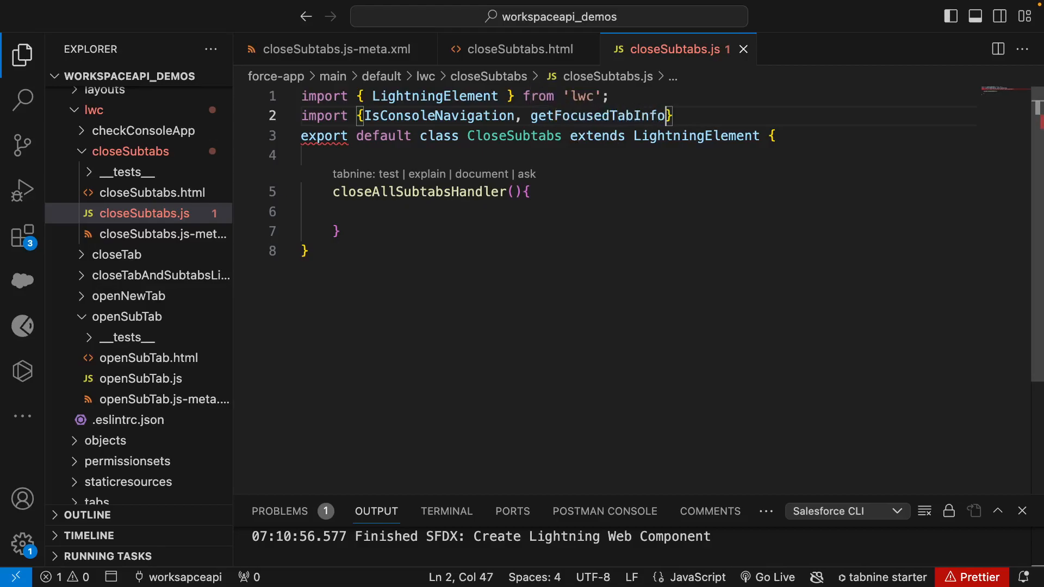
pyautogui.write(', Close')
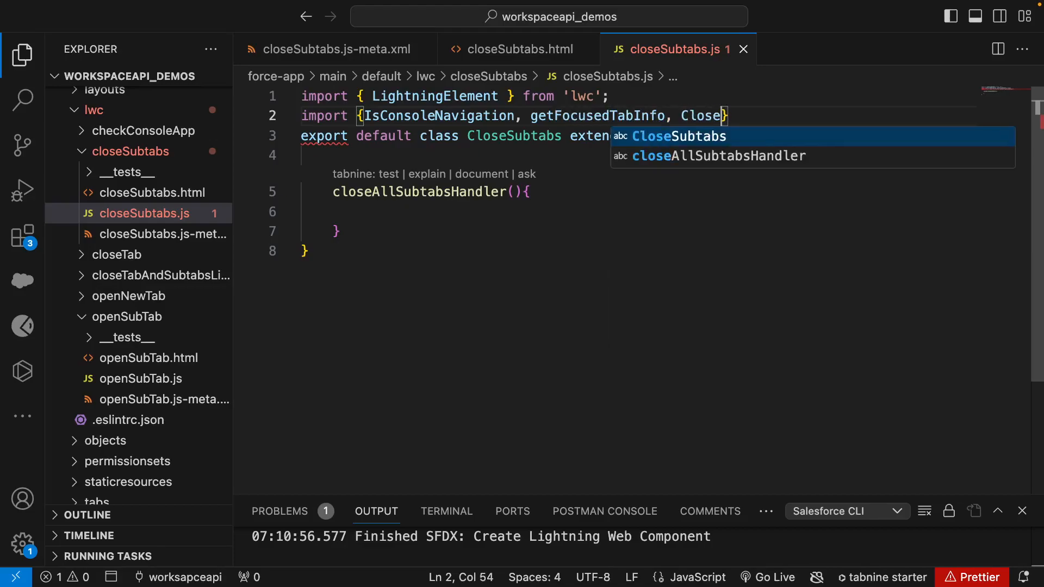
pyautogui.write('Tab')
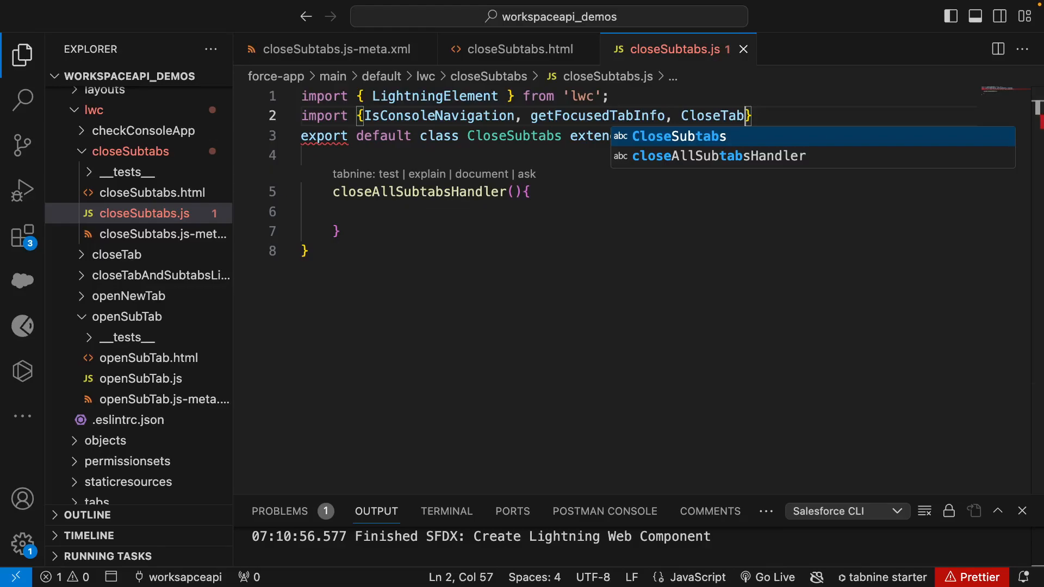
pyautogui.moveTo(850, 222)
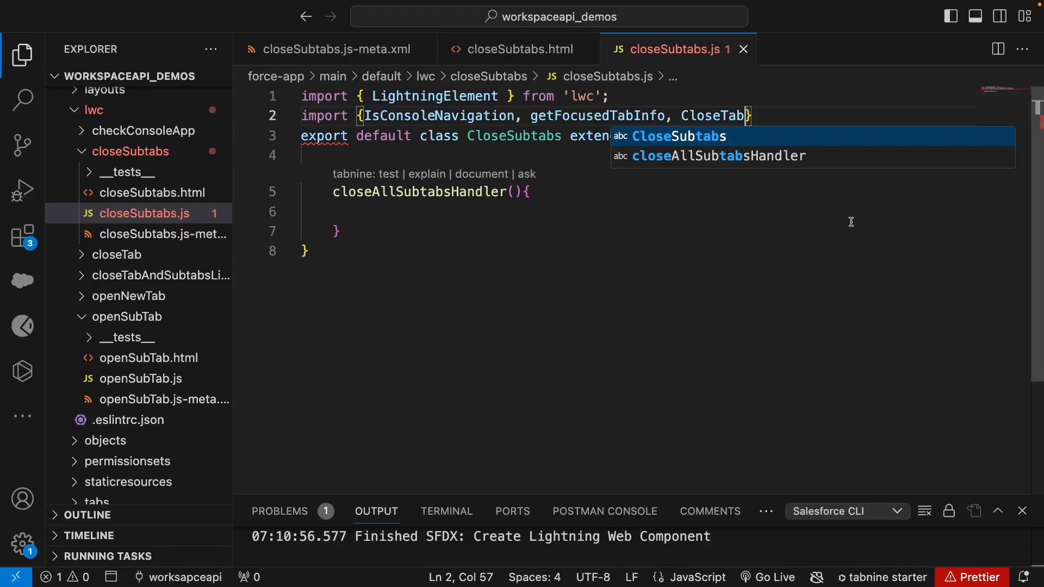
# Complete the import with from 'lightning/platformWorkspaceApi'.
pyautogui.press('Backspace')
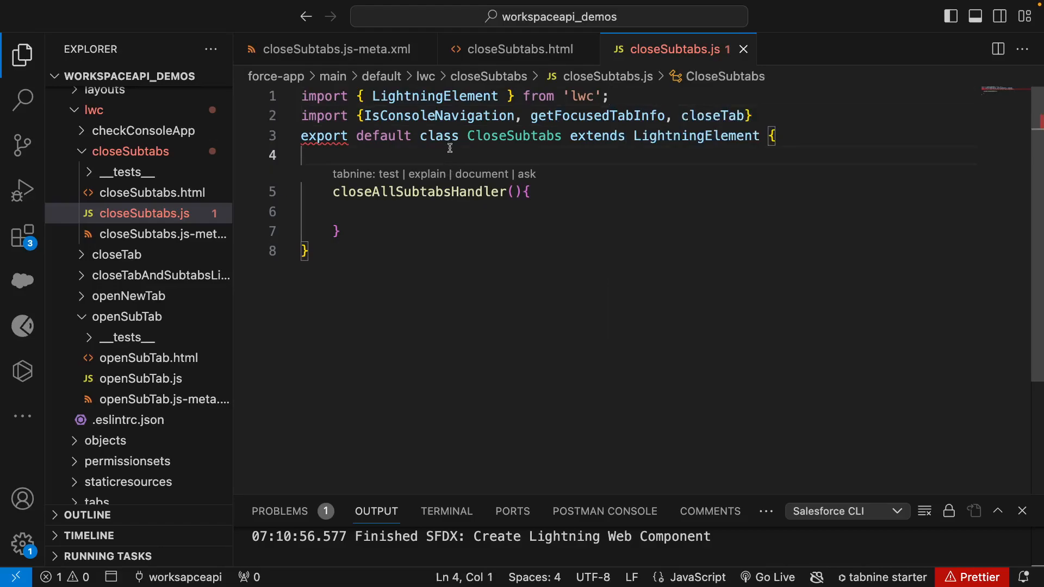
pyautogui.write('f')
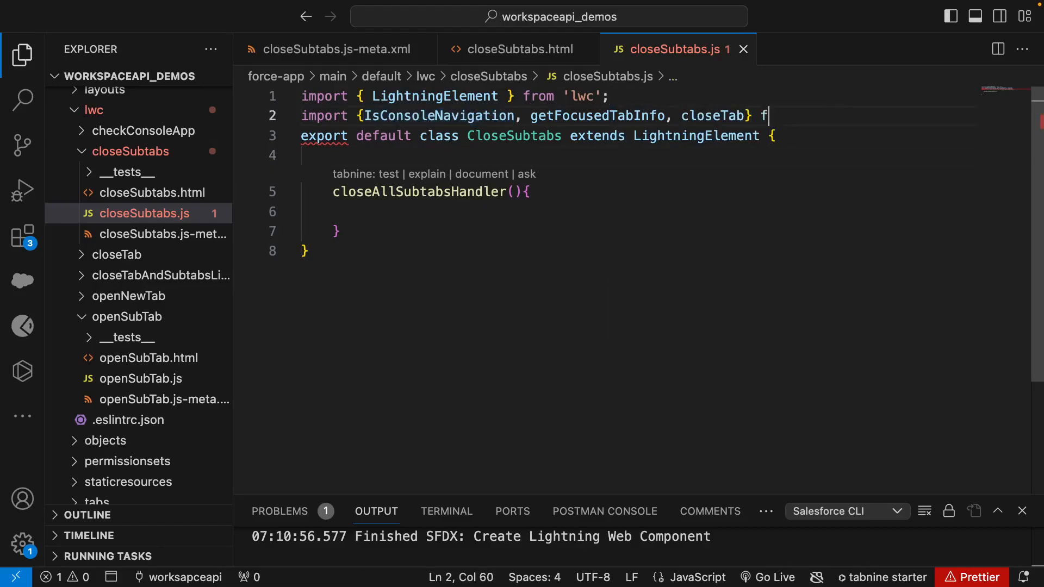
pyautogui.write("rom 'lightning/p")
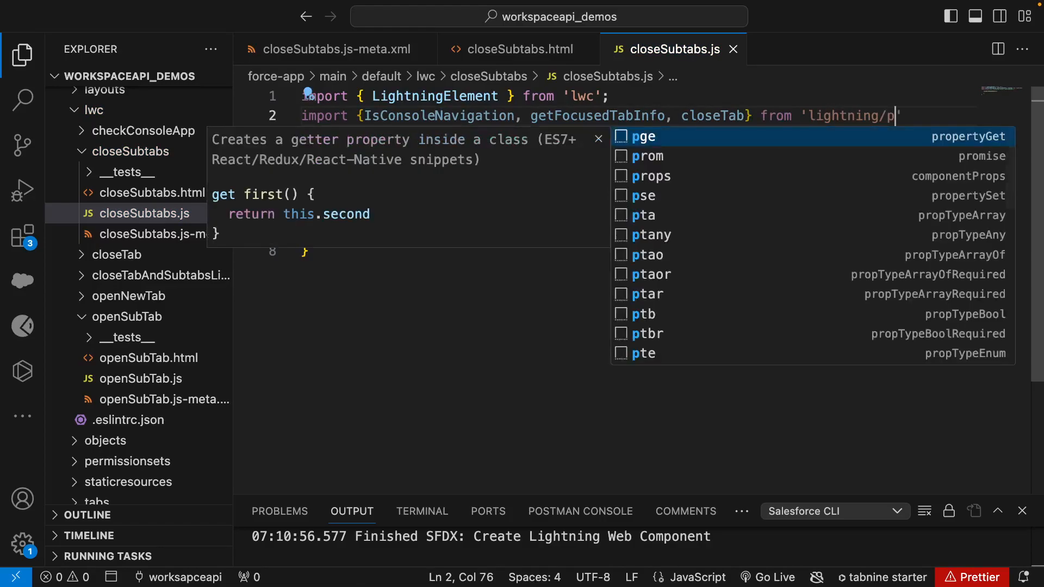
pyautogui.write('latformWork')
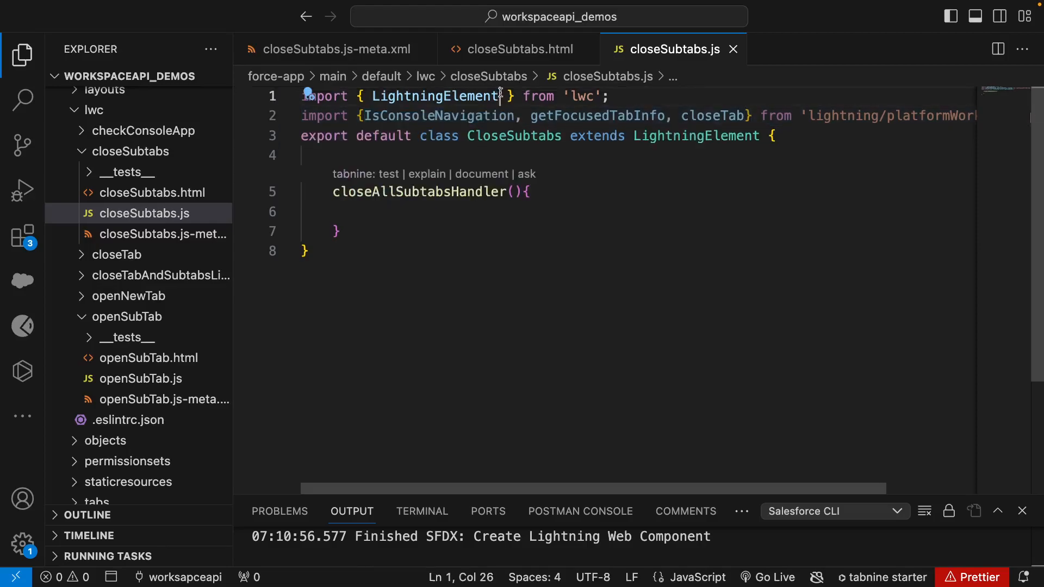
# Import wire, wire IsConsoleNavigation, and start an if(this.isConsoleNavigation) check in the handler.
pyautogui.write(', wire')
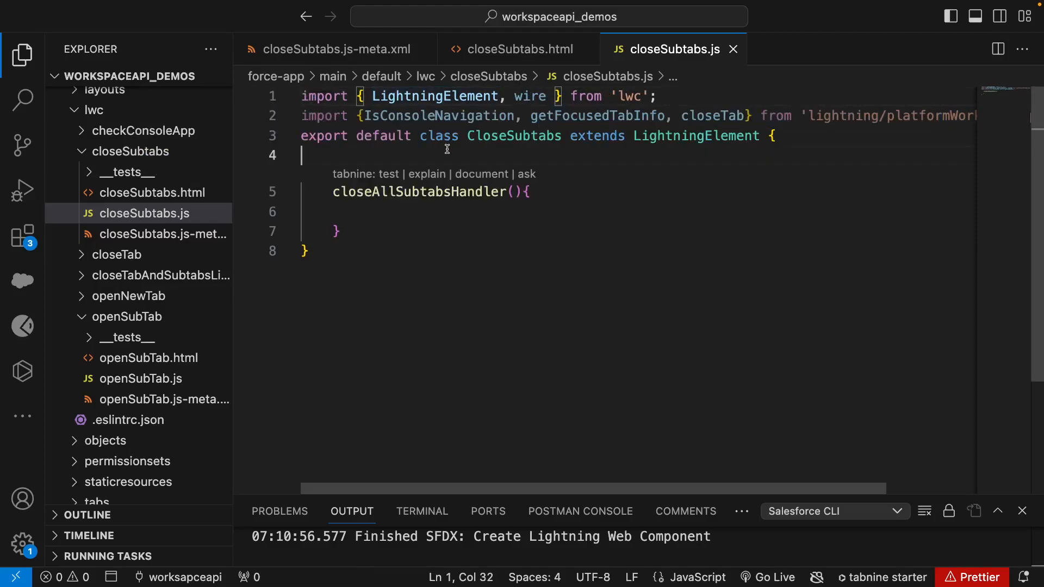
pyautogui.write('@wire(IsConsoleNavigation')
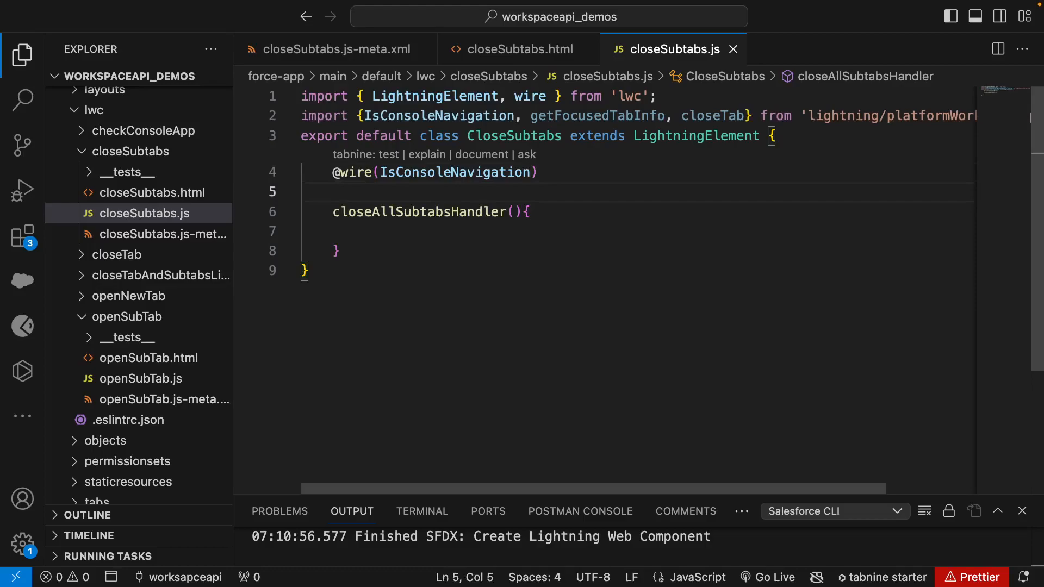
pyautogui.write('IsConsoleNavigation')
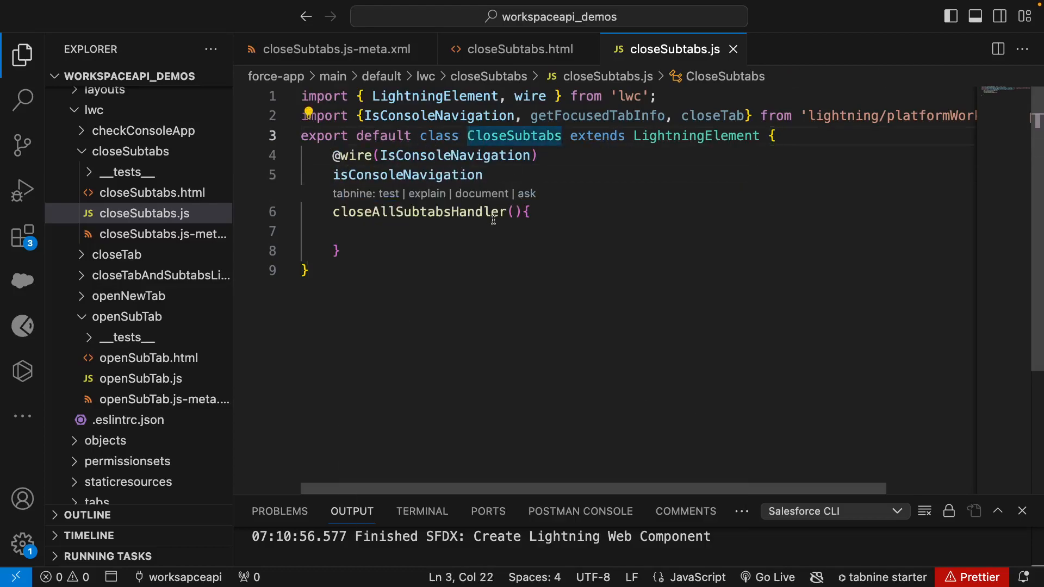
pyautogui.write('if')
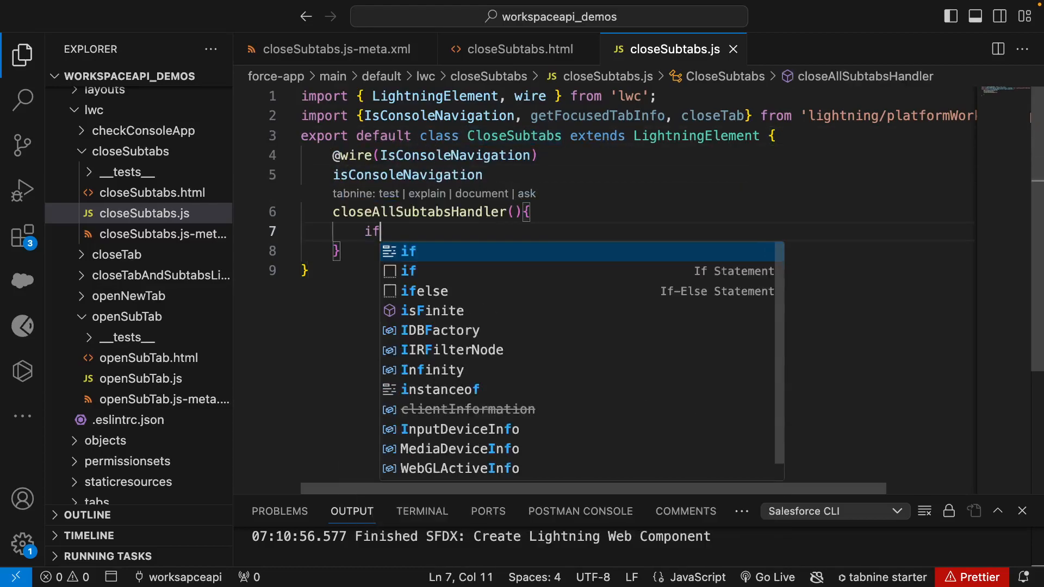
pyautogui.write('(this.IsConsoleNavigation')
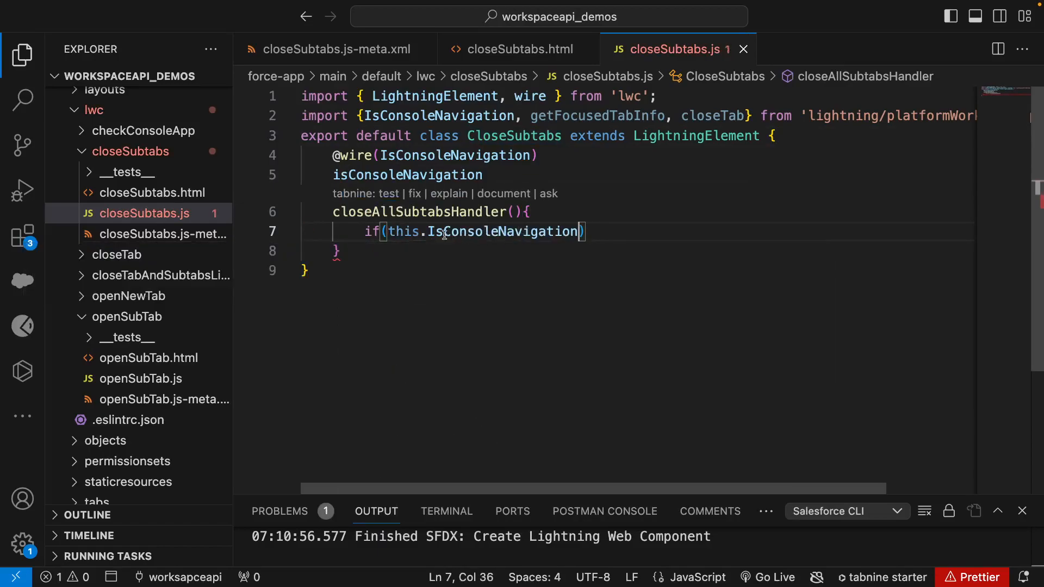
pyautogui.write('i')
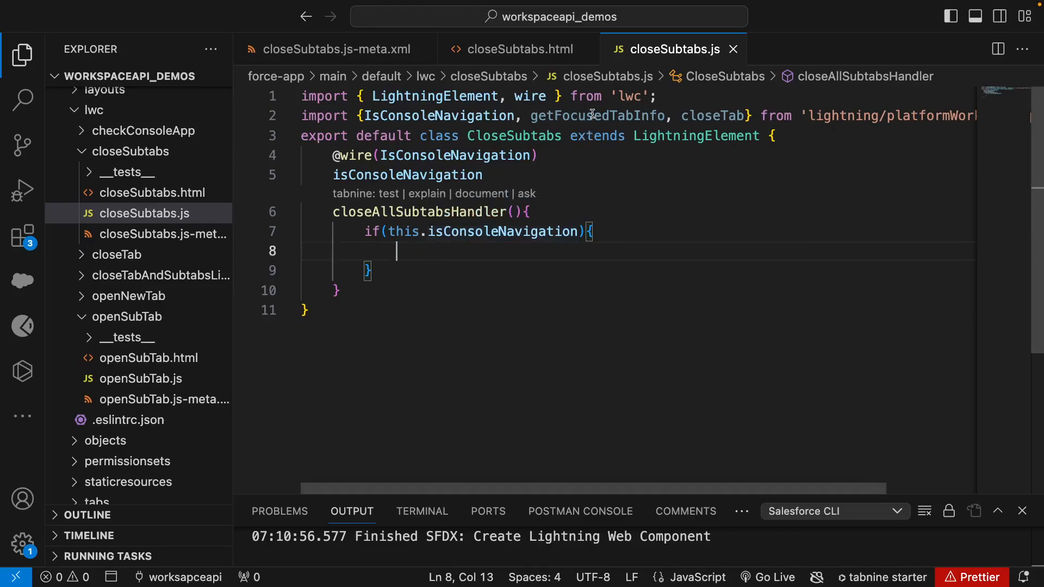
# Make the handler async and store await getFocusedTabInfo() in const tabInfo.
pyautogui.doubleClick(597, 115)
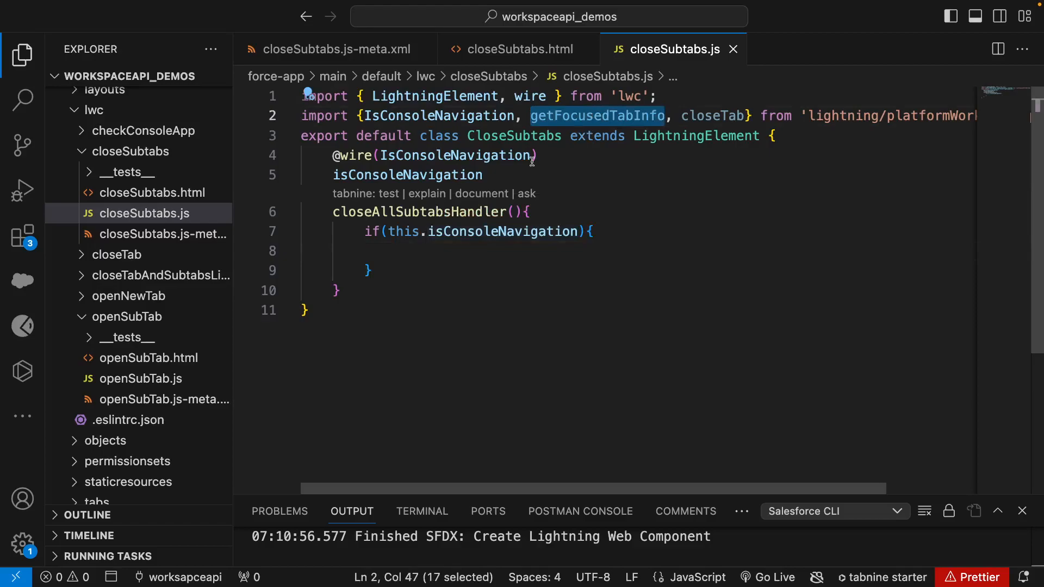
pyautogui.write('getFocusedTabInfo')
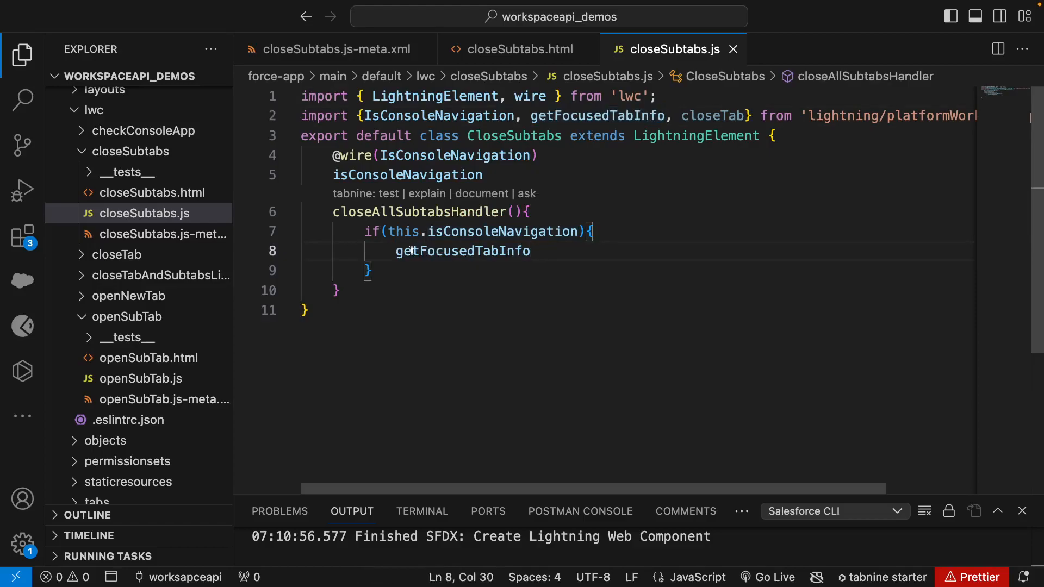
pyautogui.write('()')
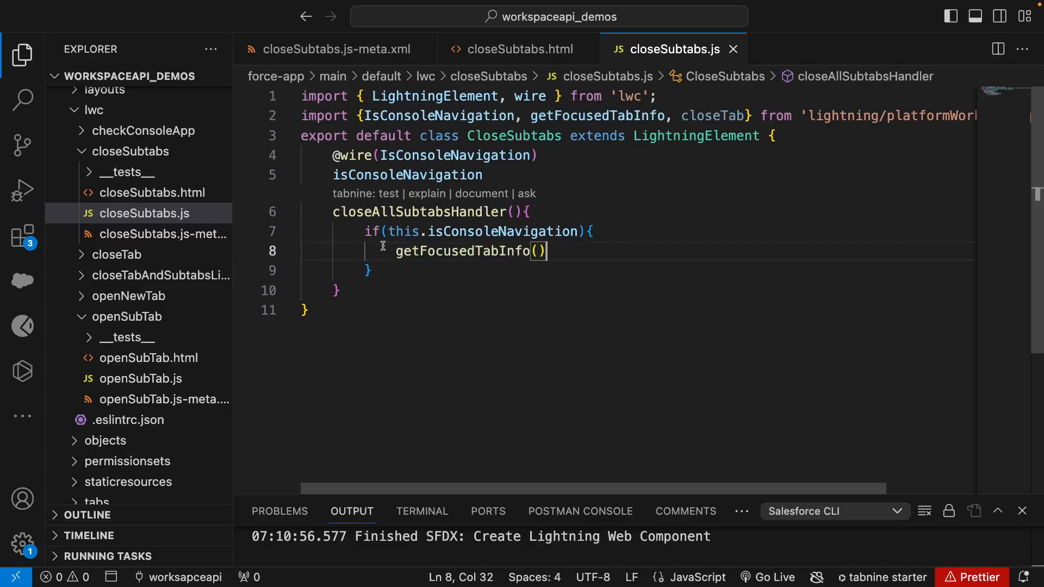
pyautogui.write('async')
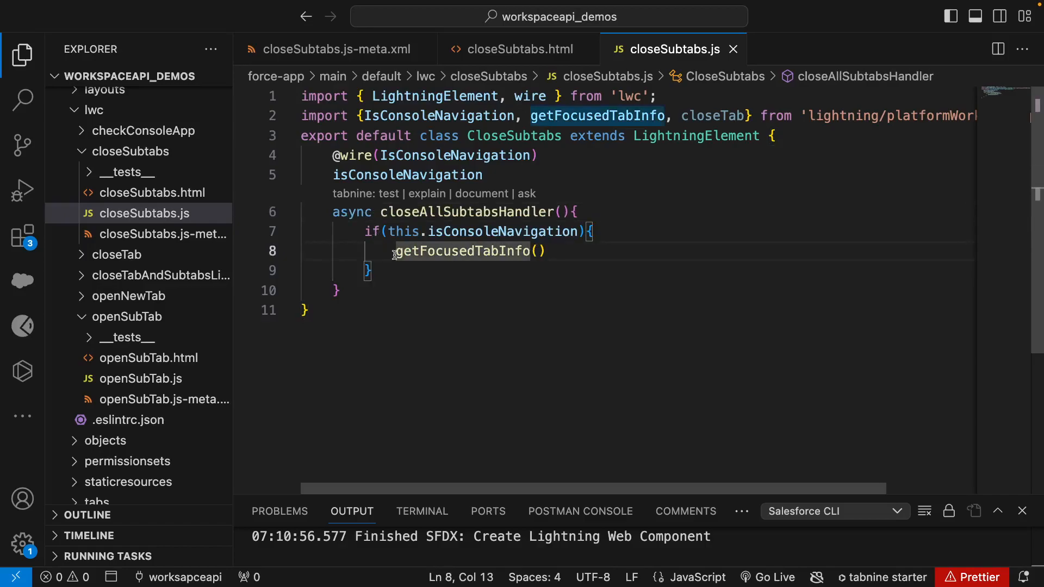
pyautogui.write('await')
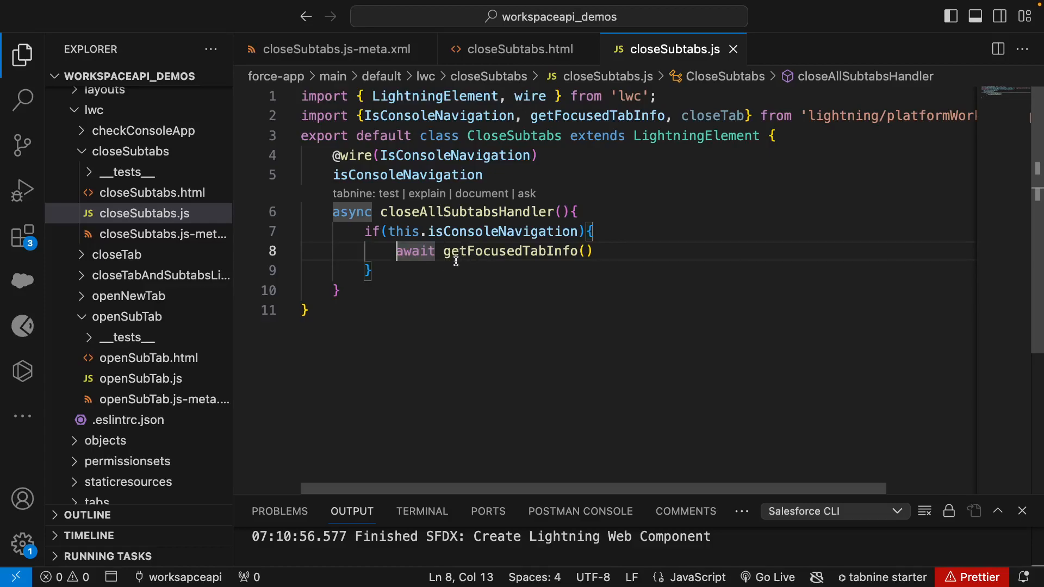
pyautogui.moveTo(463, 262)
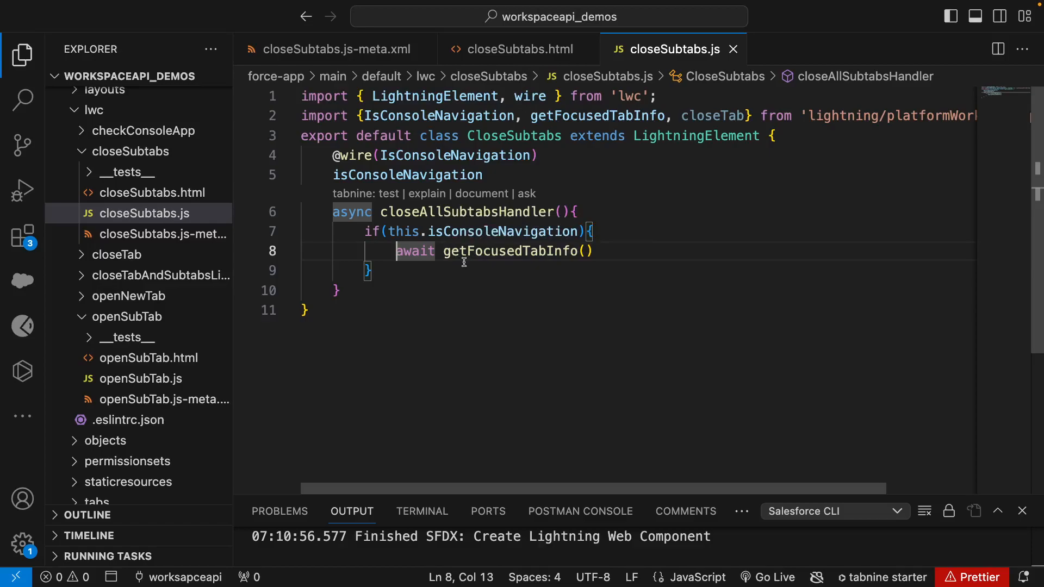
pyautogui.write('const')
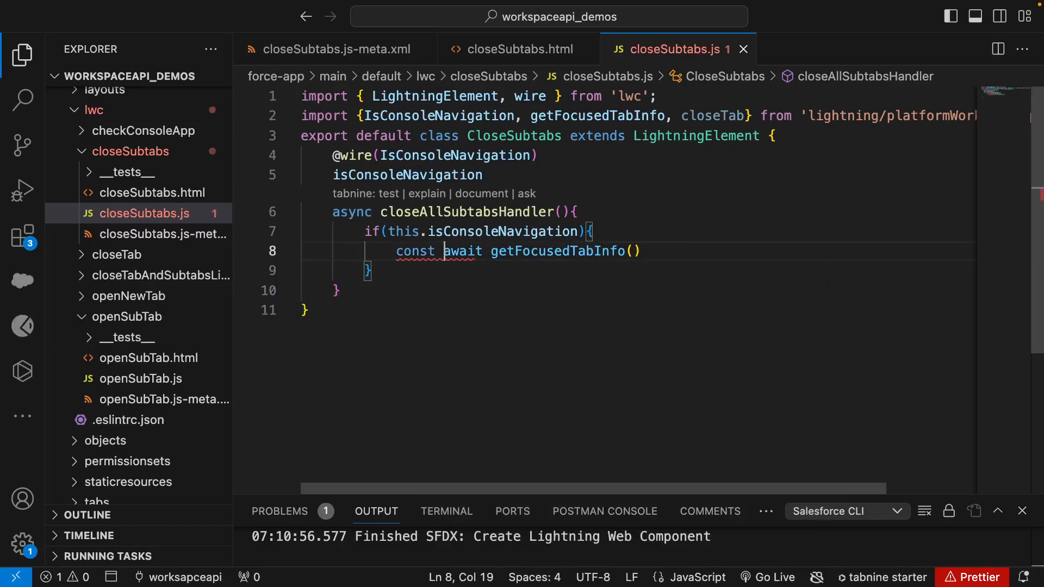
pyautogui.write('tabInfo =')
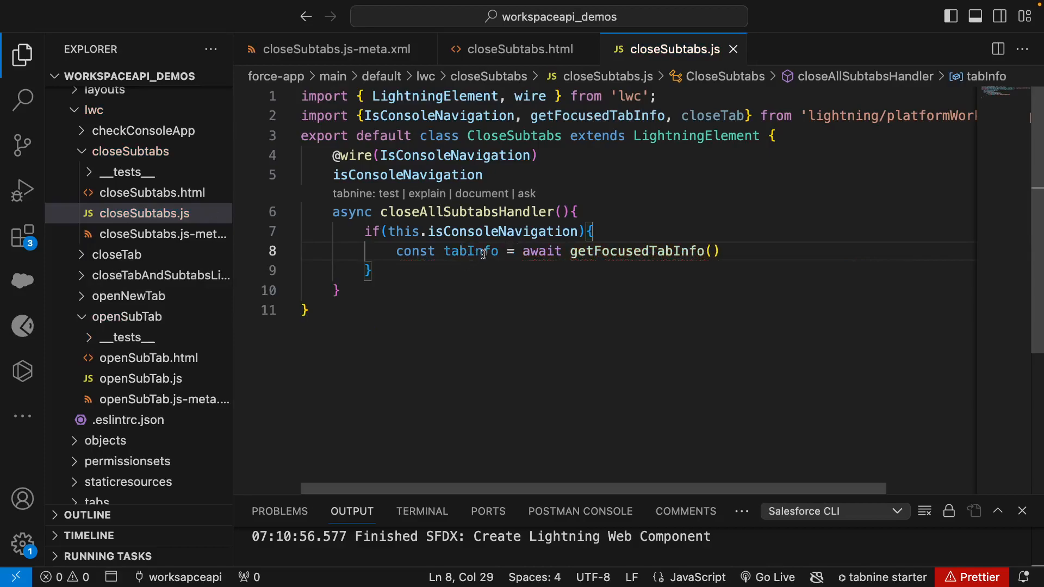
pyautogui.doubleClick(471, 251)
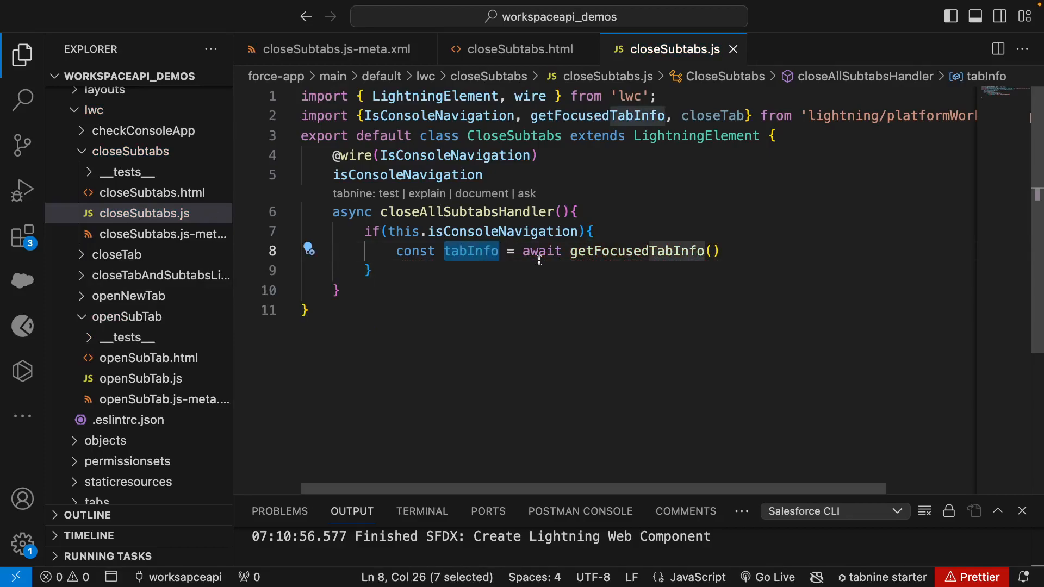
pyautogui.press('Enter')
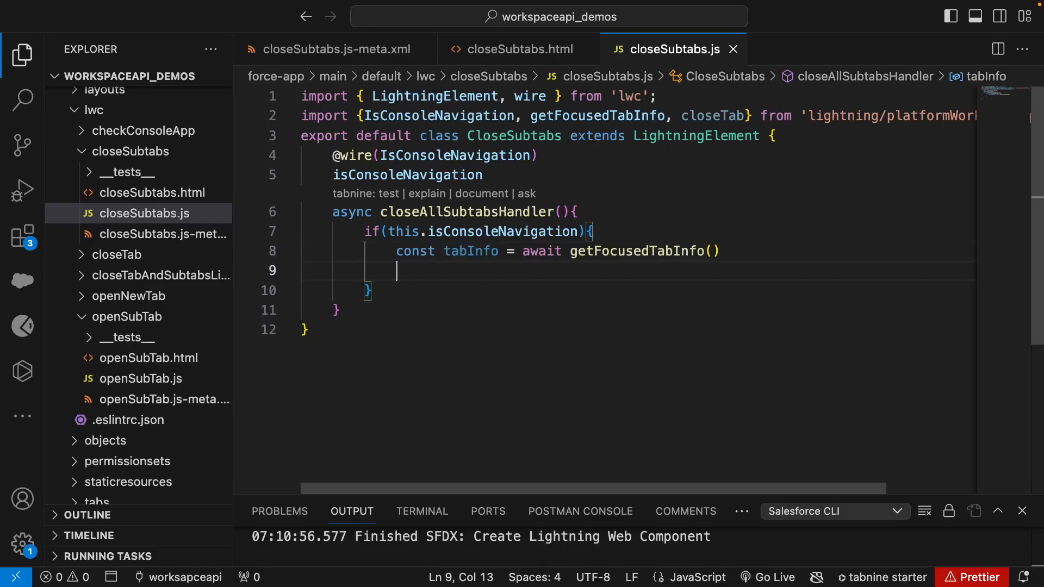
# Add an if(tabInfo.subtabs){ } block inside the console check.
pyautogui.write('if(')
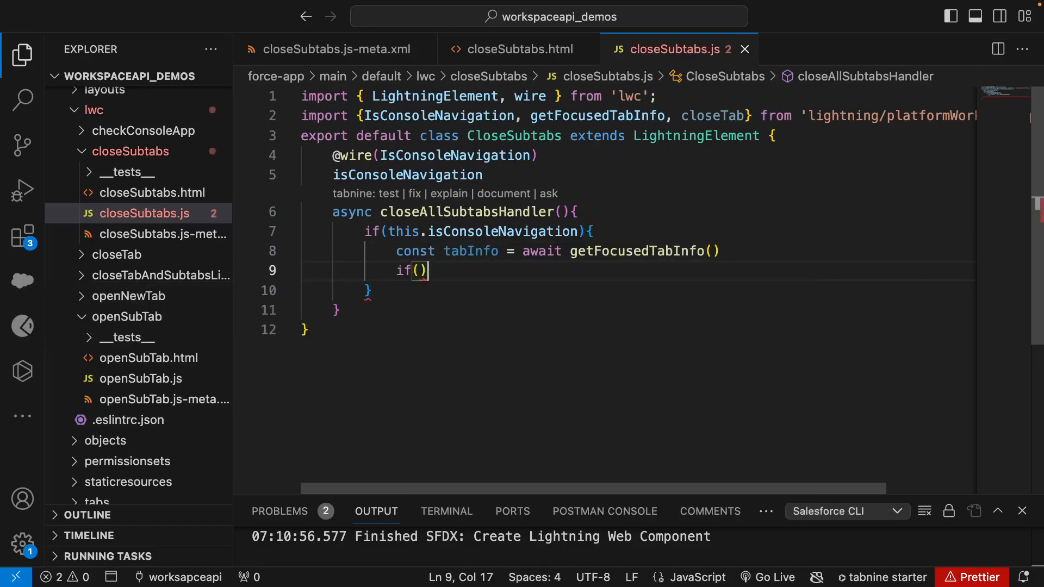
pyautogui.write('tabInfo.')
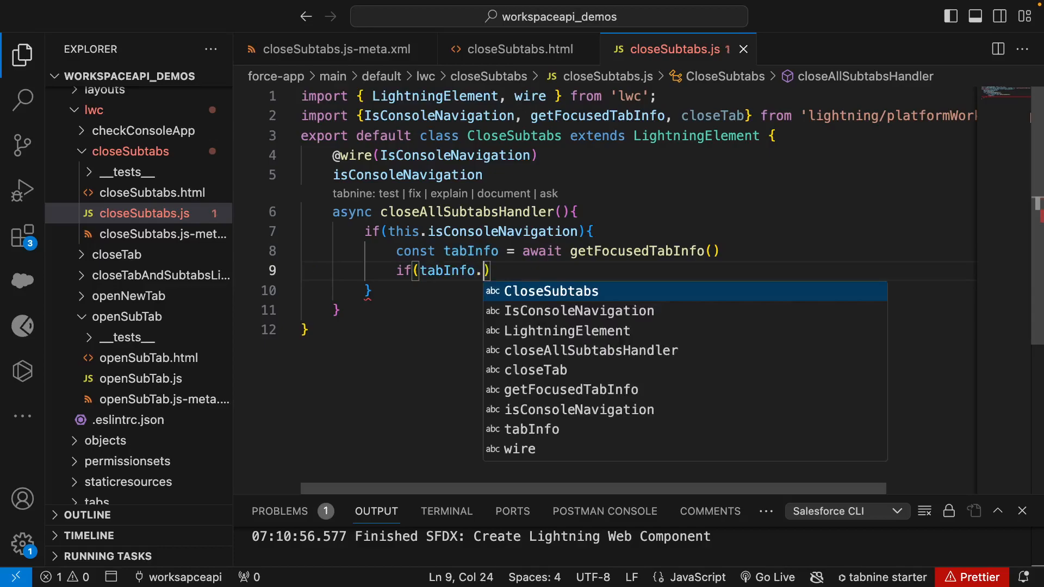
pyautogui.write('subtabs){')
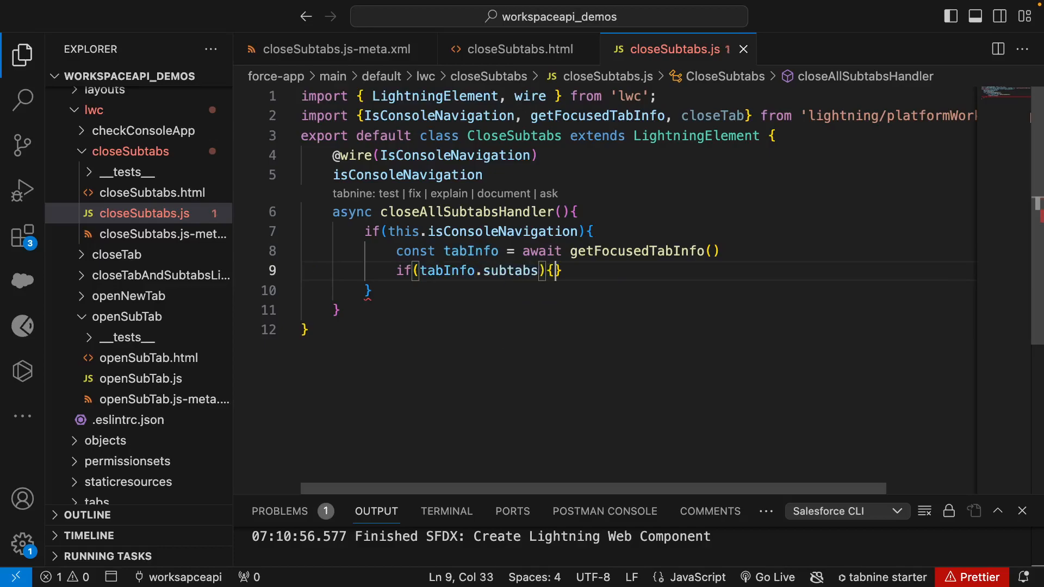
pyautogui.press('Enter')
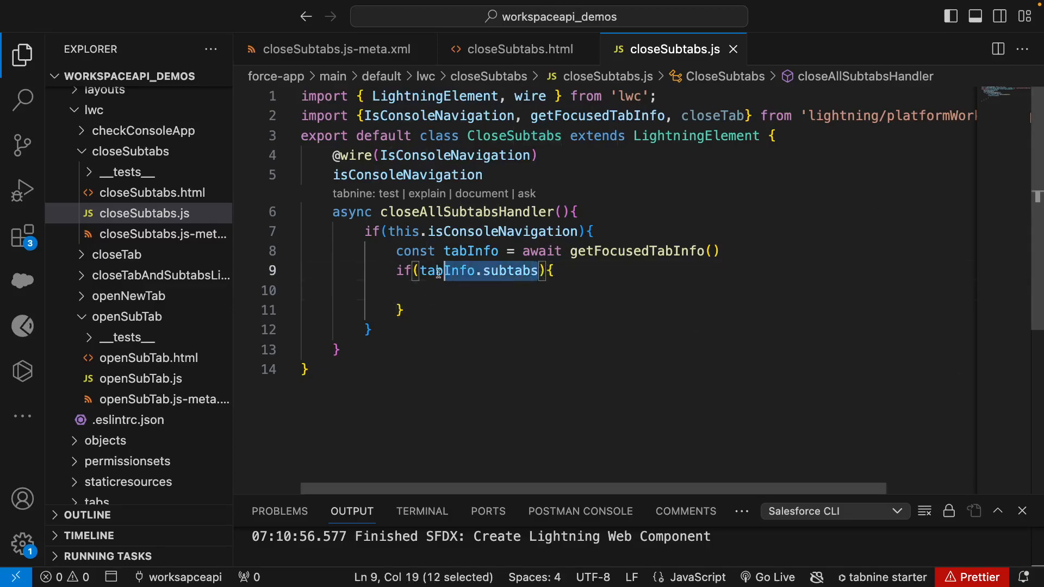
pyautogui.click(443, 291)
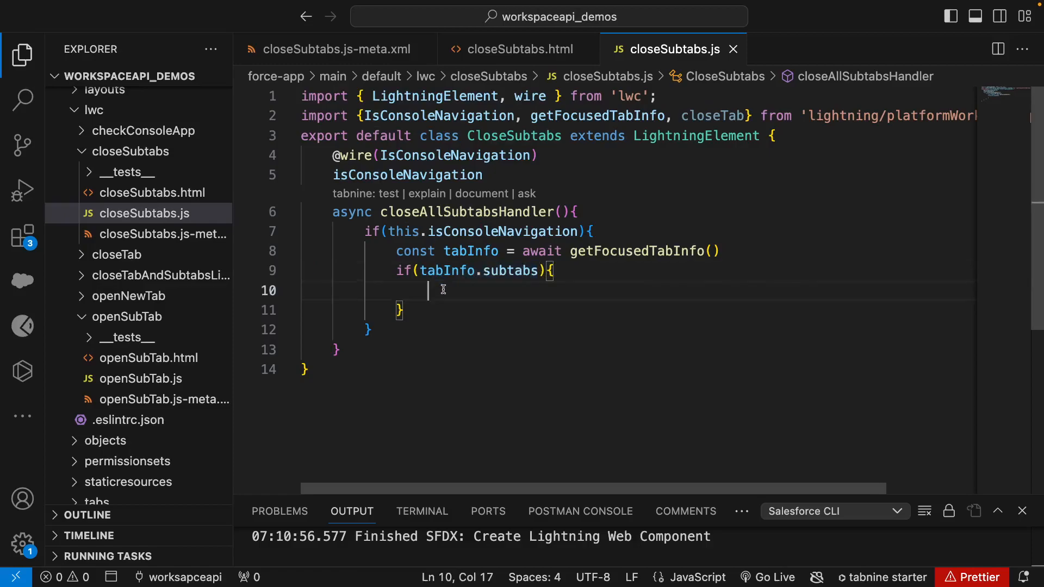
# Loop tabInfo.subtabs.forEach(tab=> closeTab(tab.tabId)) to close each subtab.
pyautogui.write('tabInfo.subtabs')
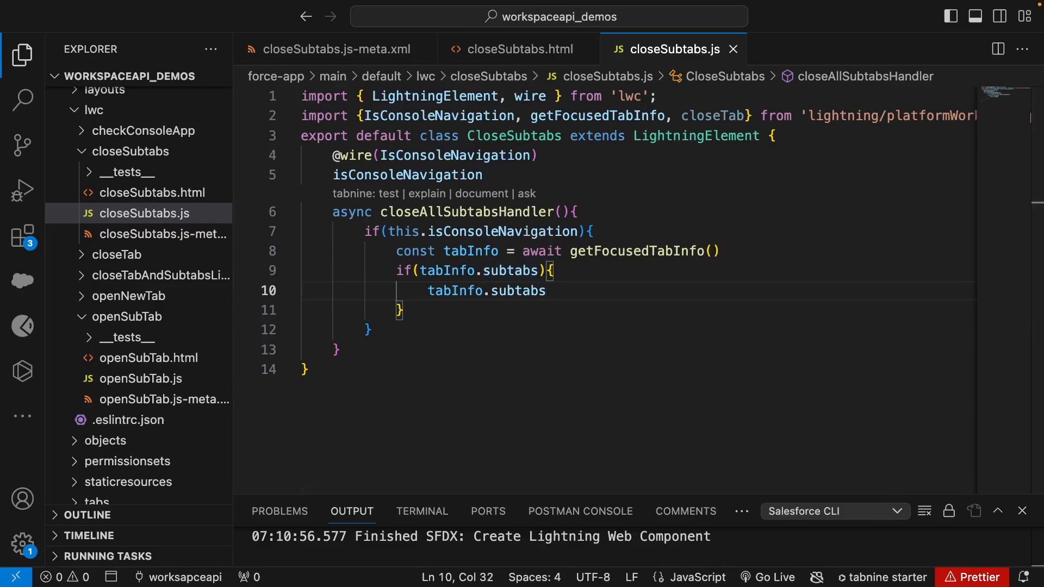
pyautogui.moveTo(565, 294)
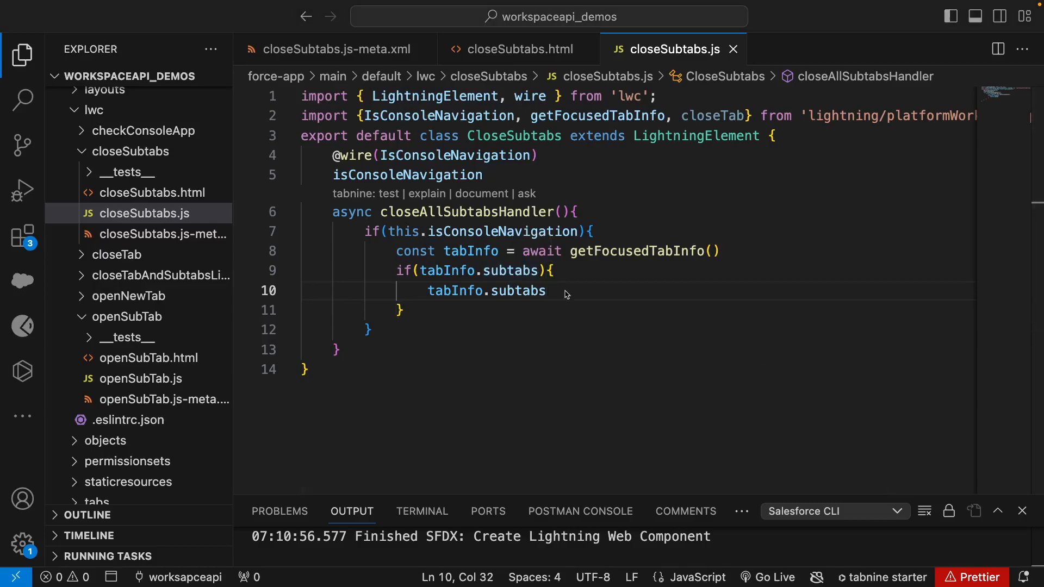
pyautogui.write('.forEach(')
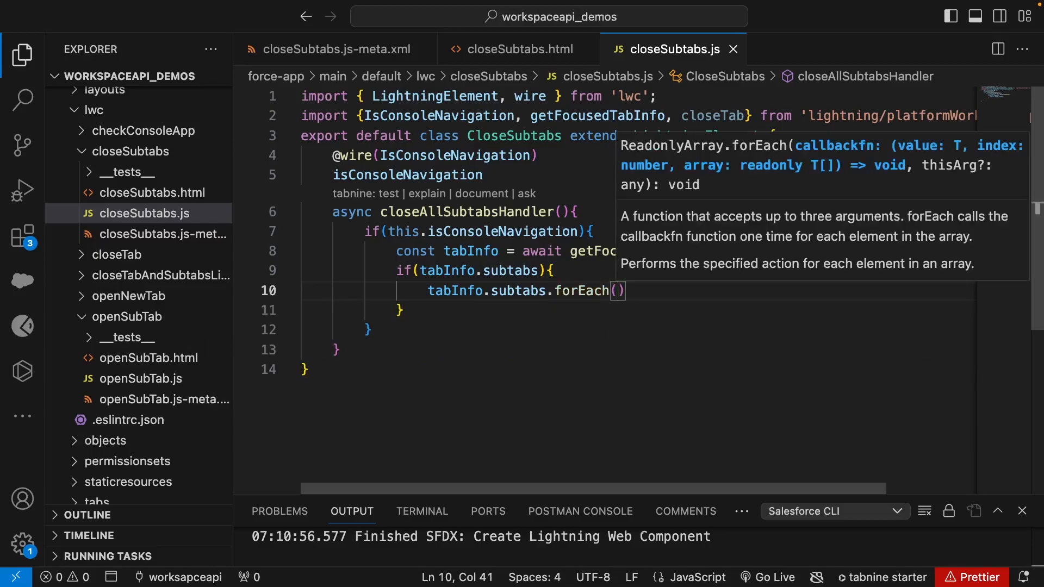
pyautogui.write('tab=>{')
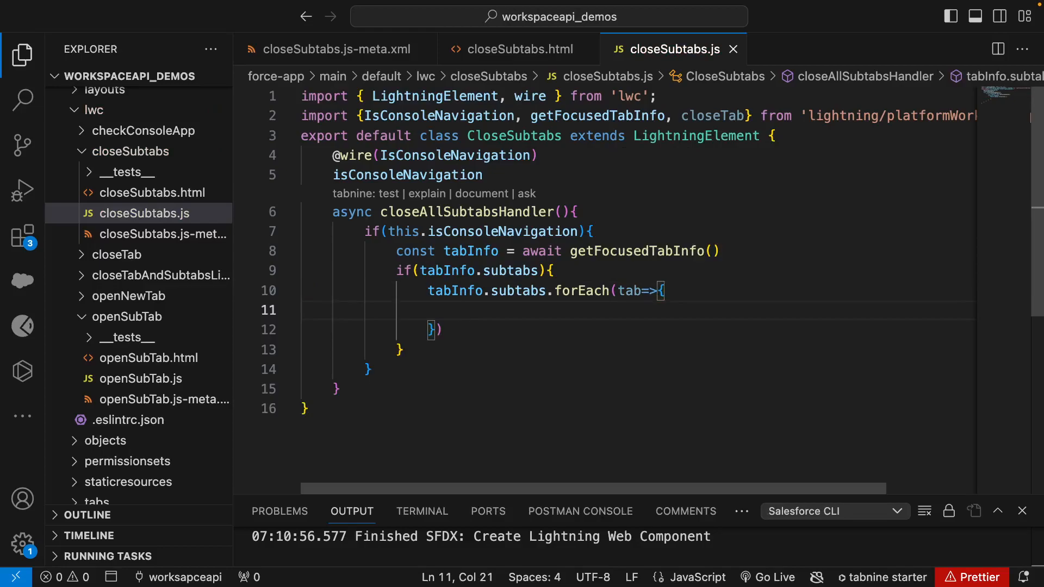
pyautogui.write('c')
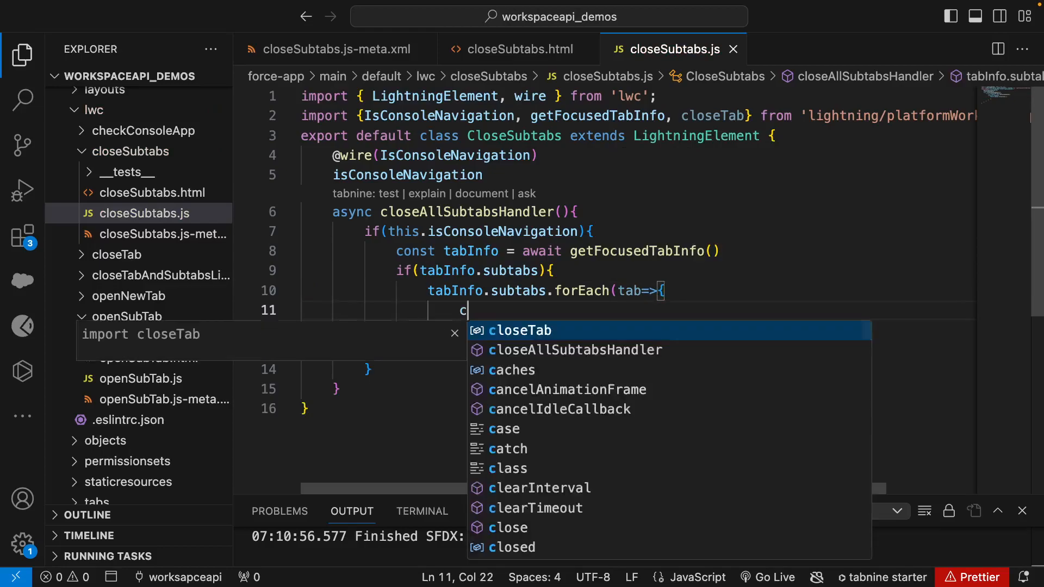
pyautogui.write('loseTab(tab.tabId')
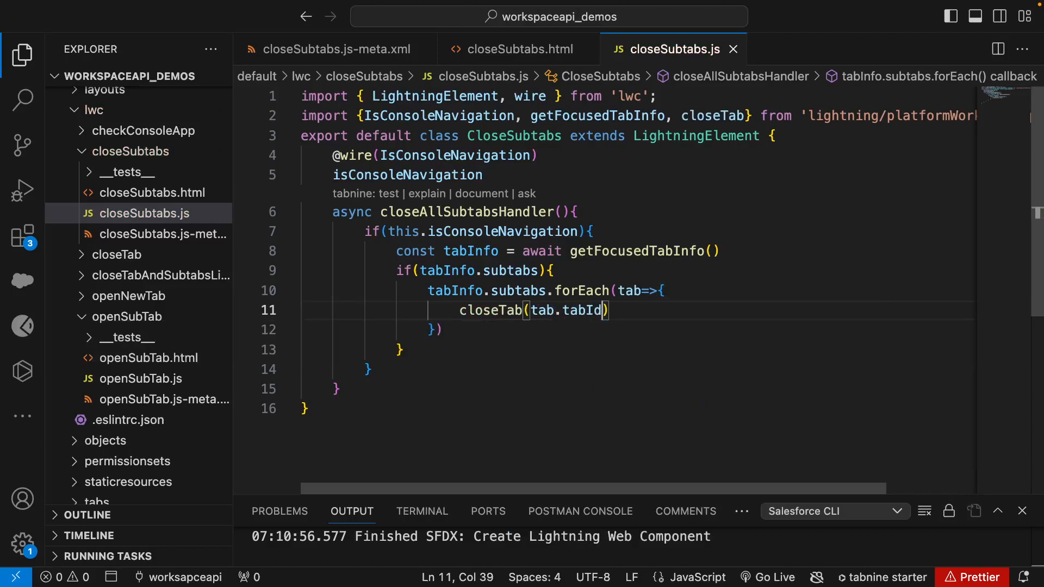
pyautogui.doubleClick(490, 310)
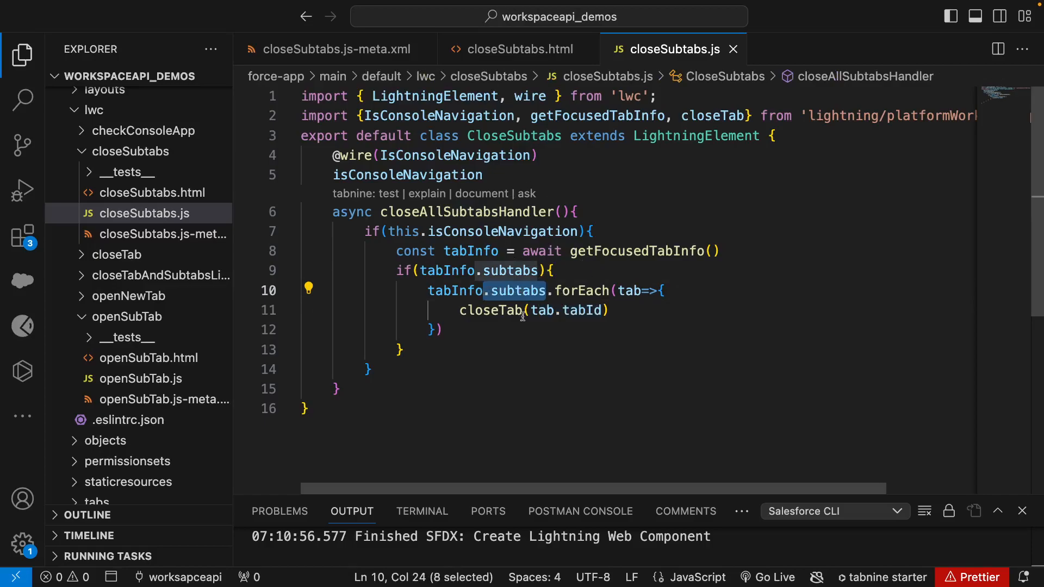
pyautogui.moveTo(447, 348)
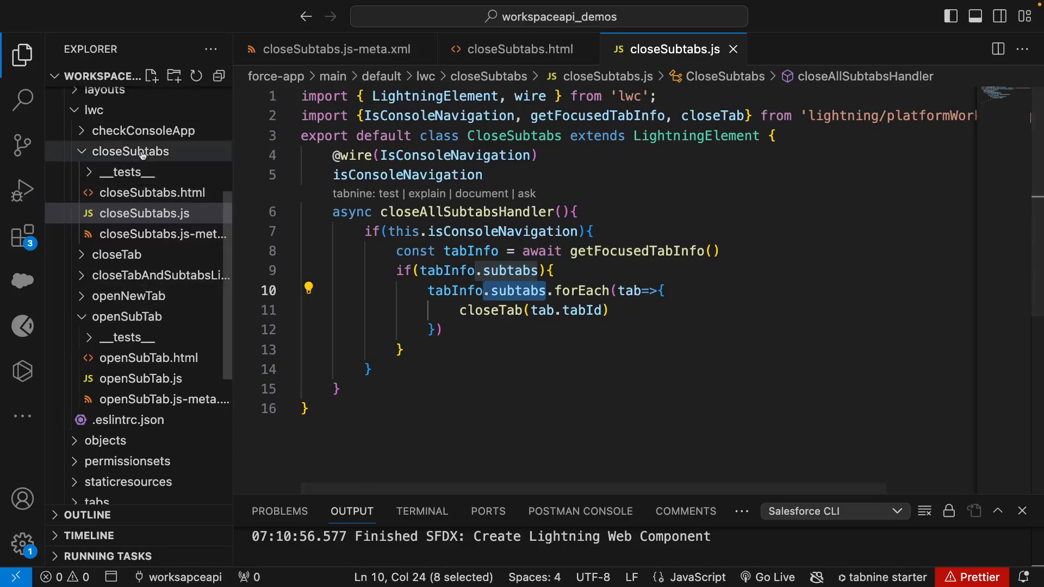
# Deploy the closeSubtabs folder with SFDX: Deploy Source to Org.
pyautogui.rightClick(130, 151)
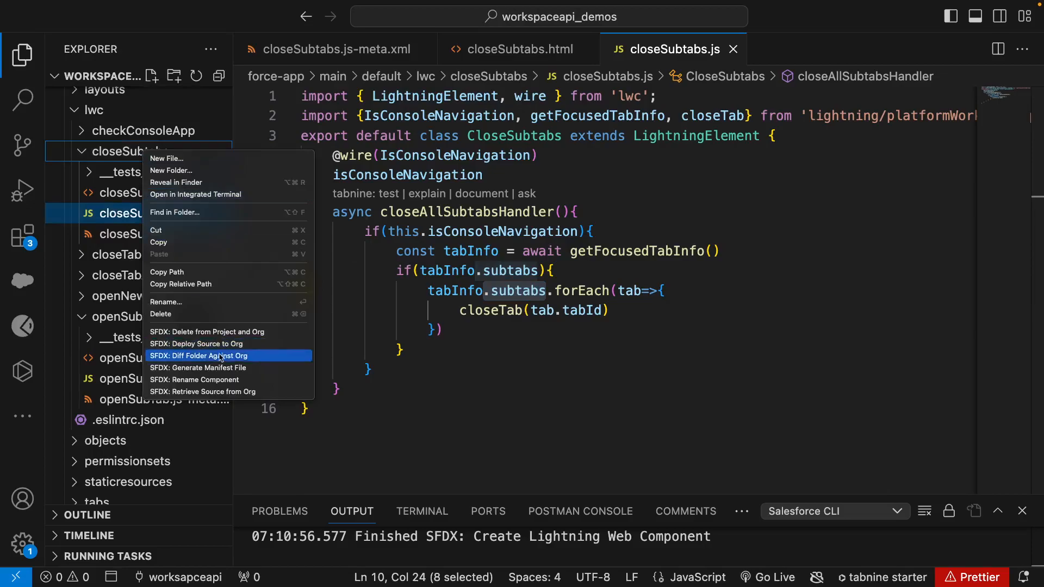
pyautogui.click(197, 344)
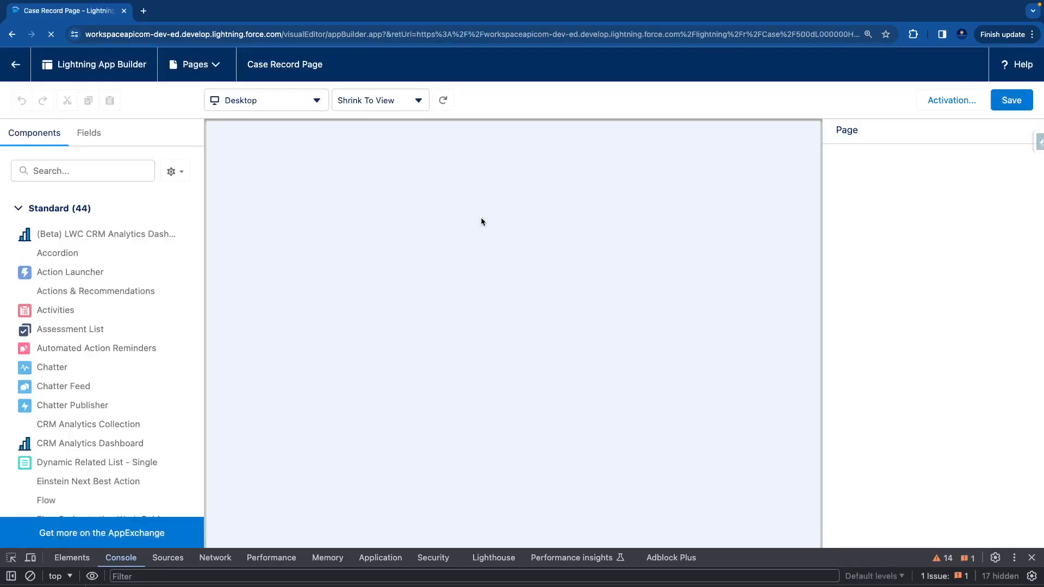
# Place closeSubtabs above Close Tab in the right column, save the page and go back.
pyautogui.scroll(-3)
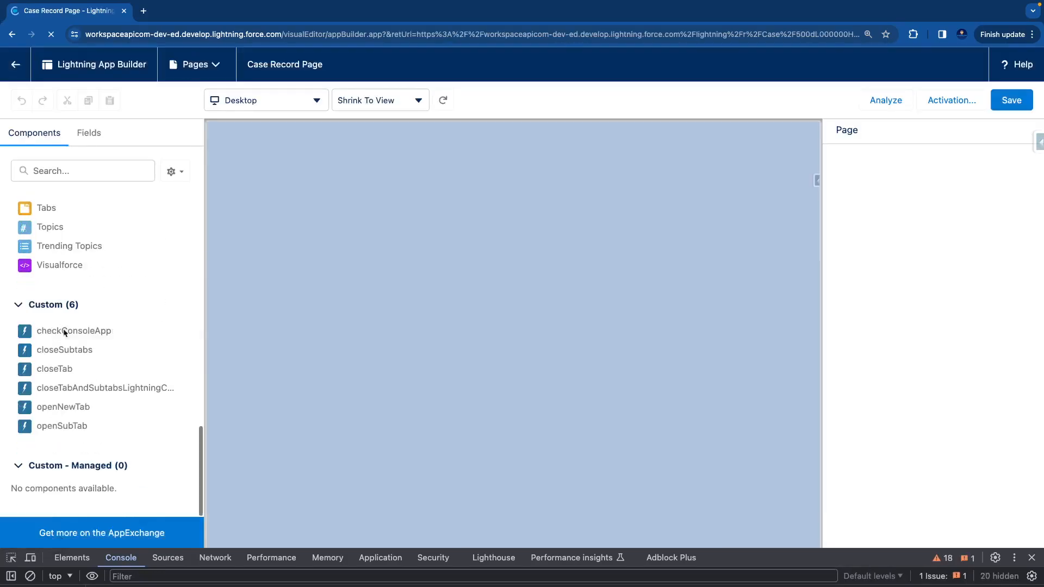
pyautogui.moveTo(64, 349)
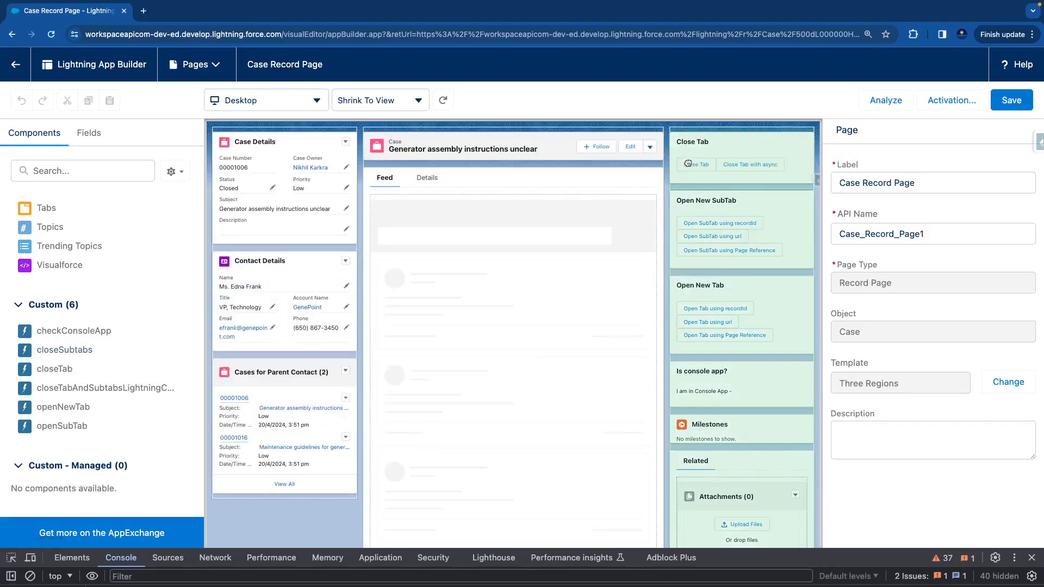
pyautogui.click(700, 200)
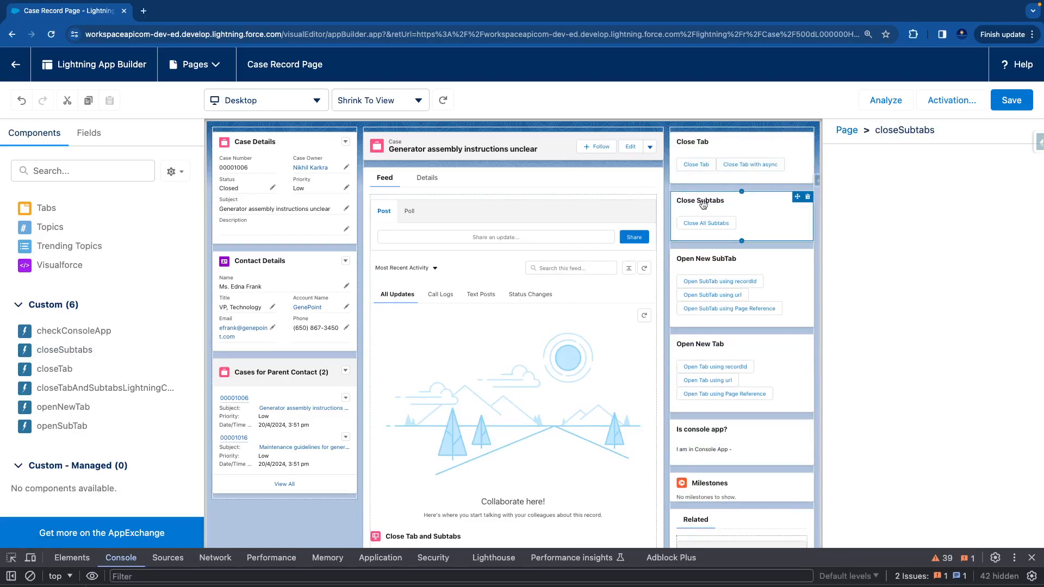
pyautogui.click(700, 201)
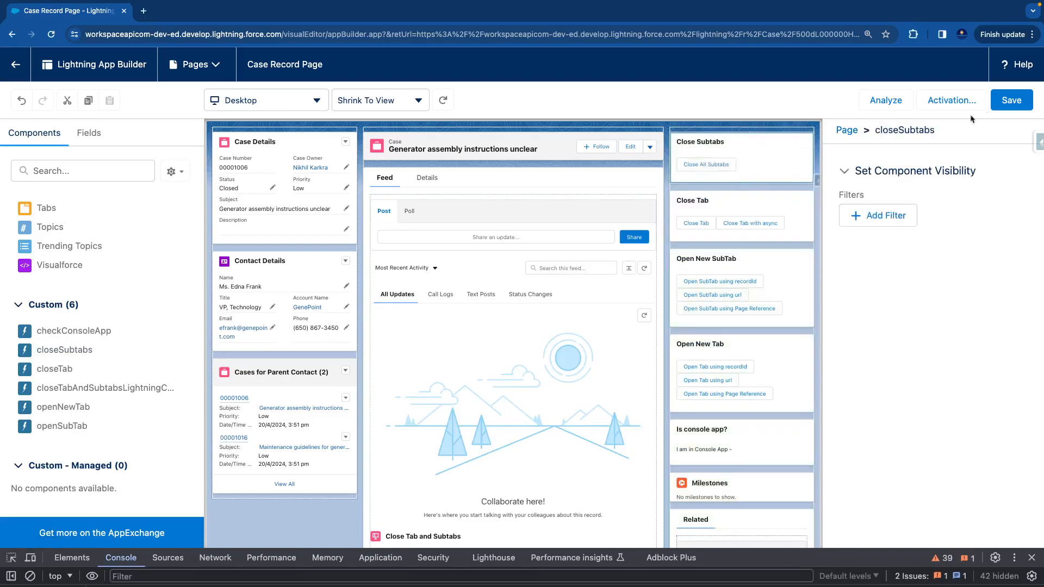
pyautogui.click(1010, 100)
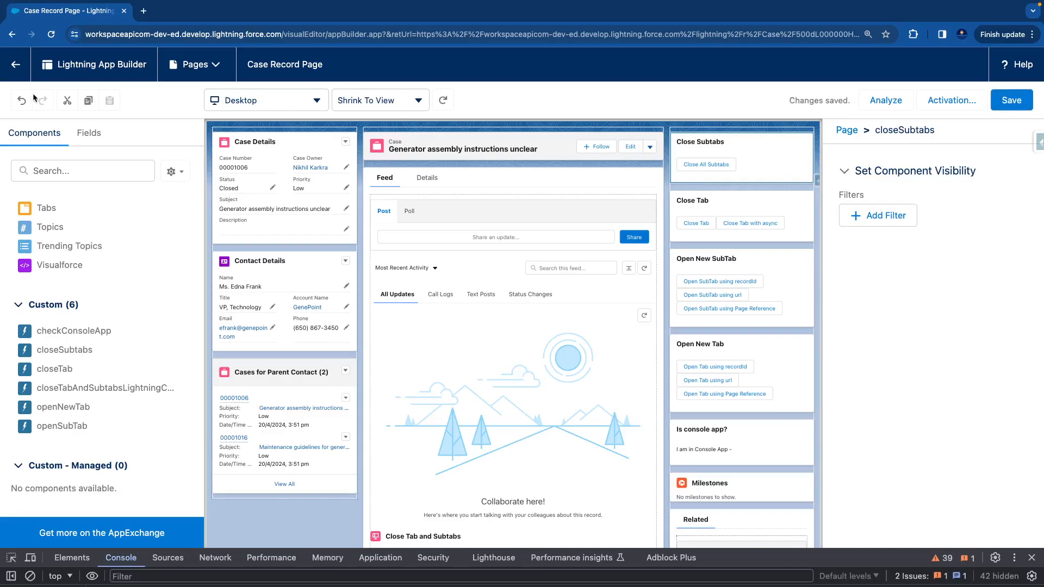
pyautogui.click(14, 64)
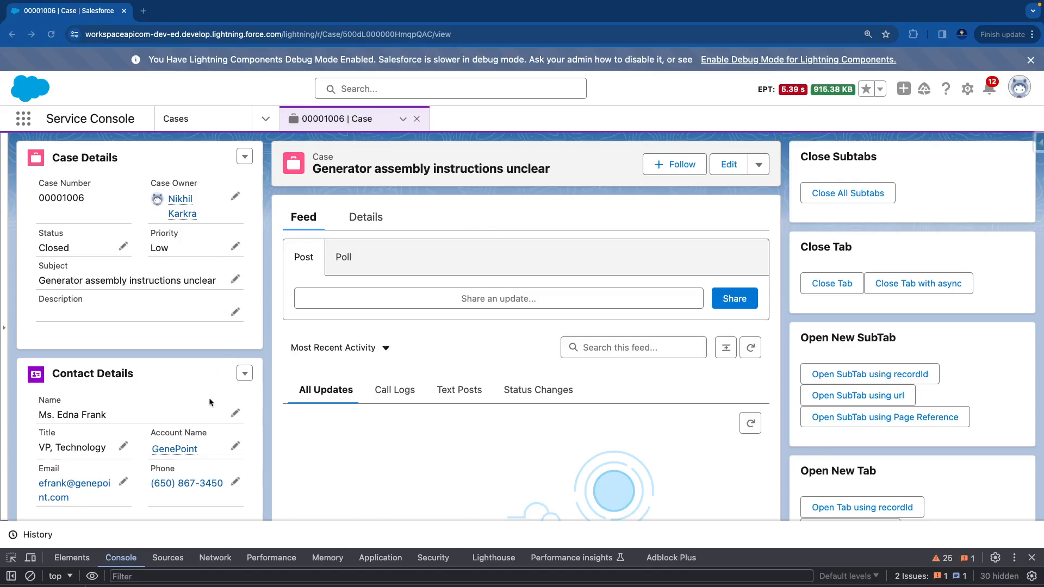
pyautogui.moveTo(174, 449)
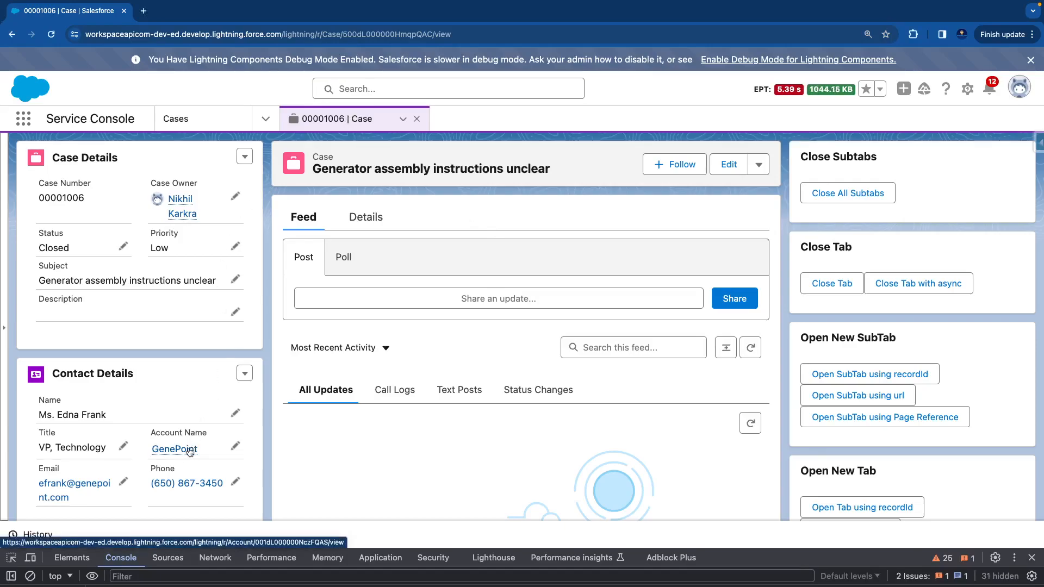
# Open GenePoint account and its SLA, Lab Generators and Standby Generator opportunities as subtabs, then refocus case 00001006.
pyautogui.click(174, 449)
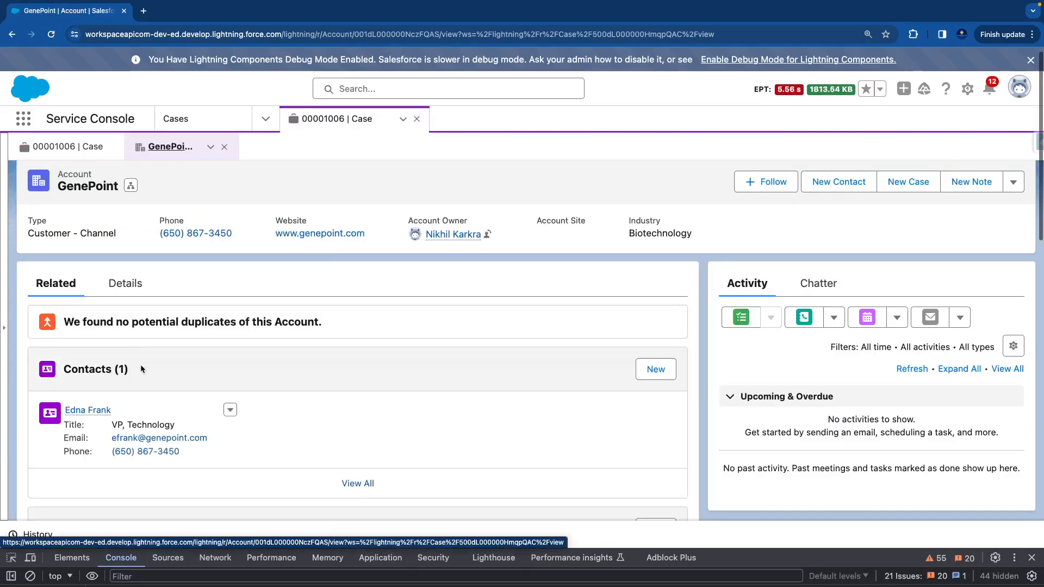
pyautogui.scroll(-3)
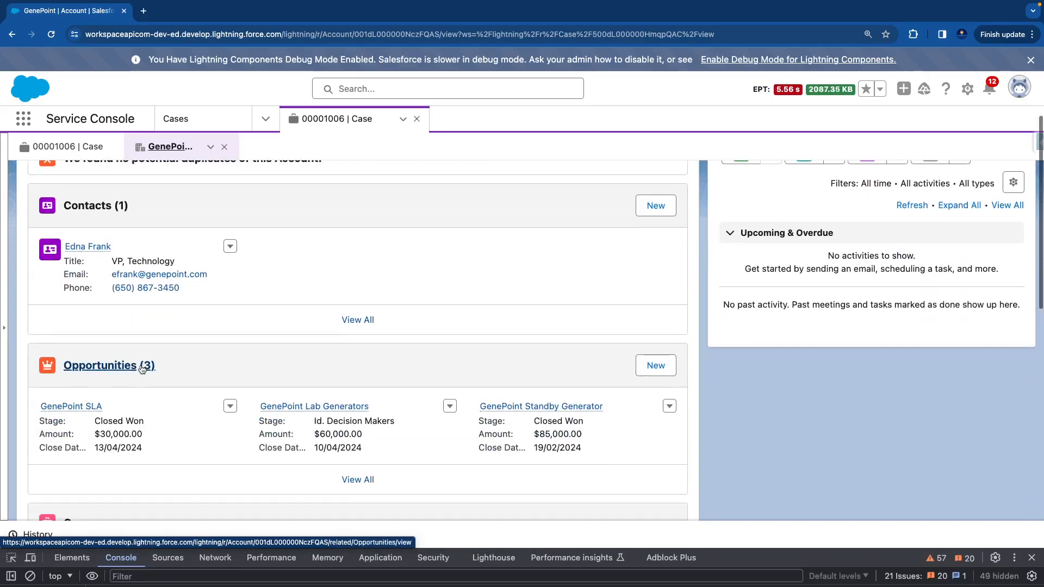
pyautogui.click(70, 406)
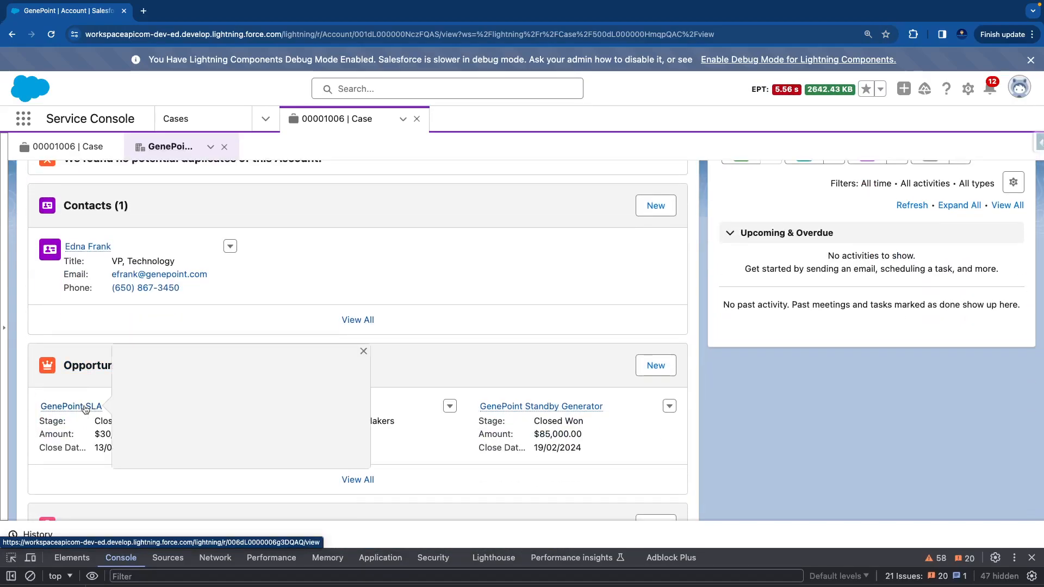
pyautogui.click(71, 405)
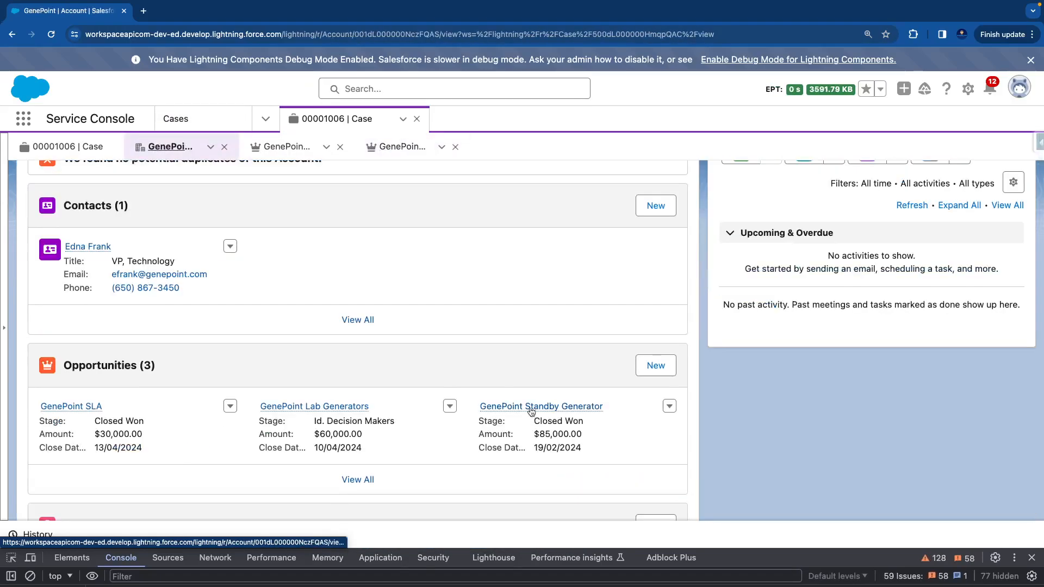
pyautogui.click(540, 406)
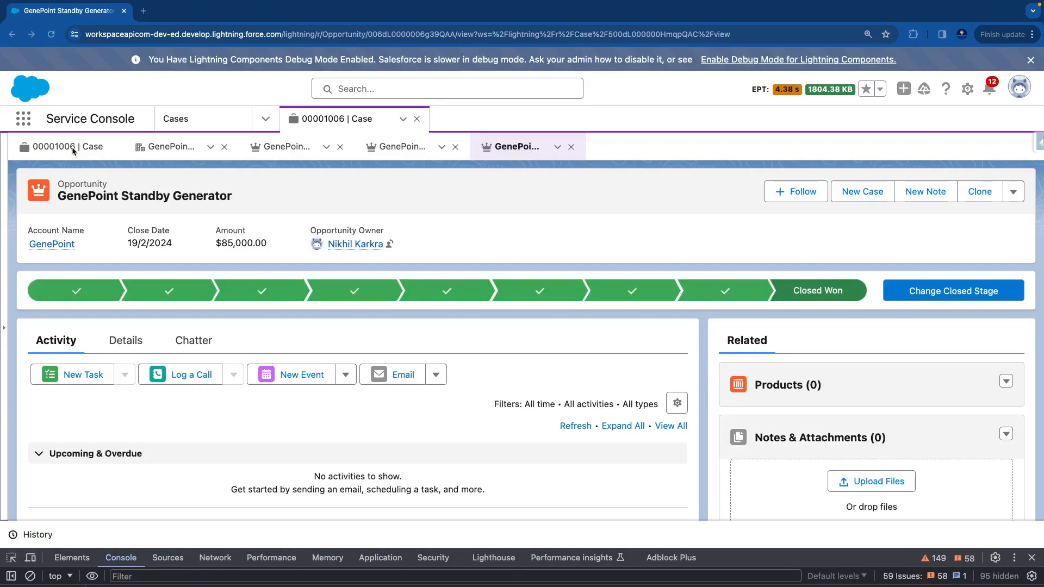
pyautogui.click(67, 147)
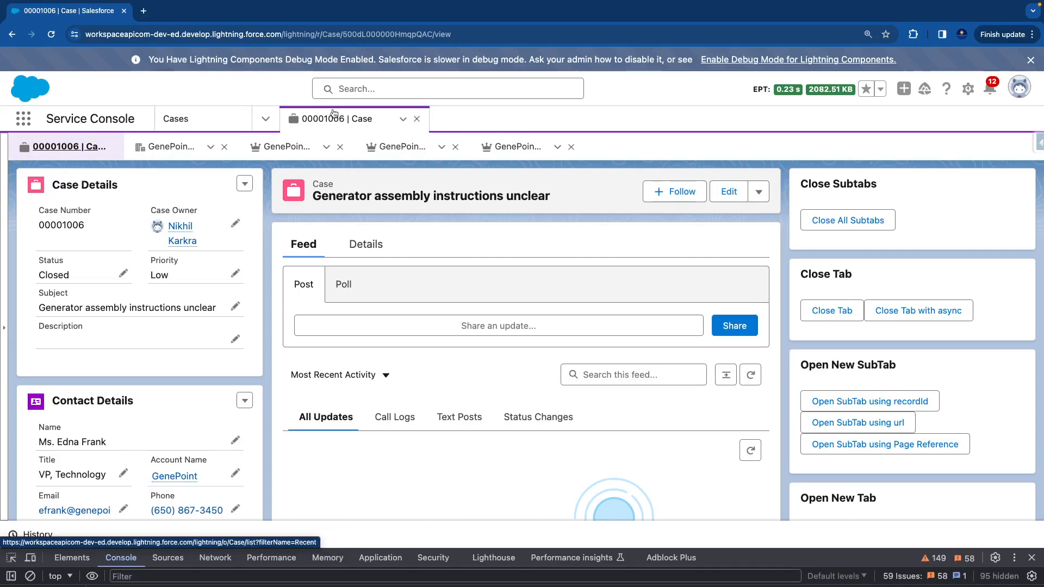
pyautogui.moveTo(848, 221)
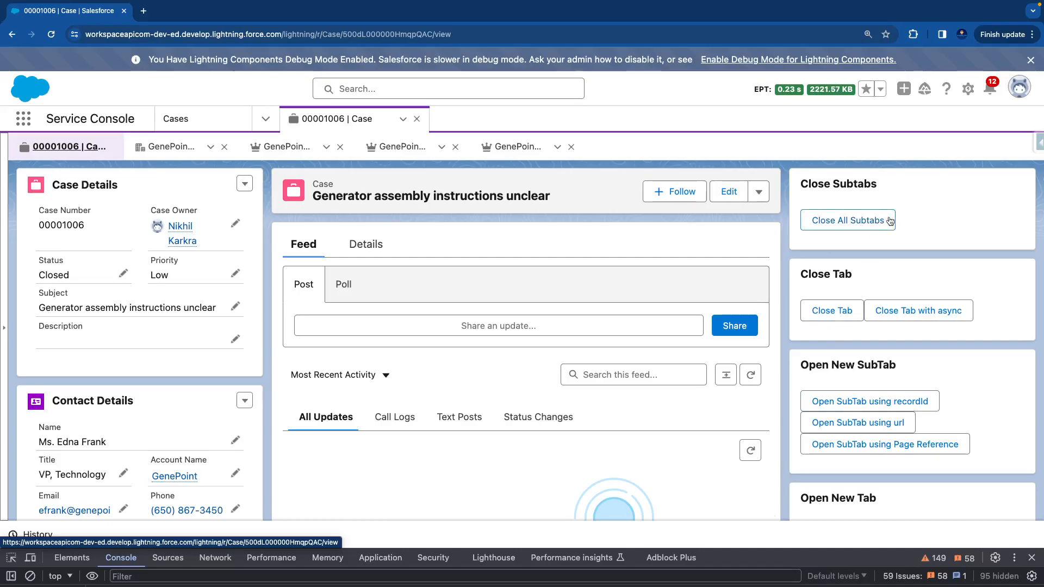
# Close all the case's subtabs, then reopen the GenePoint account and its SLA opportunity as subtabs.
pyautogui.click(847, 221)
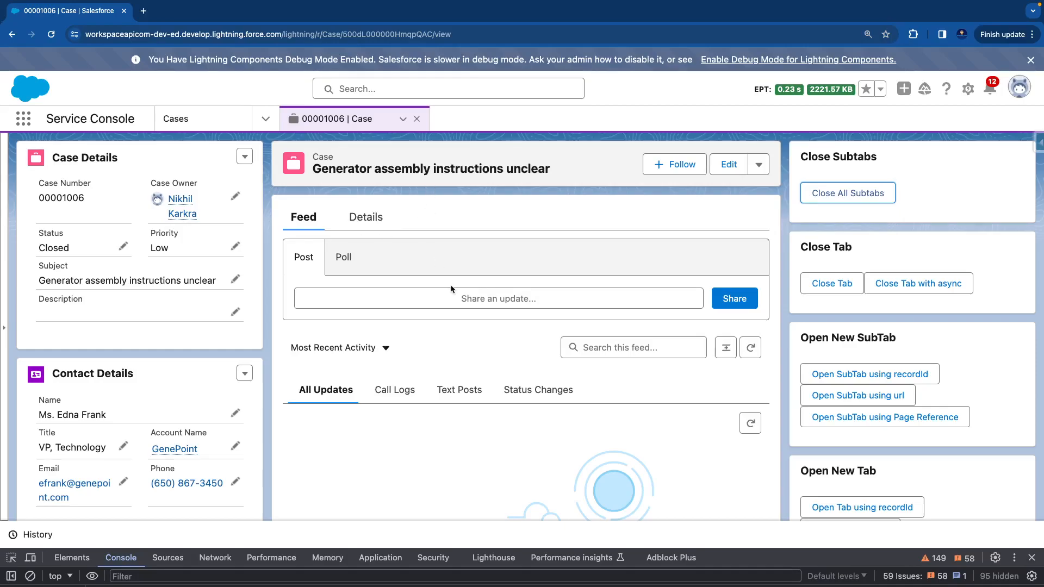
pyautogui.moveTo(185, 458)
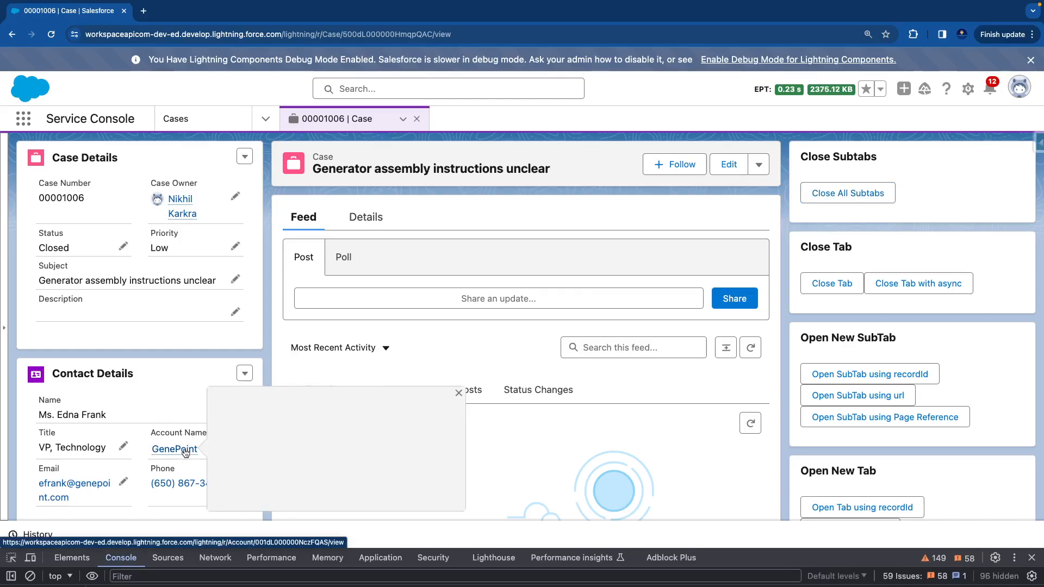
pyautogui.click(173, 449)
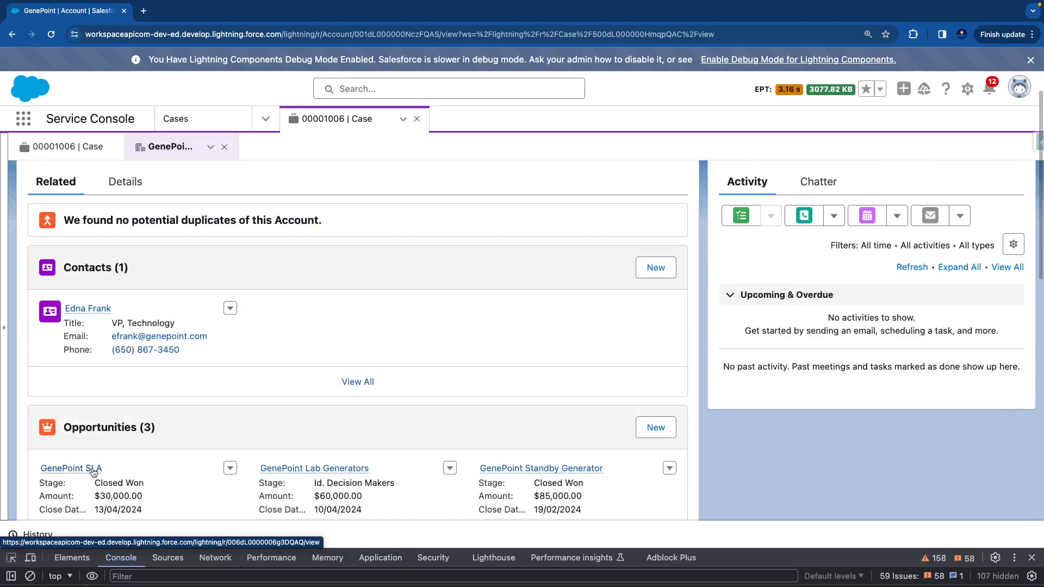
pyautogui.click(71, 468)
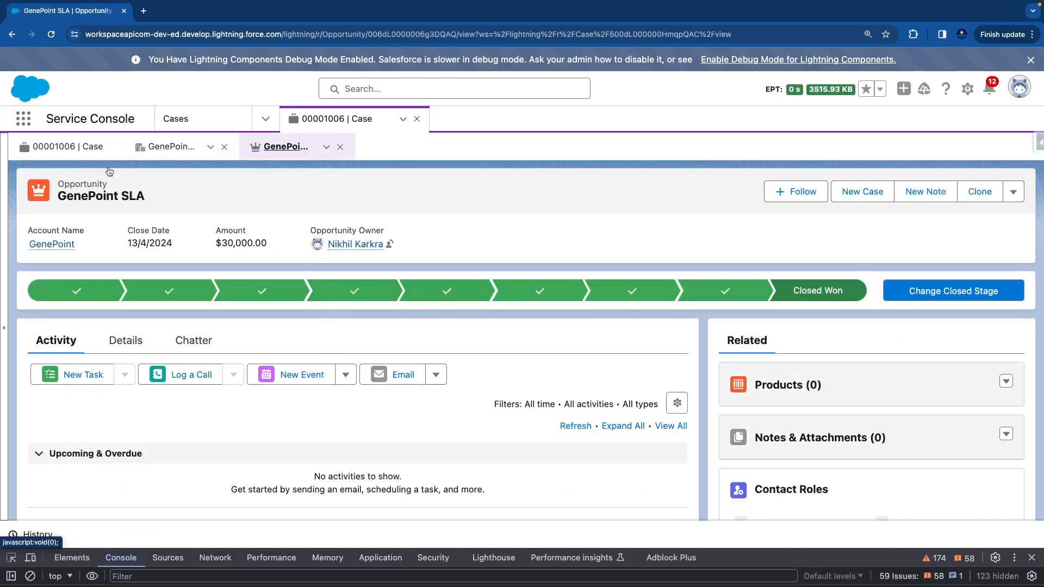
# Also open the GenePoint Lab Generators opportunity as a subtab, then return to VS Code.
pyautogui.click(63, 147)
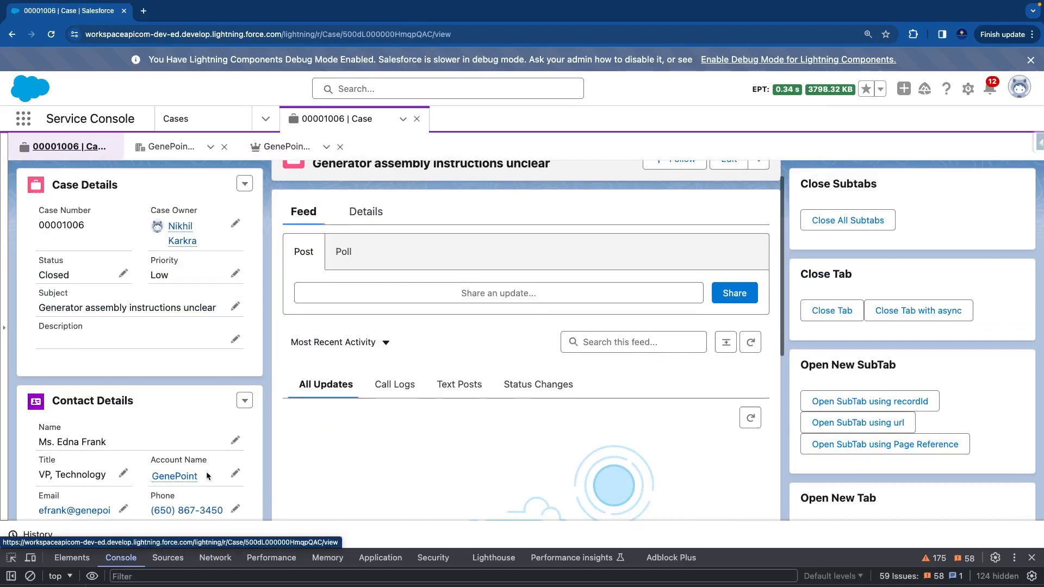
pyautogui.click(174, 476)
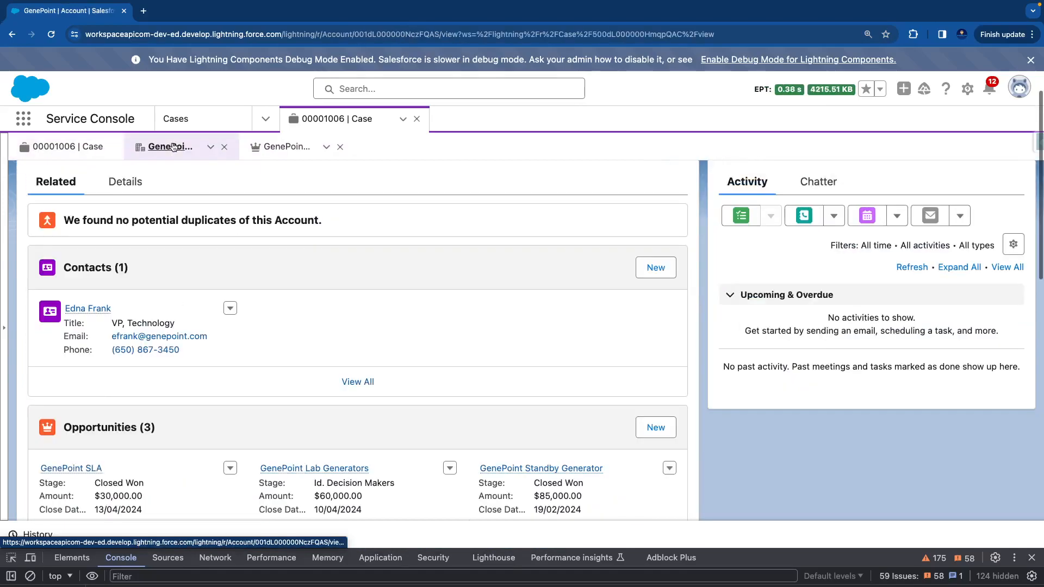
pyautogui.click(313, 468)
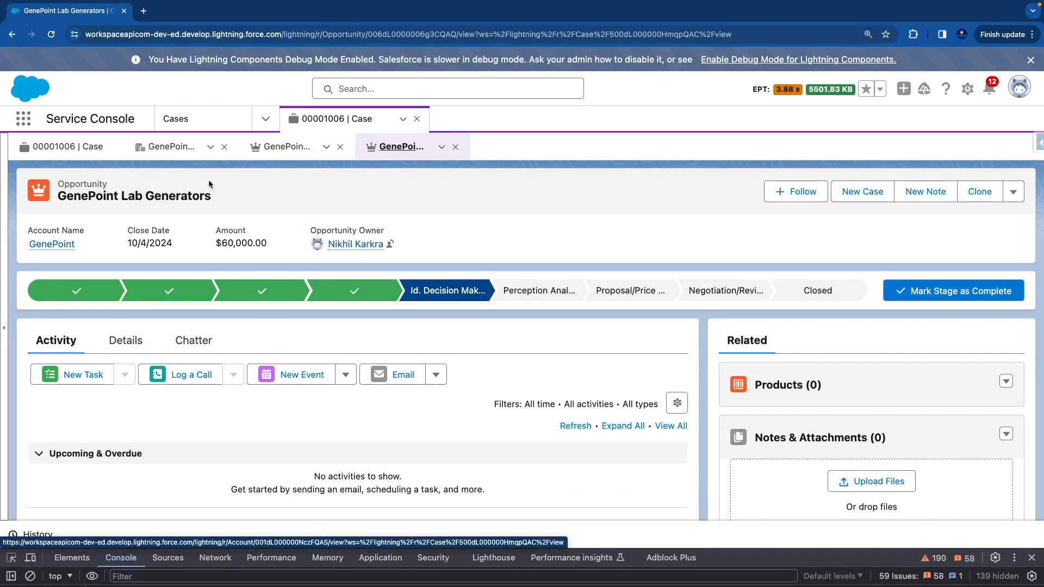
pyautogui.moveTo(287, 162)
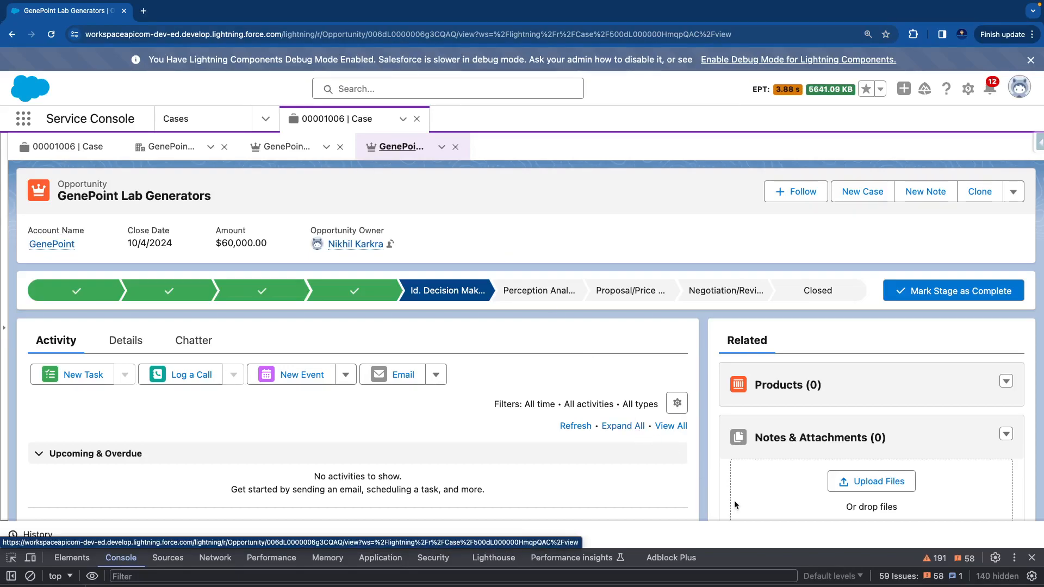
pyautogui.moveTo(743, 500)
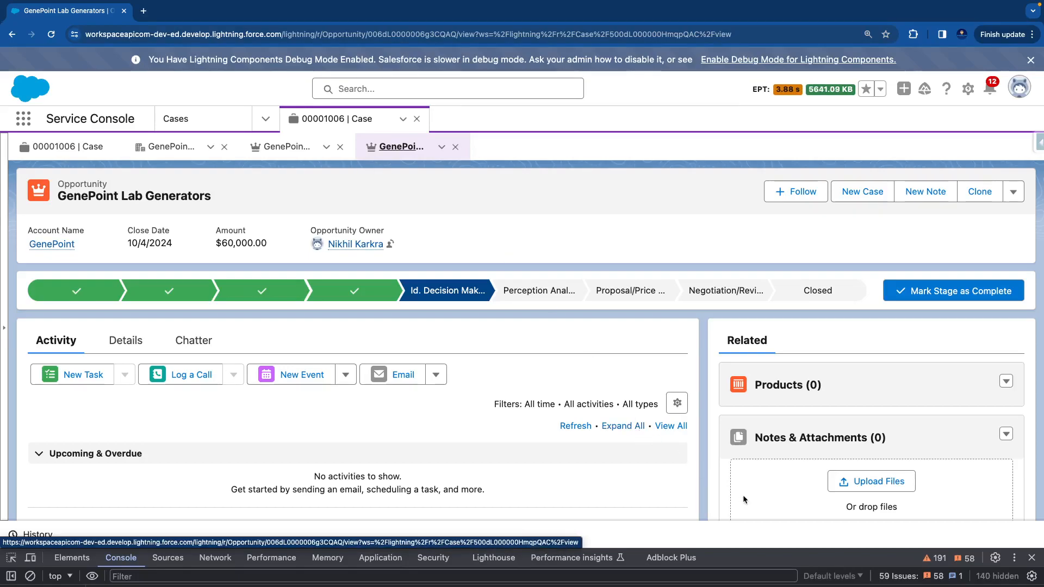
pyautogui.press('alt+tab')
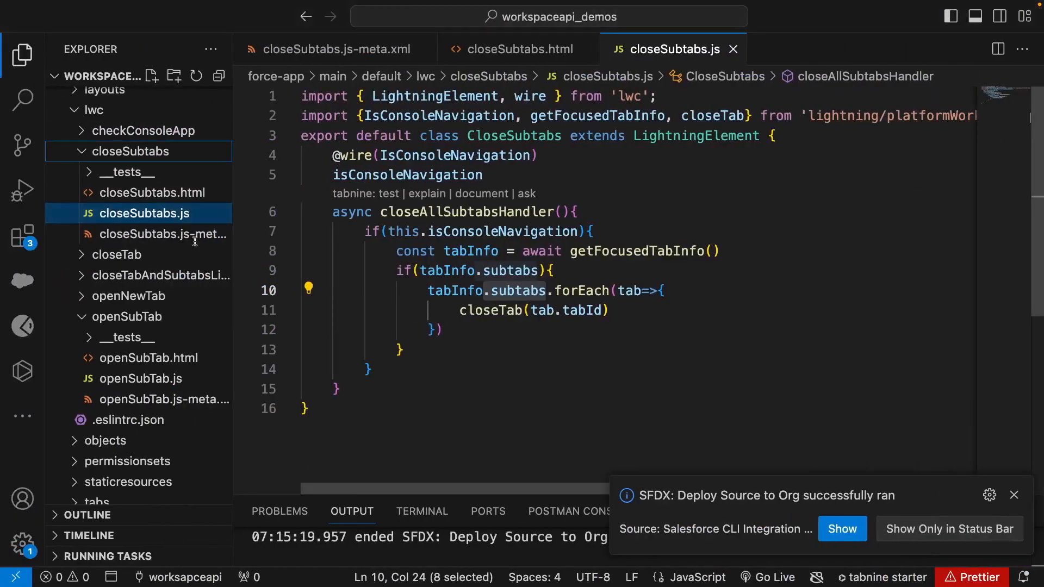
# Declare a new async closeAllOppSubtabs() method after the existing handler in closeSubtabs.js.
pyautogui.click(520, 49)
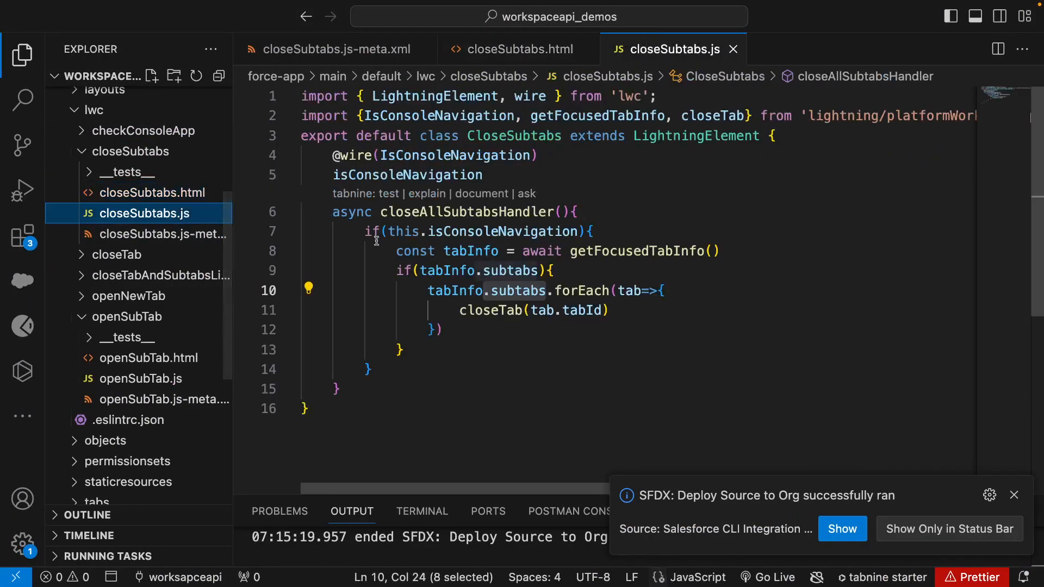
pyautogui.write('a')
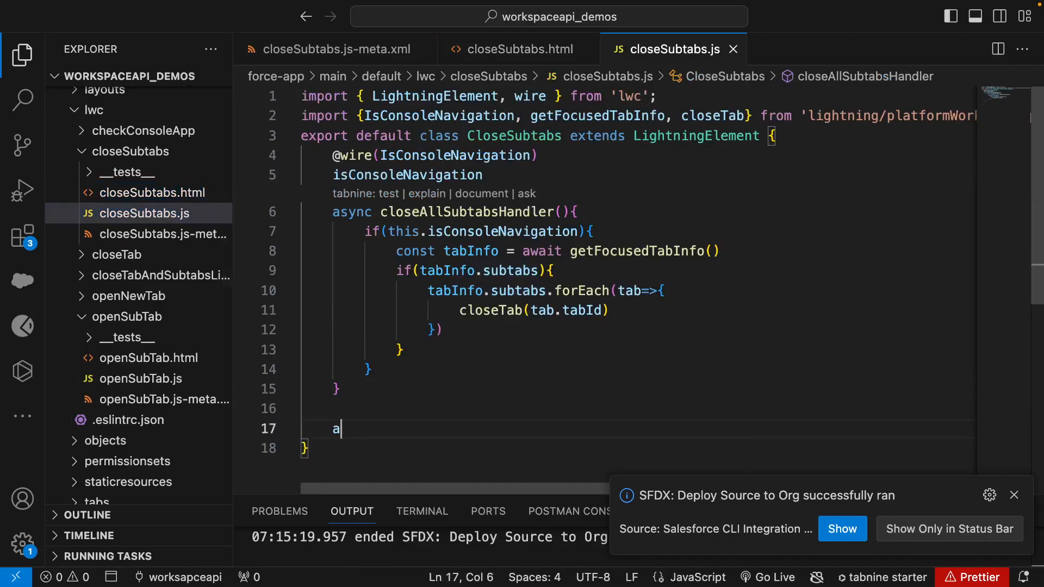
pyautogui.write('sycn')
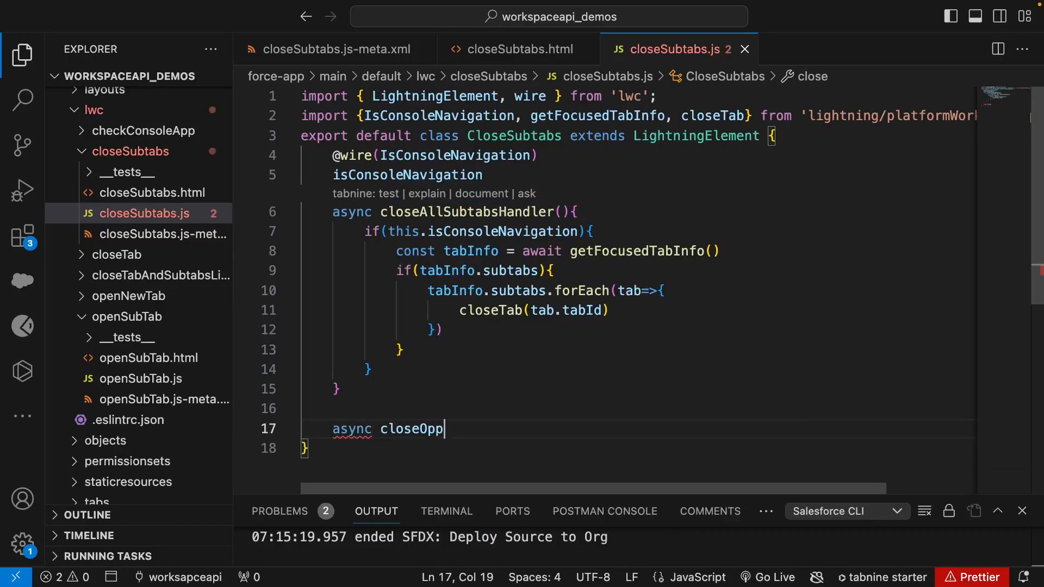
pyautogui.press('Backspace')
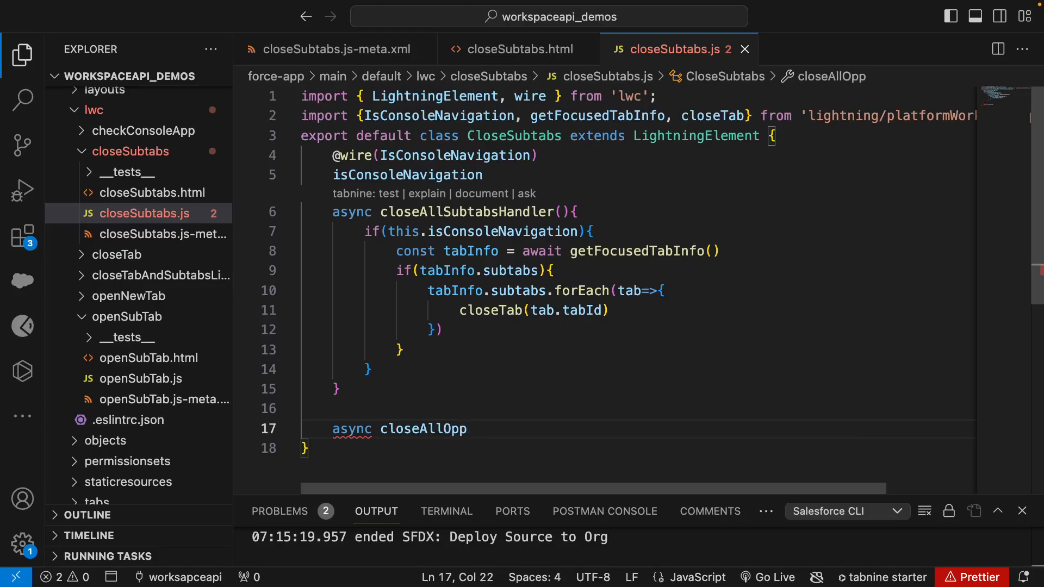
pyautogui.write('Subtan')
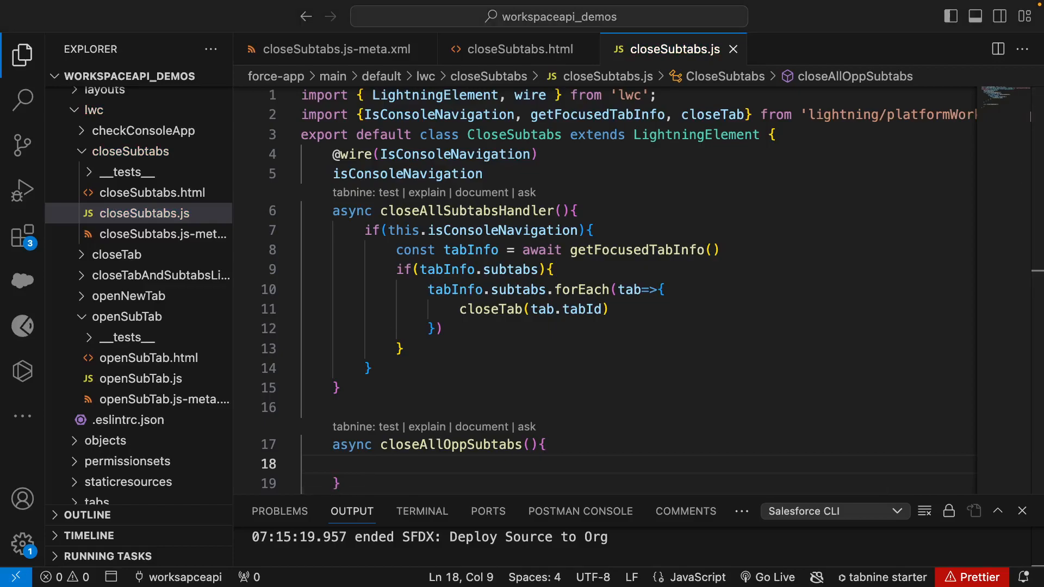
# Paste the console check, getFocusedTabInfo and forEach closeTab block into closeAllOppSubtabs.
pyautogui.scroll(-3)
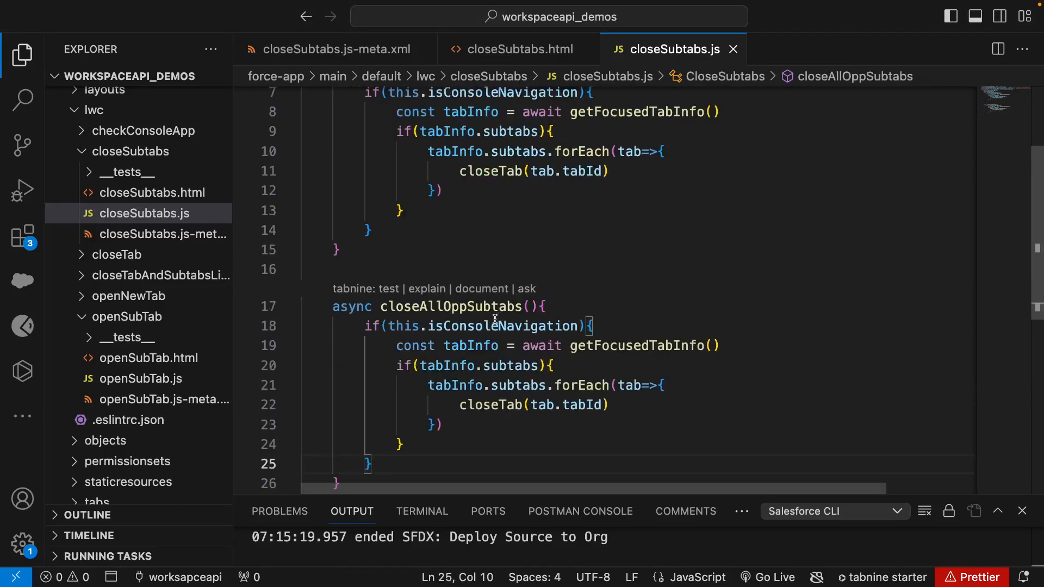
pyautogui.doubleClick(502, 326)
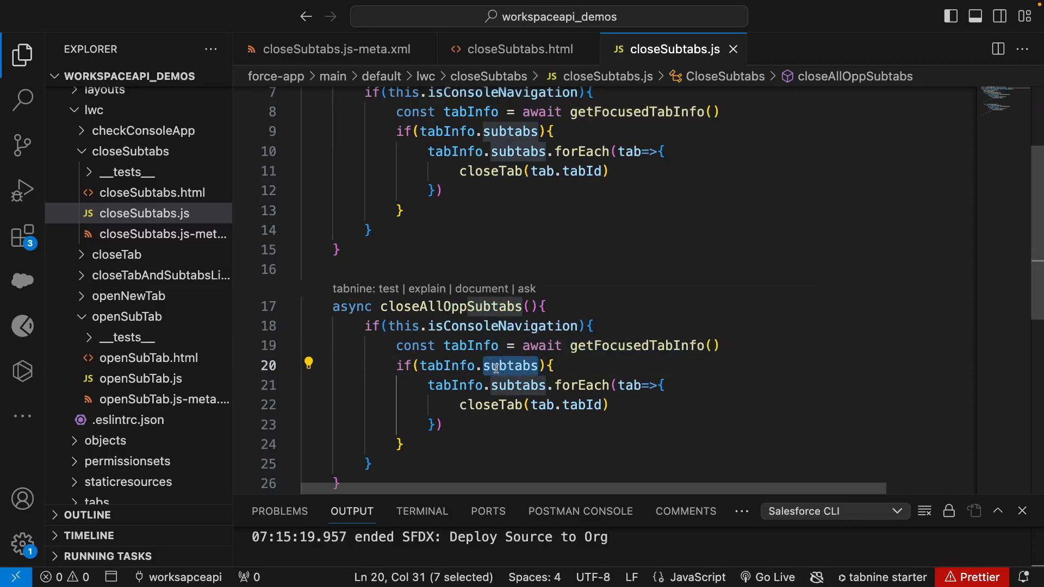
pyautogui.scroll(-3)
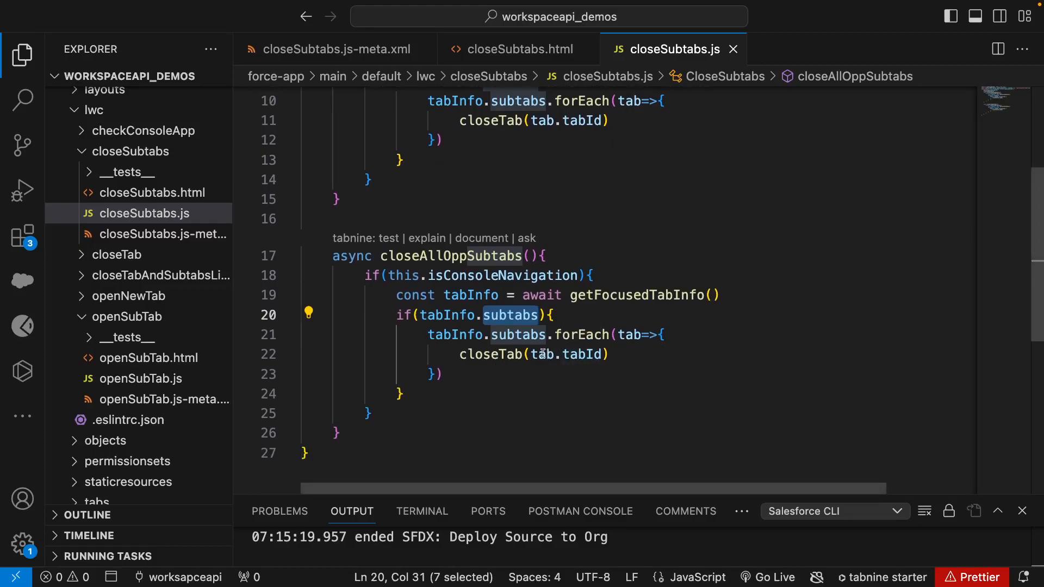
# Wrap the loop body in the condition if(tab.iconAlt === "Opportunity").
pyautogui.press('Enter')
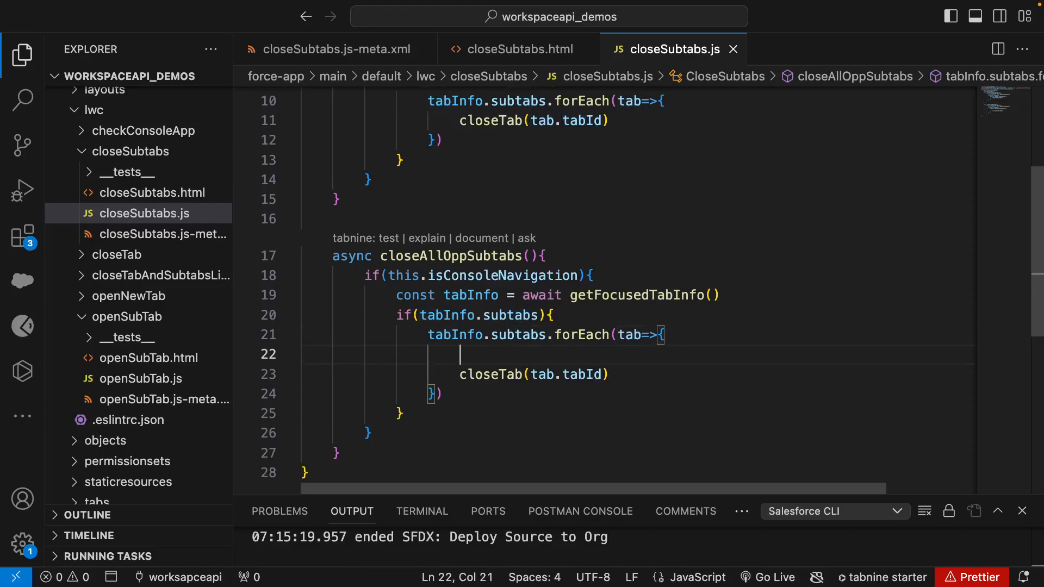
pyautogui.write('if(tab')
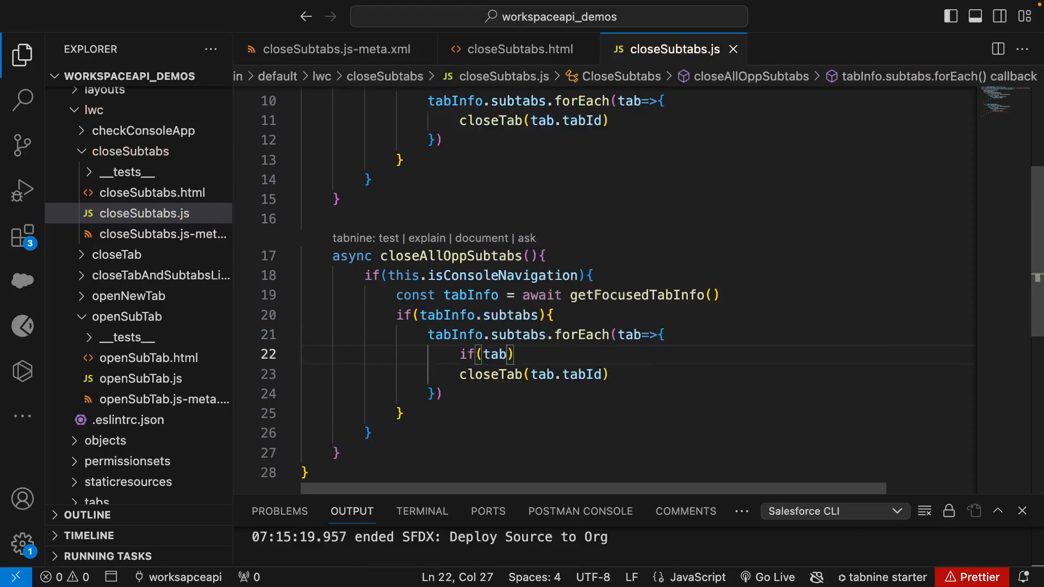
pyautogui.write('.iconAl')
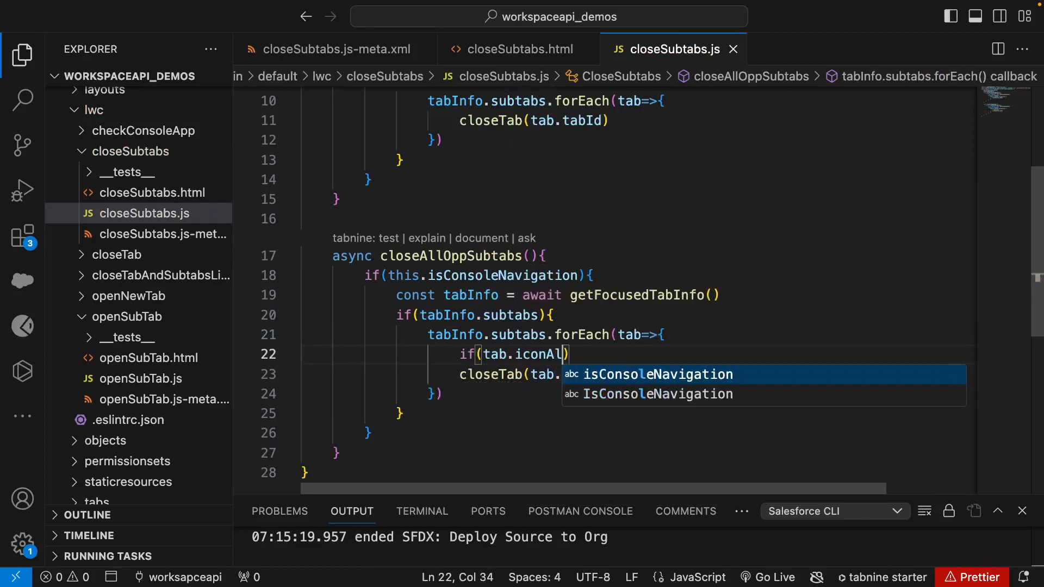
pyautogui.write('t')
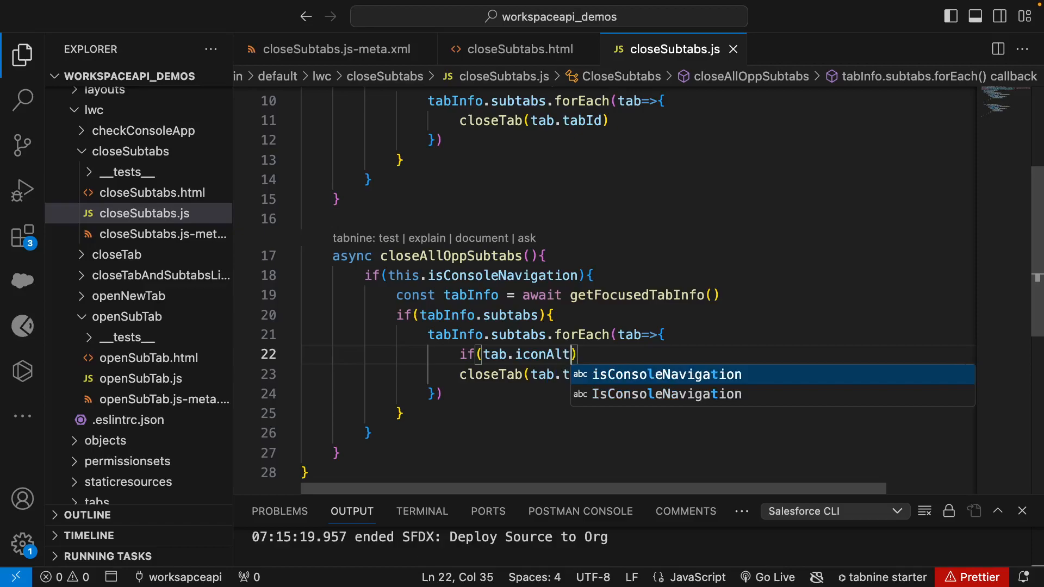
pyautogui.write('==="')
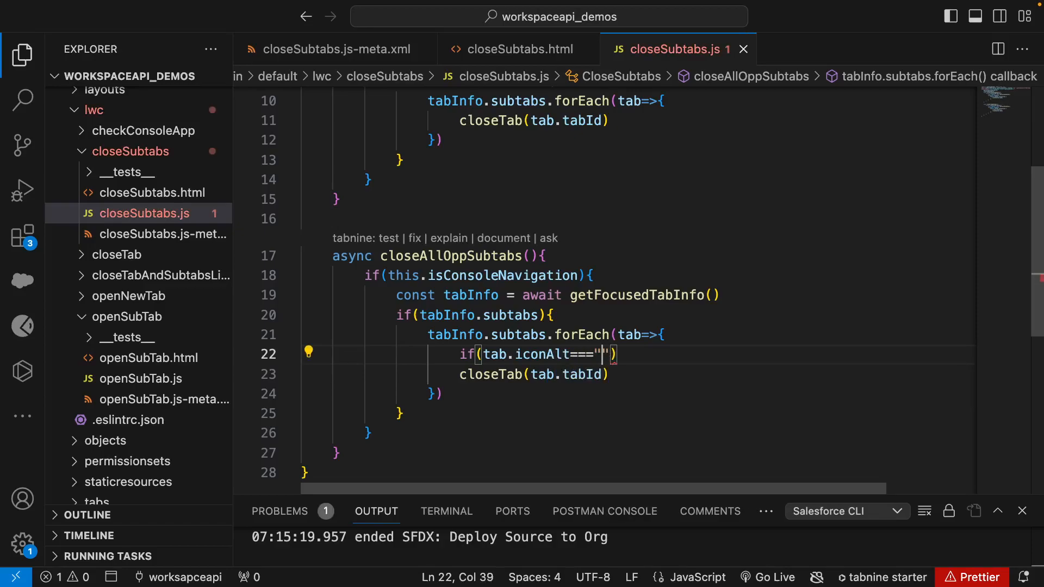
pyautogui.write('Op')
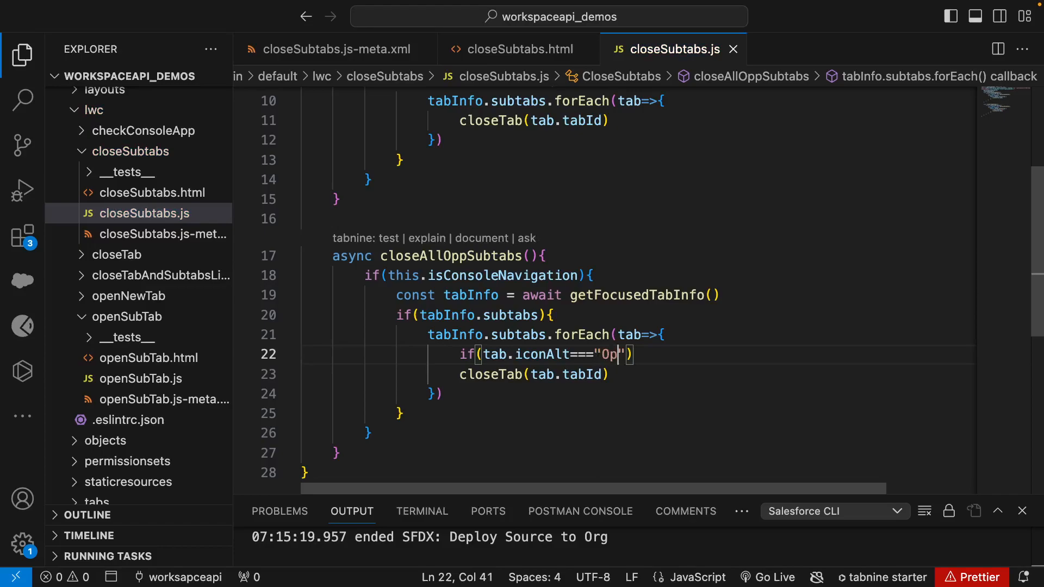
pyautogui.write('port')
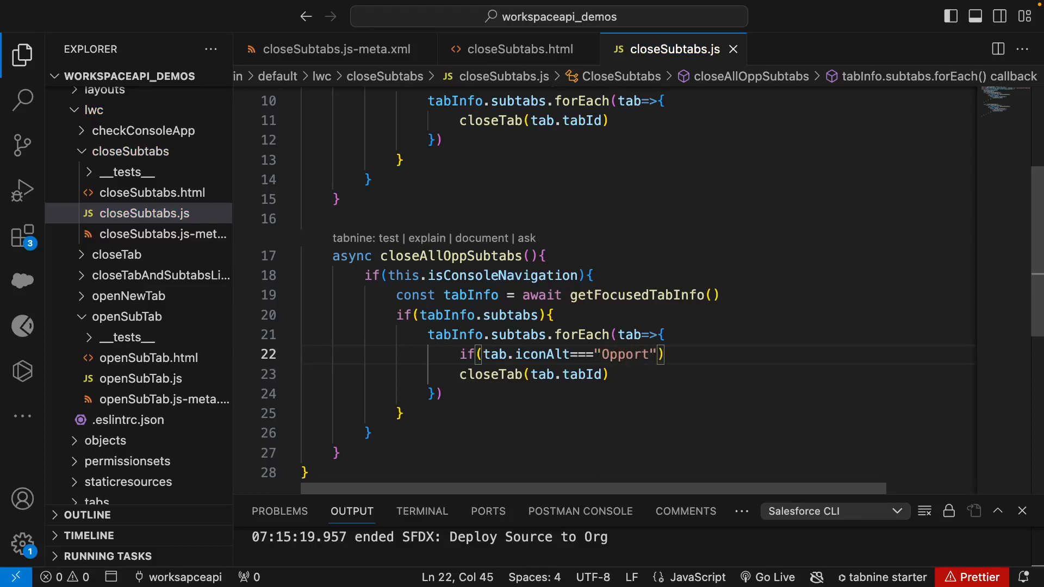
pyautogui.write('unity')
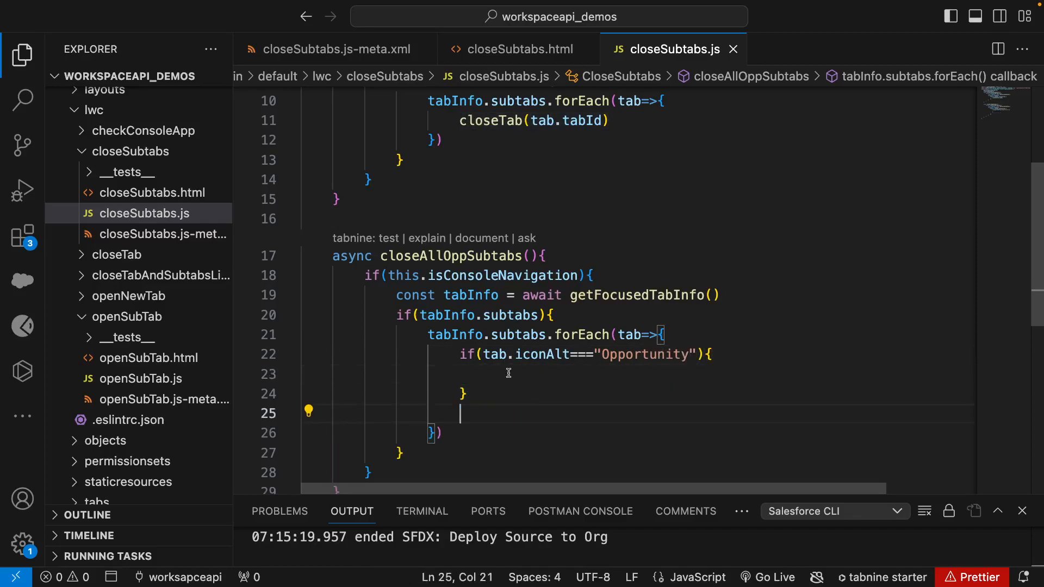
# Call closeTab(tab.tabId) inside that condition and select the closeAllOppSubtabs name for reuse.
pyautogui.write('closeTab(tab.tabId)')
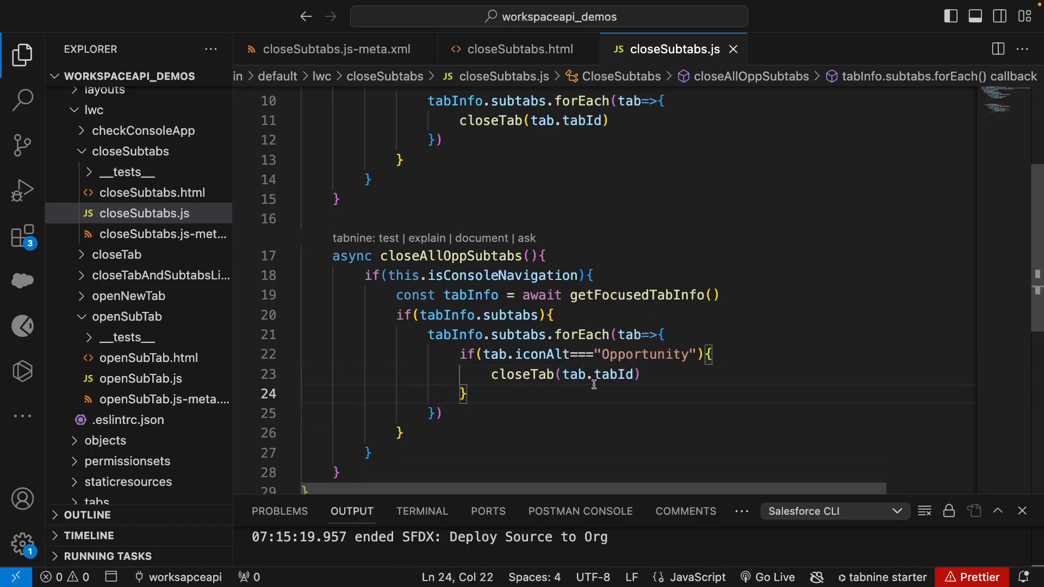
pyautogui.moveTo(571, 391)
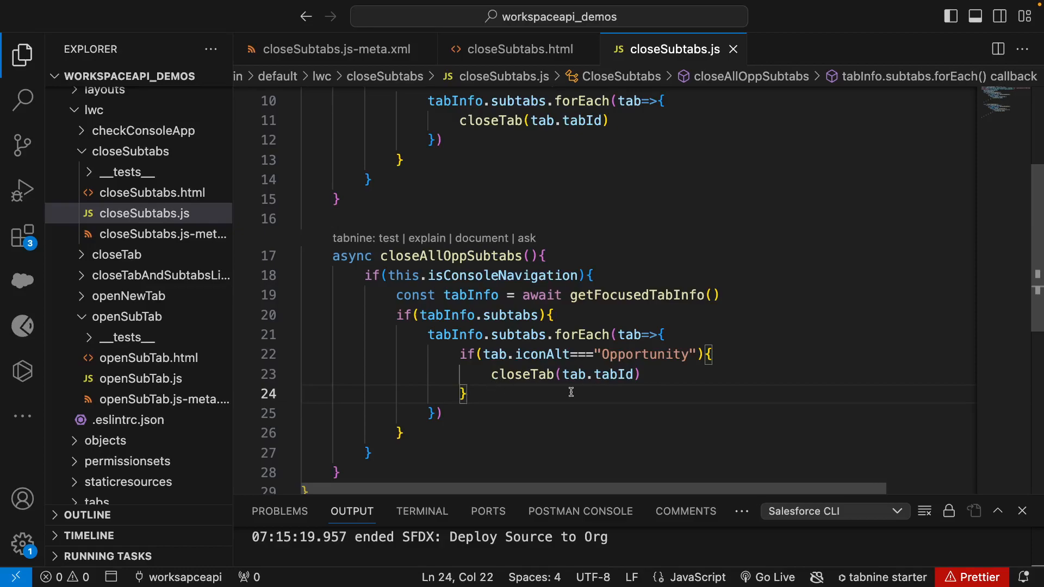
pyautogui.moveTo(416, 316)
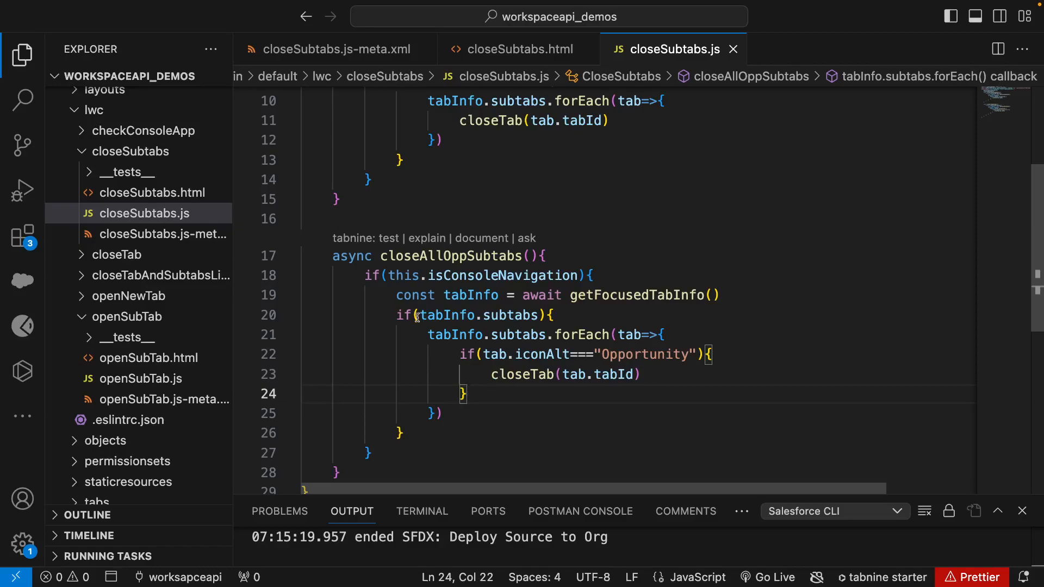
pyautogui.doubleClick(450, 256)
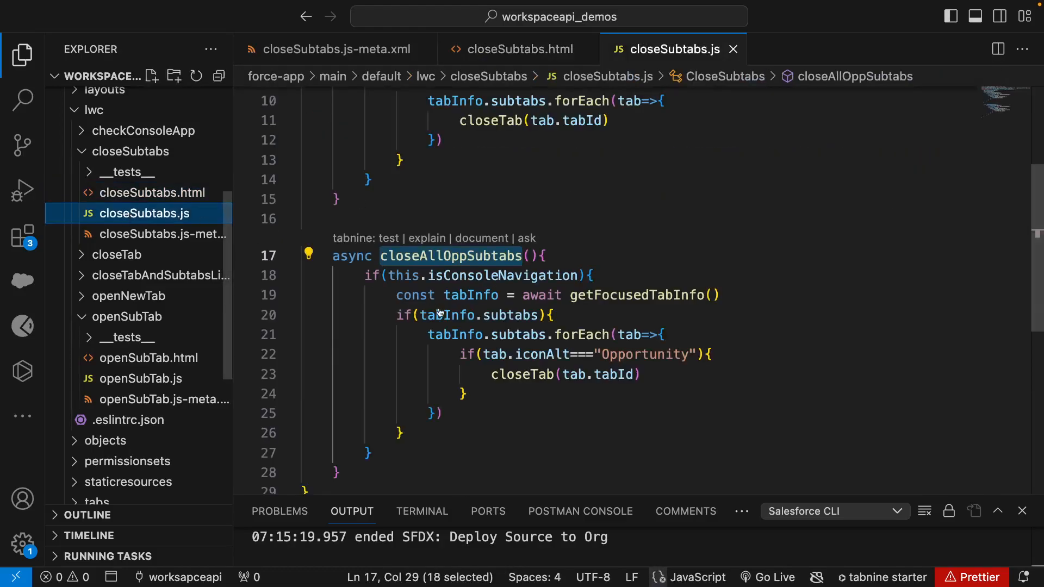
pyautogui.moveTo(152, 192)
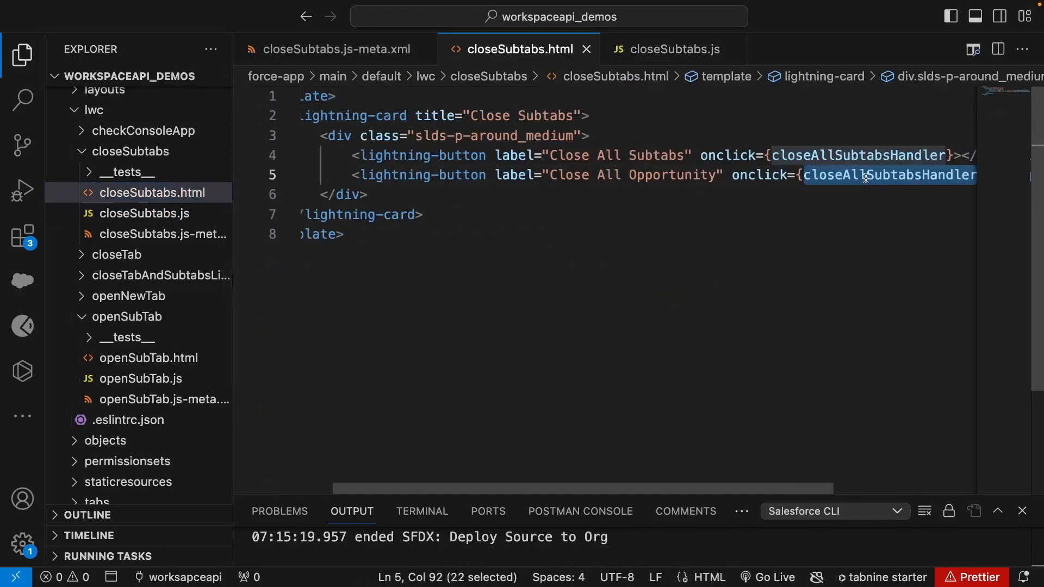
# Set the Close All Opportunity button's onclick to closeAllOppSubtabs and deploy closeSubtabs to the org.
pyautogui.write('closeAllOppSubtabs')
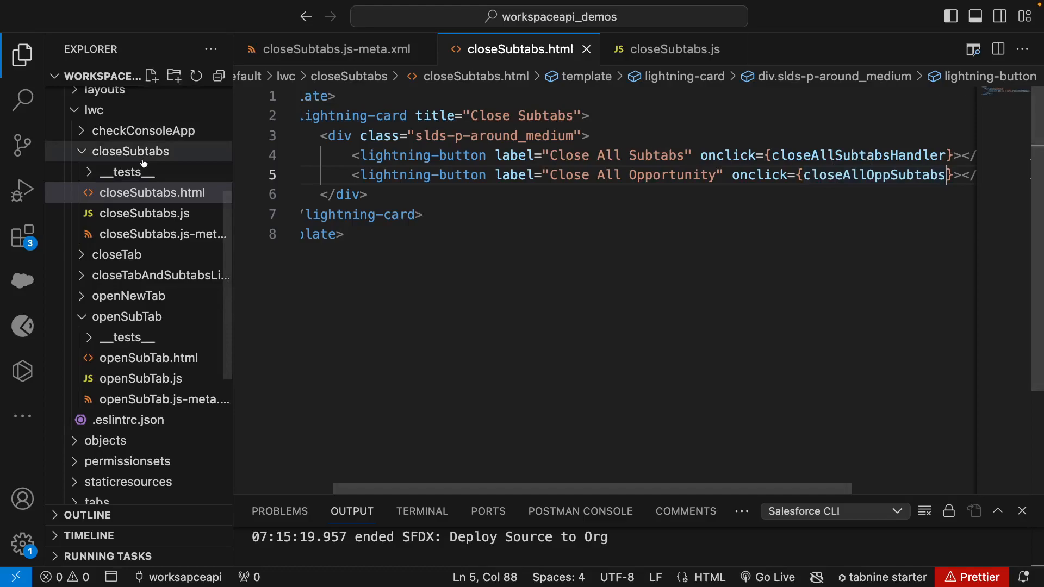
pyautogui.rightClick(132, 151)
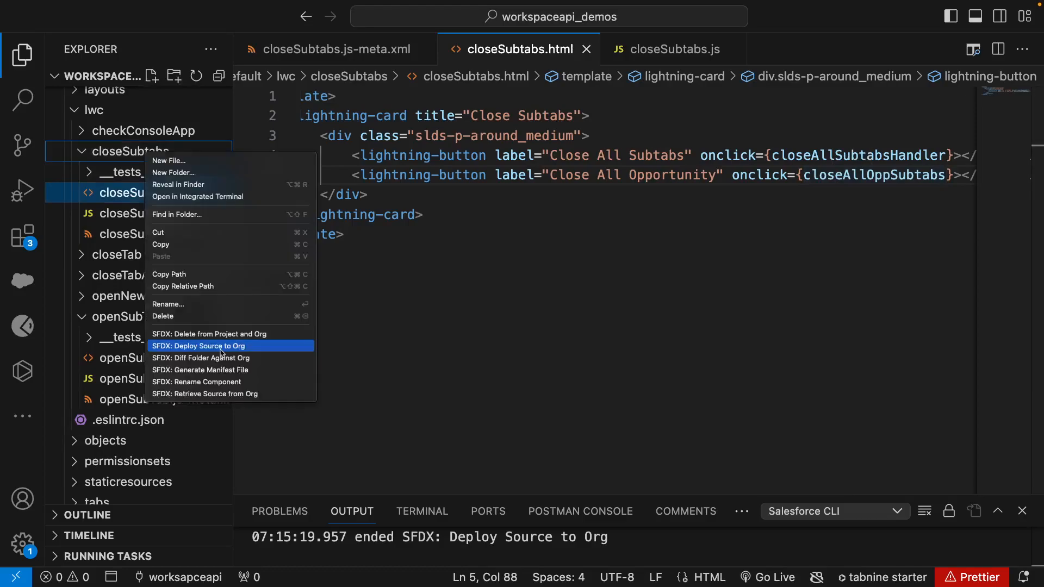
pyautogui.click(198, 345)
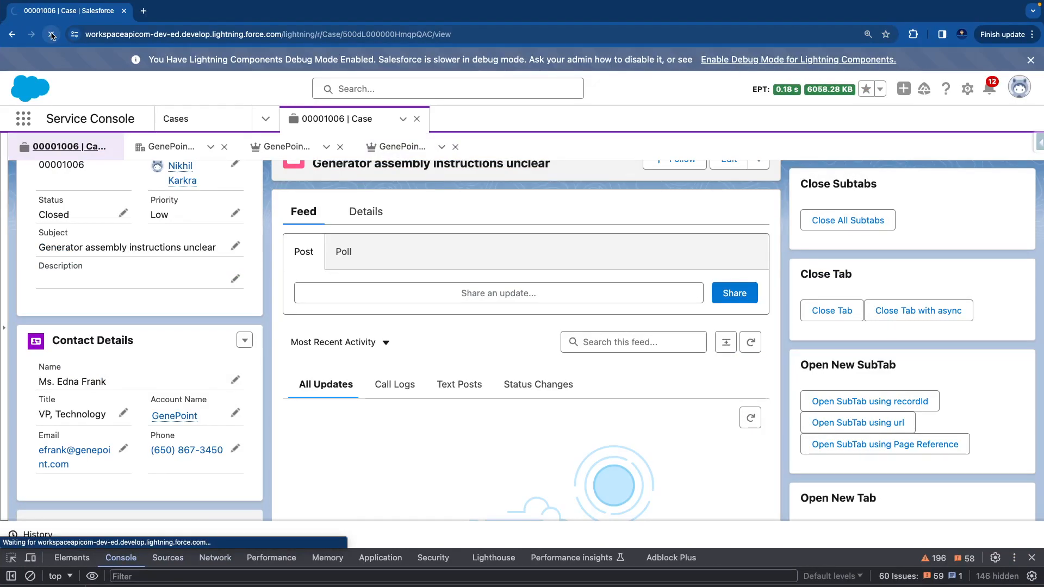
# Empty the cache and hard reload the Service Console case page.
pyautogui.click(51, 34)
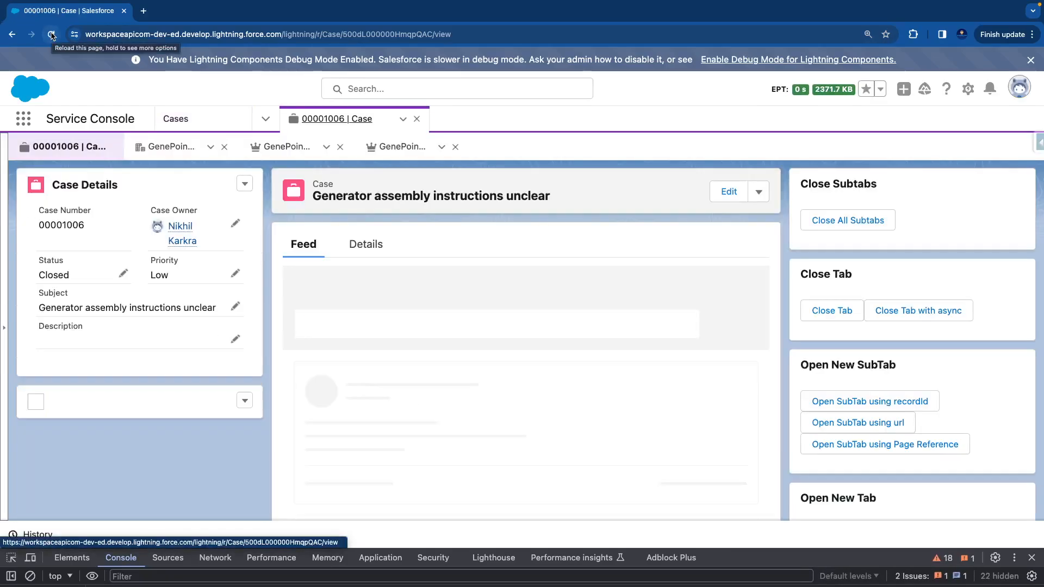
pyautogui.click(51, 34)
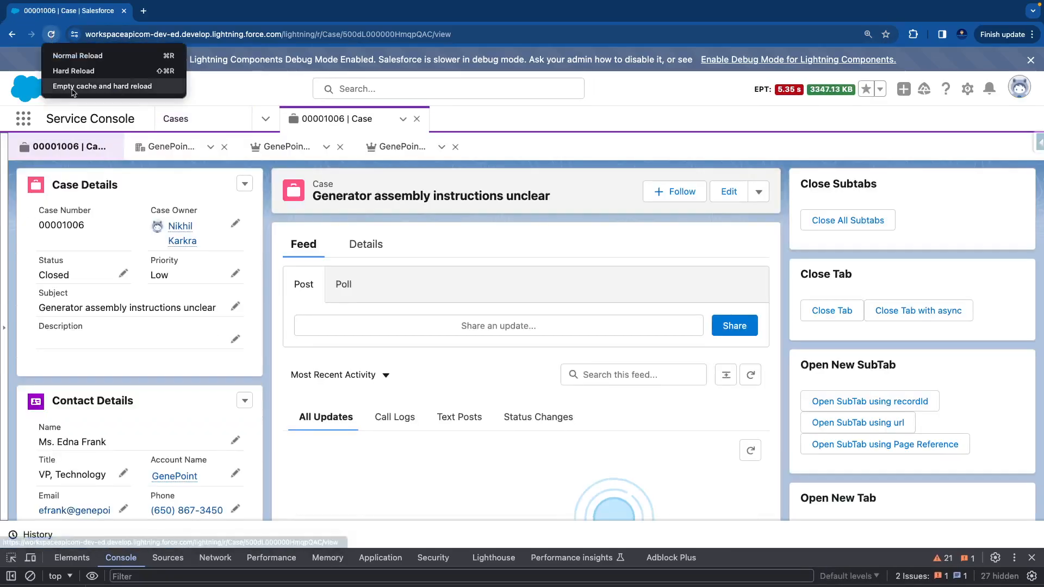
pyautogui.click(102, 86)
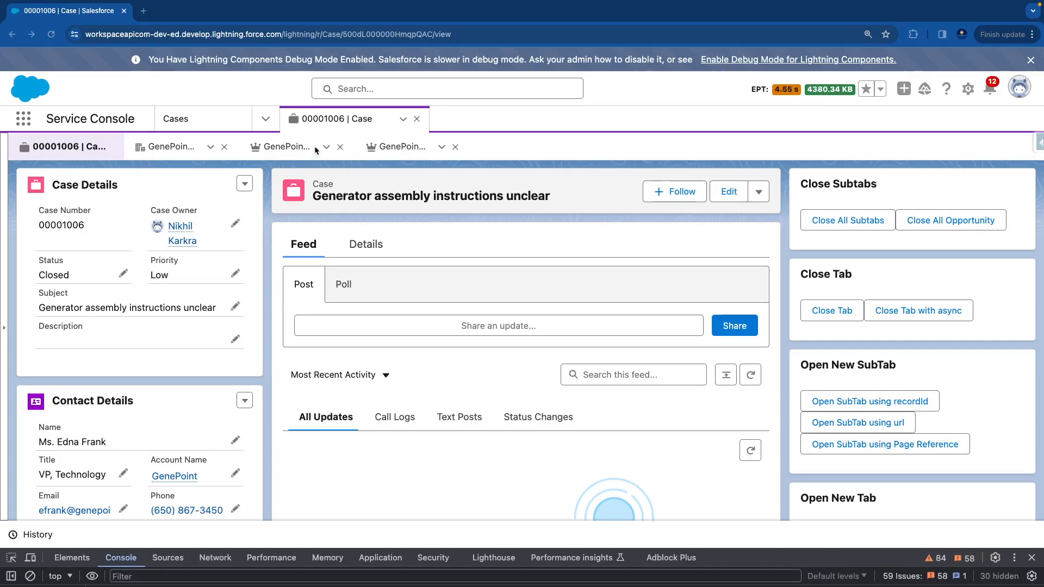
# Check both GenePoint opportunity subtabs, return to the case and use Close All Opportunity.
pyautogui.click(285, 147)
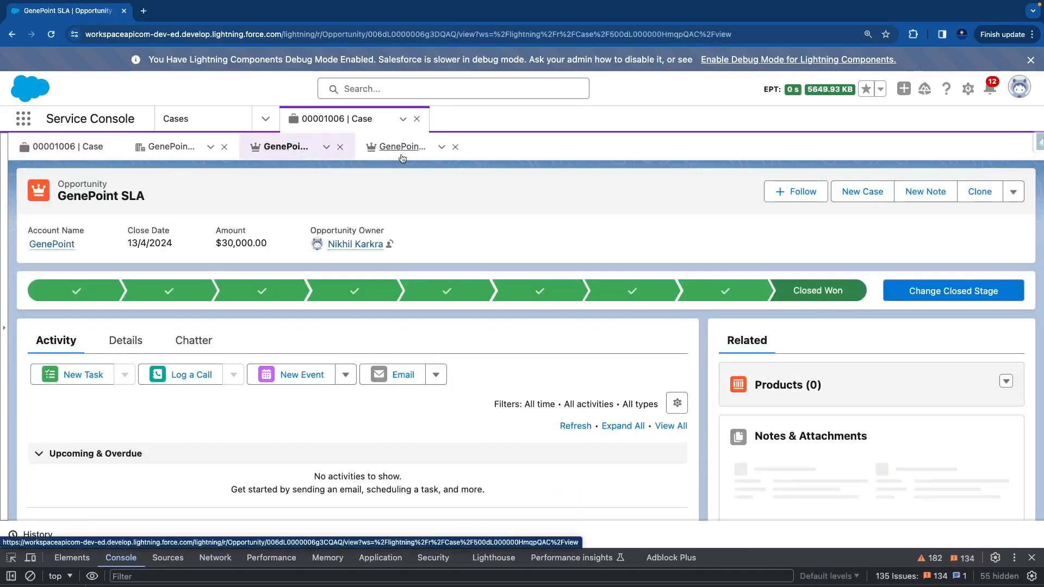
pyautogui.click(398, 147)
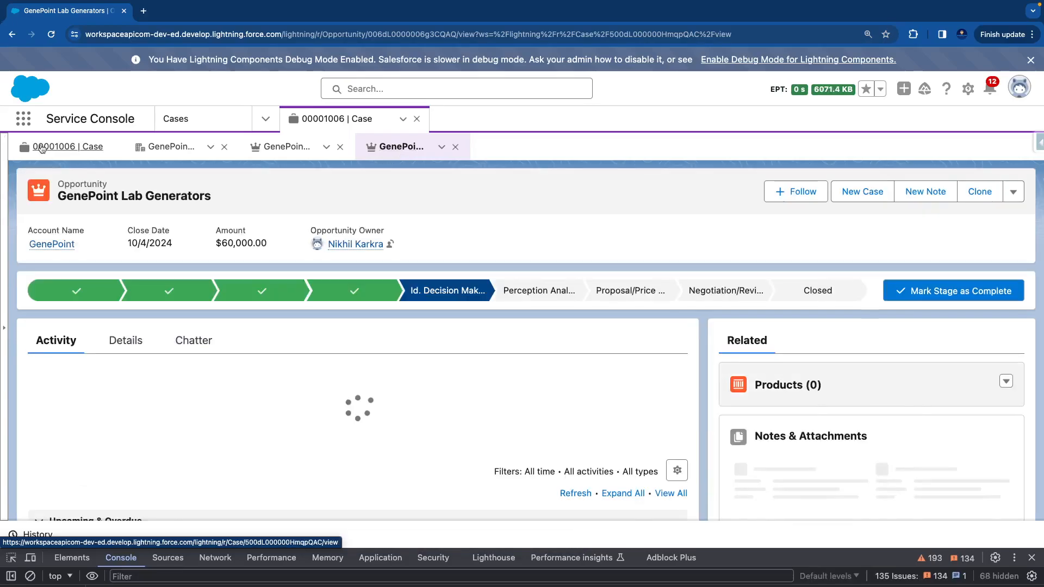
pyautogui.click(67, 147)
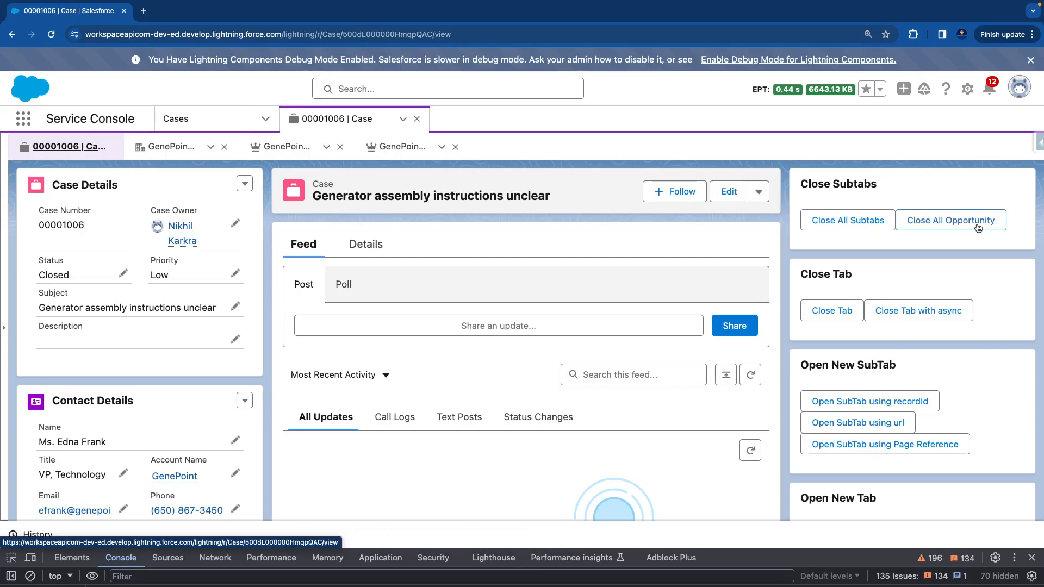
pyautogui.click(951, 220)
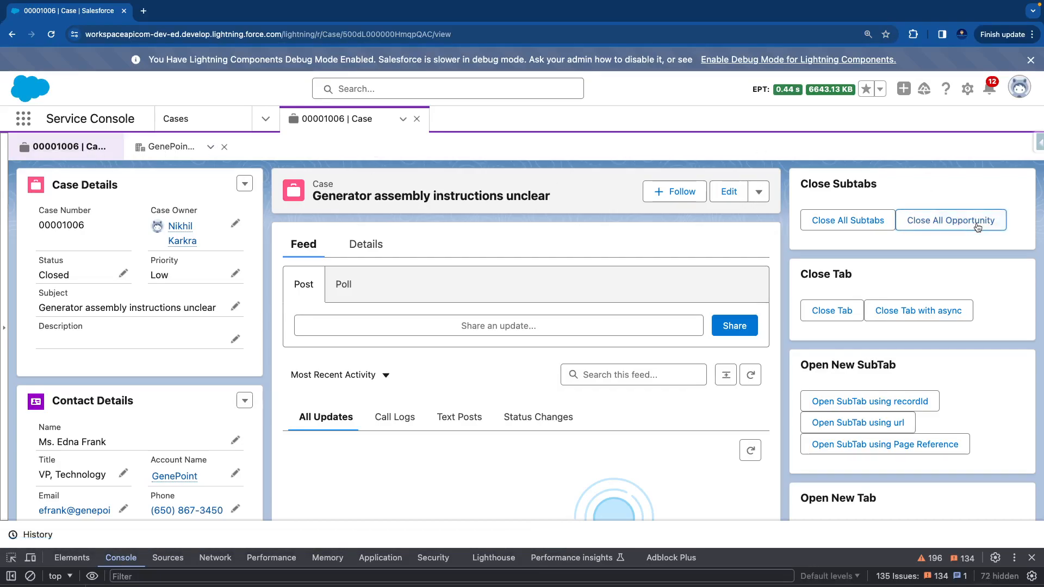
pyautogui.moveTo(314, 163)
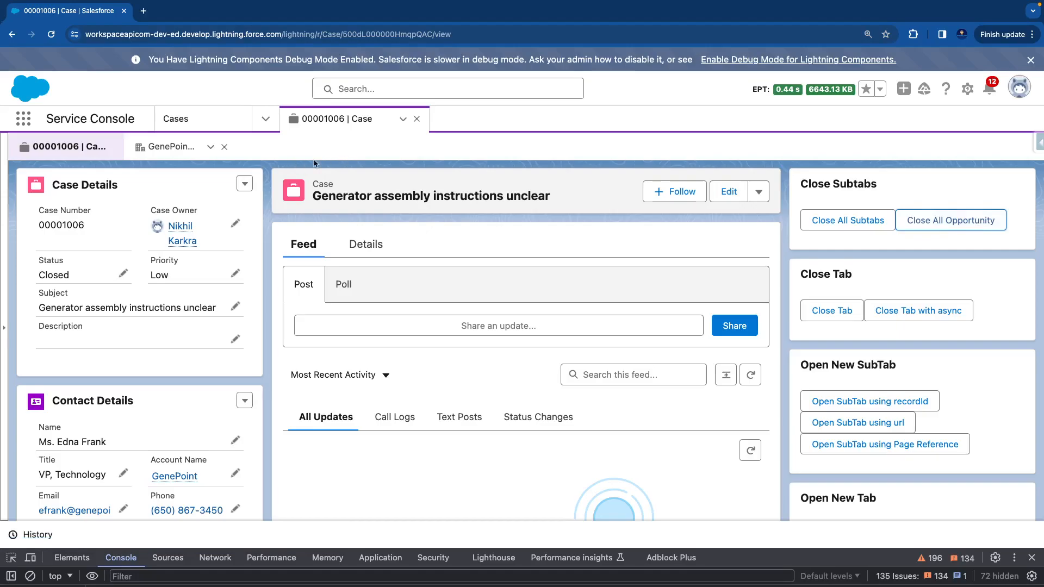
pyautogui.moveTo(446, 198)
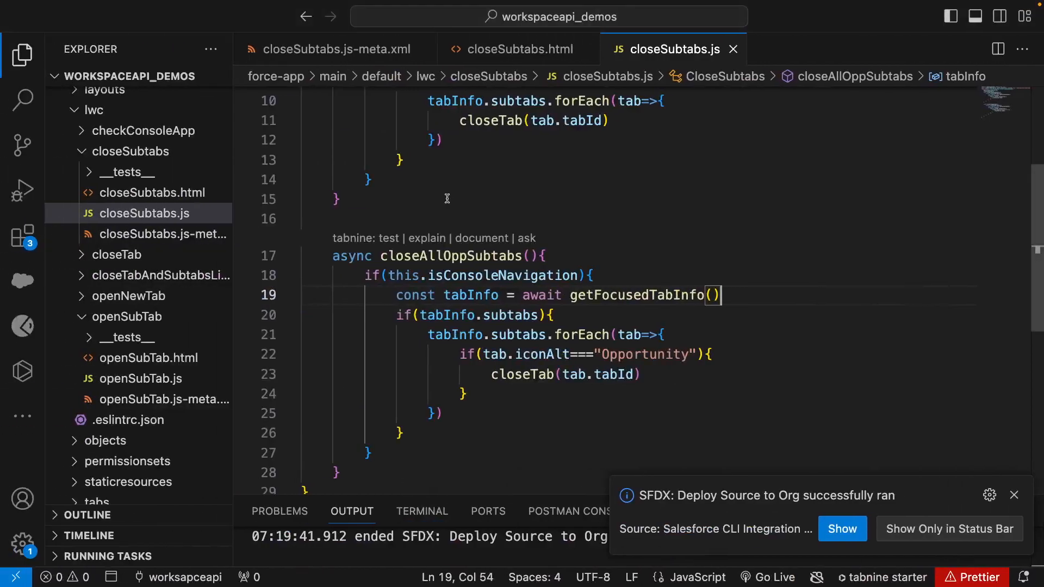
# Add await before the closeTab call in both methods.
pyautogui.doubleClick(523, 374)
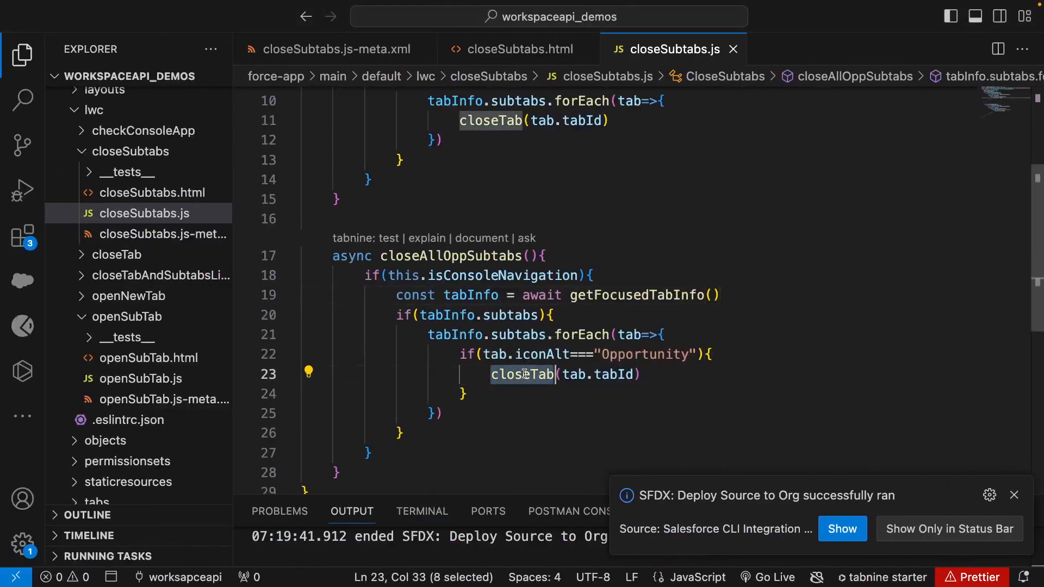
pyautogui.click(482, 374)
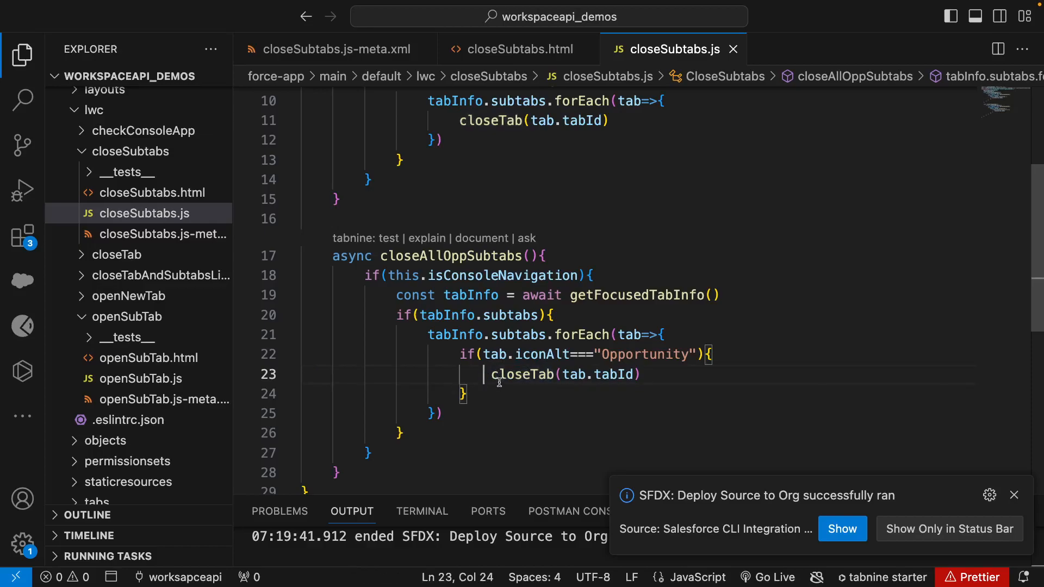
pyautogui.write('await')
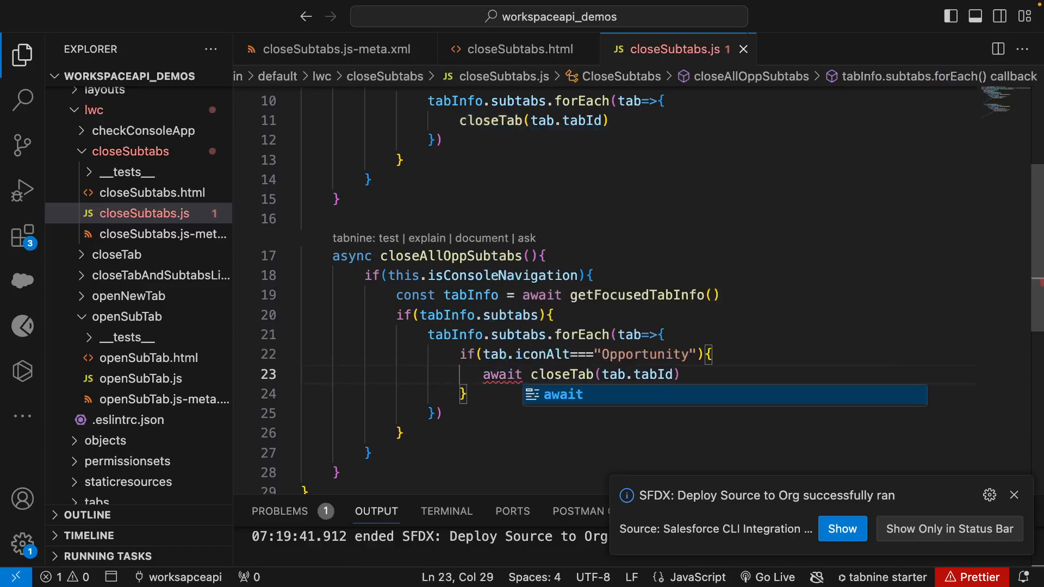
pyautogui.click(489, 121)
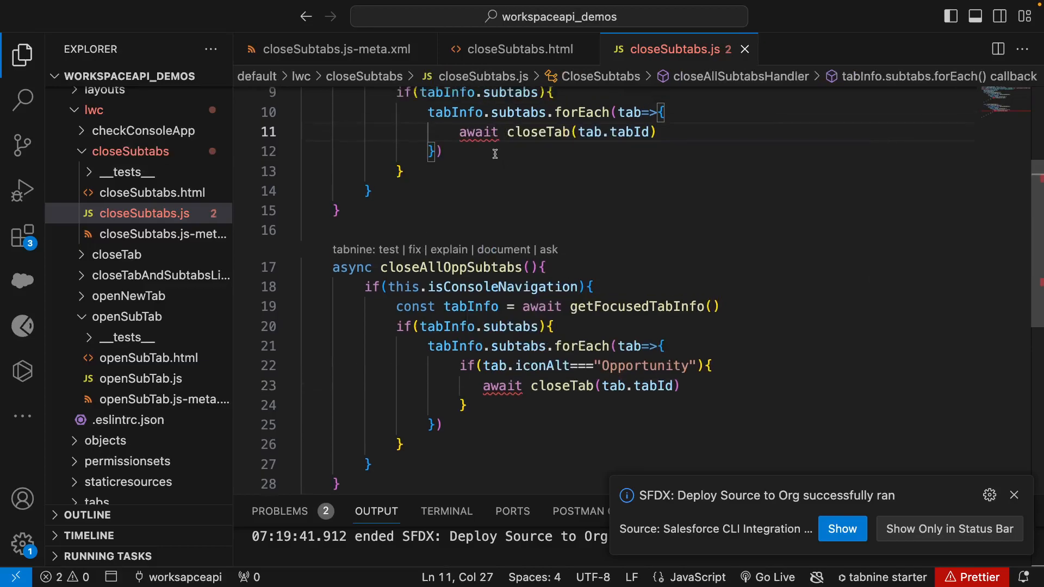
# Make the forEach callbacks async before their tab parameter.
pyautogui.scroll(3)
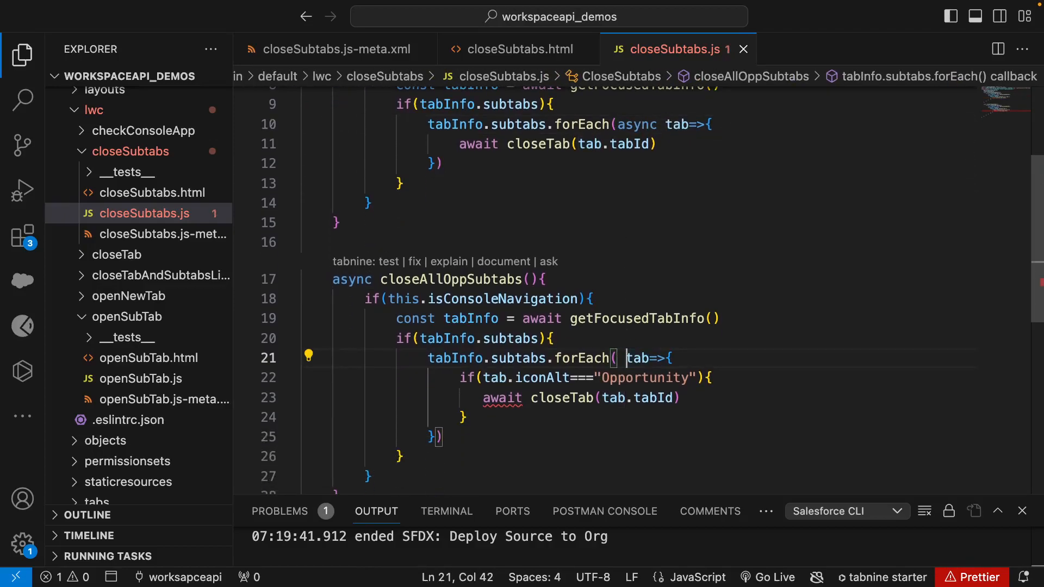
pyautogui.write('async')
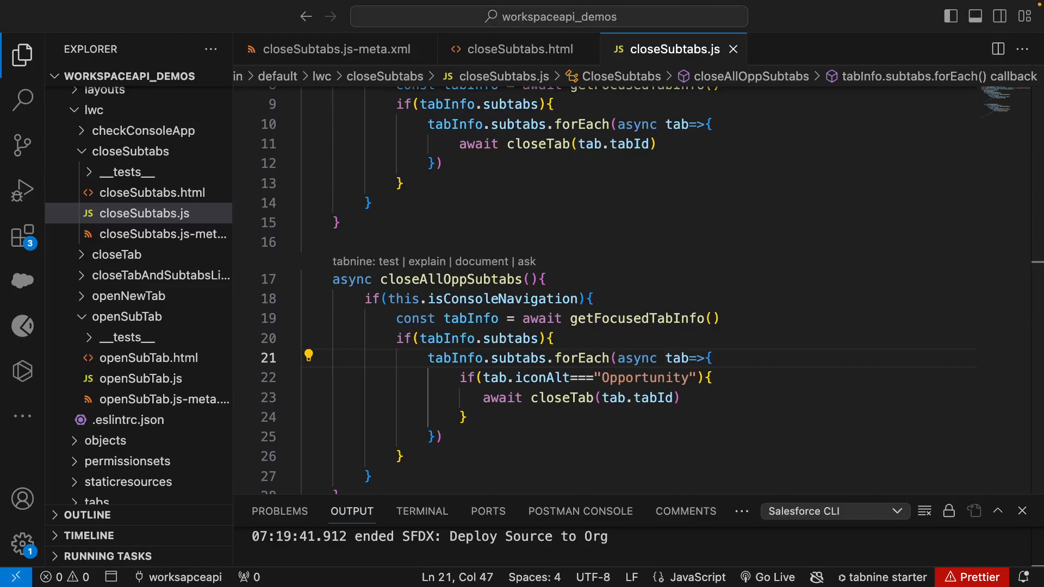
pyautogui.scroll(3)
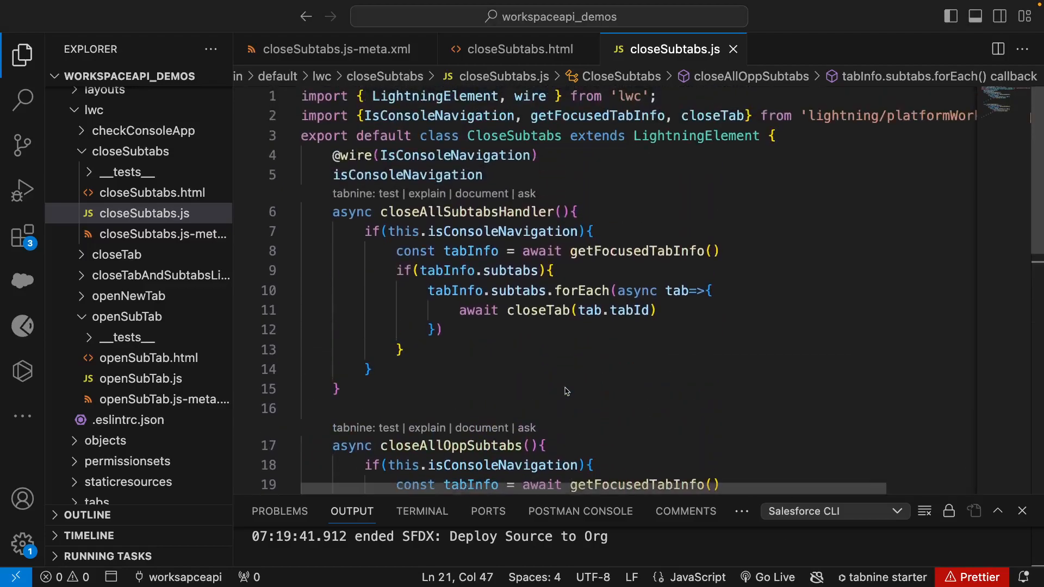